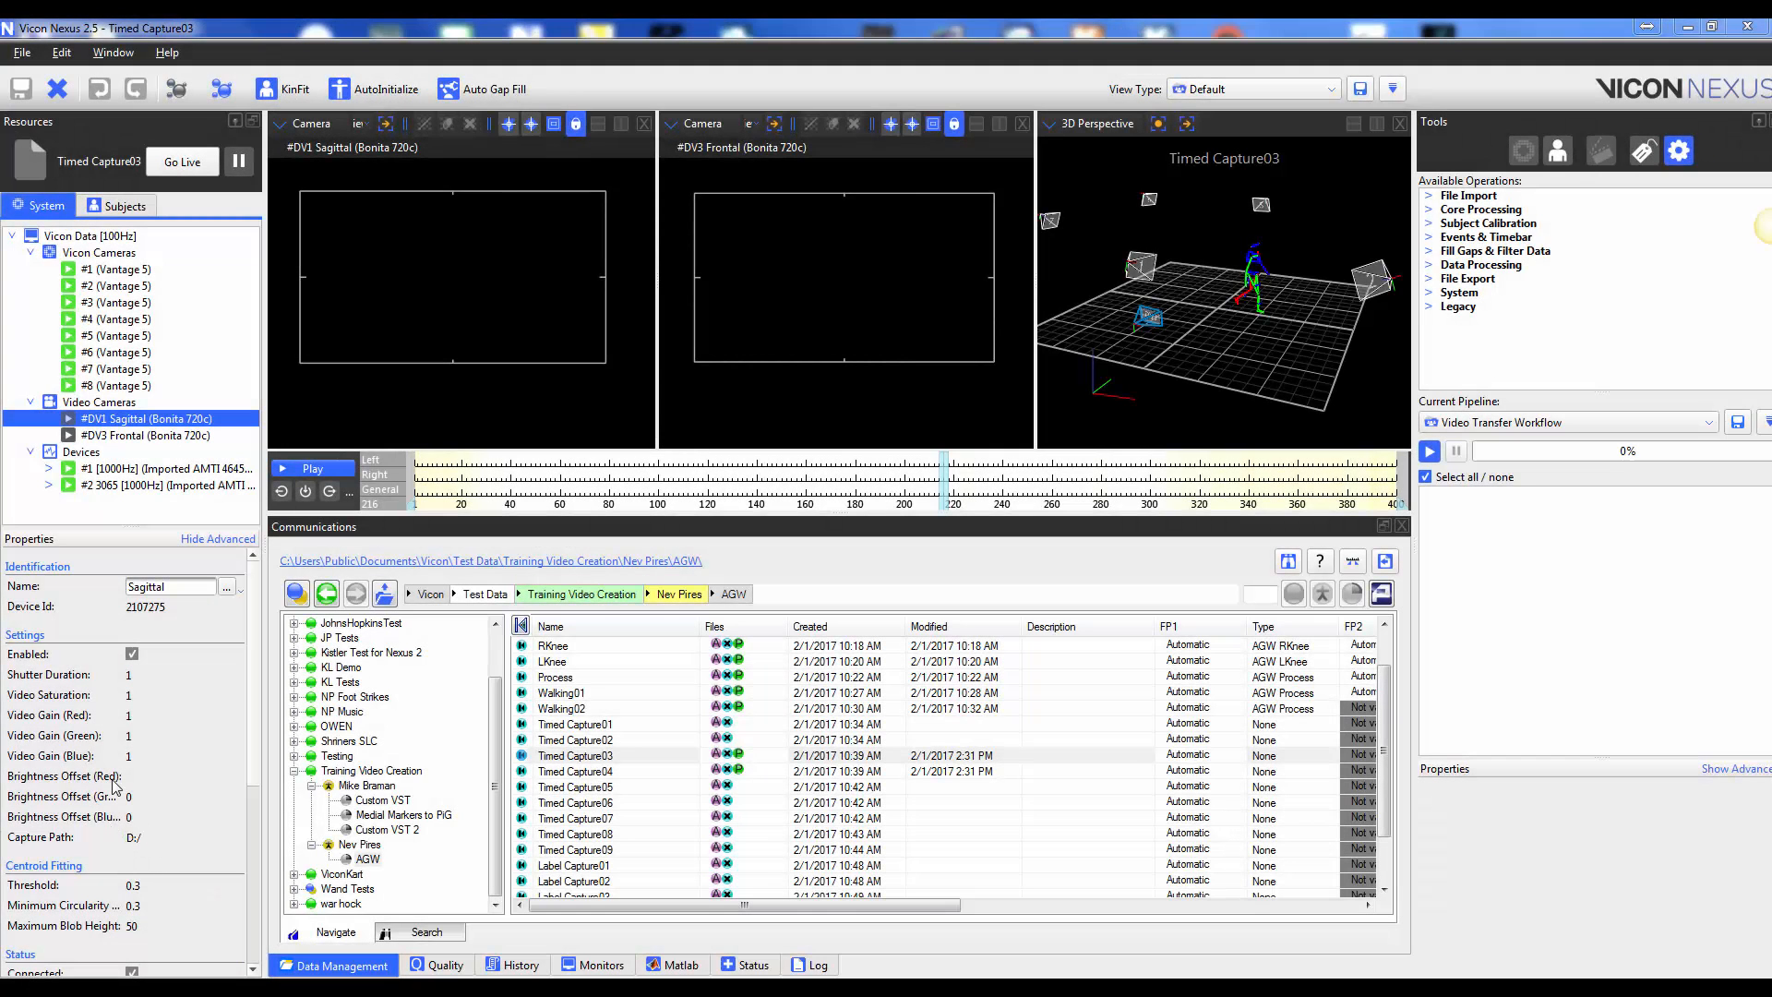
# Select the raw Timed Capture03 and Timed Capture04 .vvid files in the AGW folders on both drives.
pyautogui.click(144, 436)
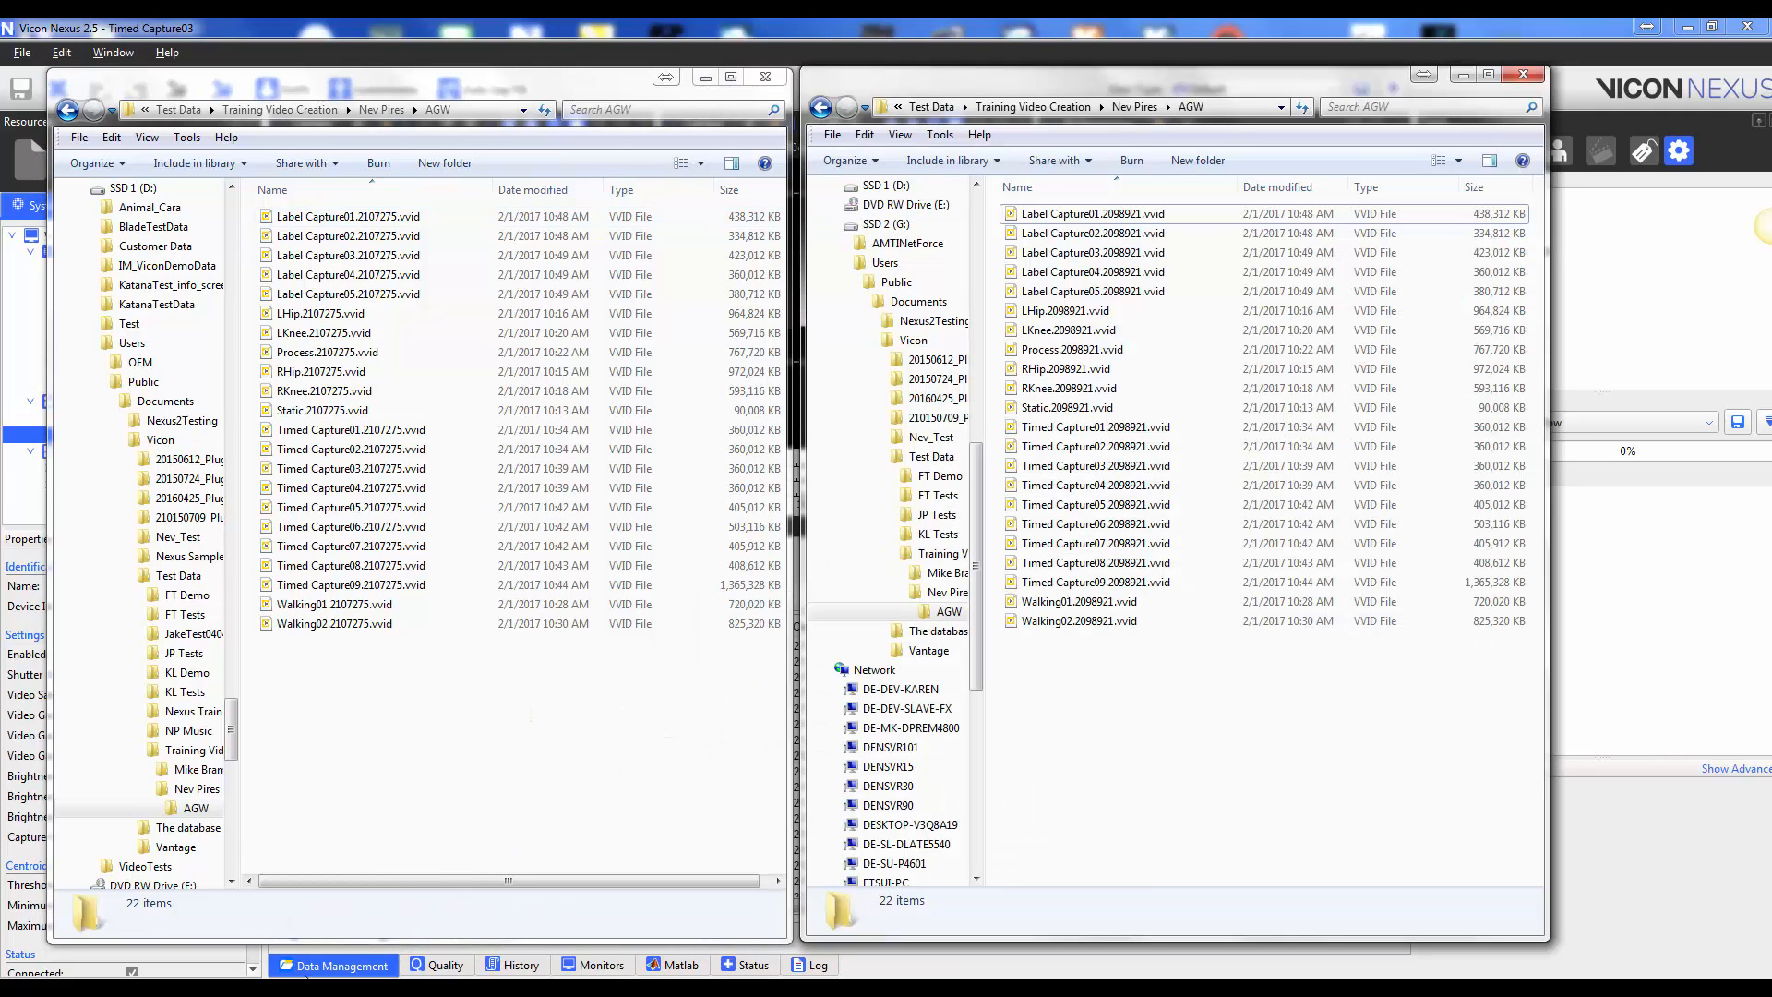
pyautogui.click(351, 467)
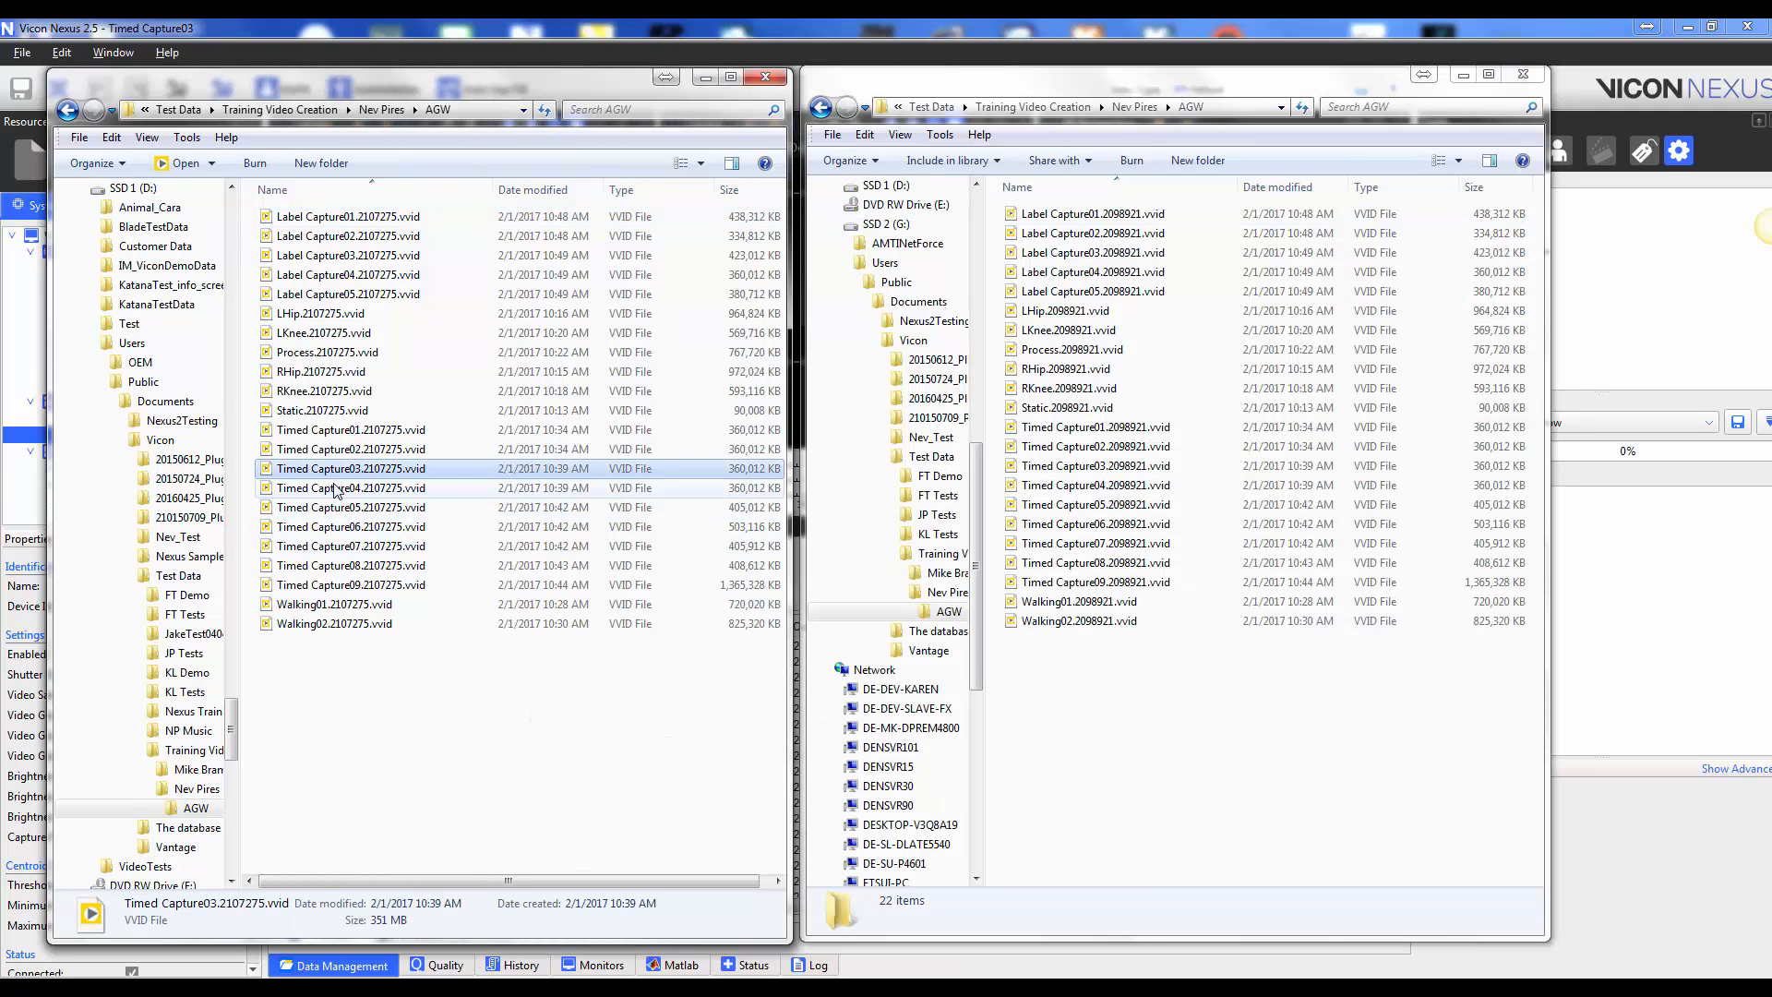
pyautogui.click(351, 487)
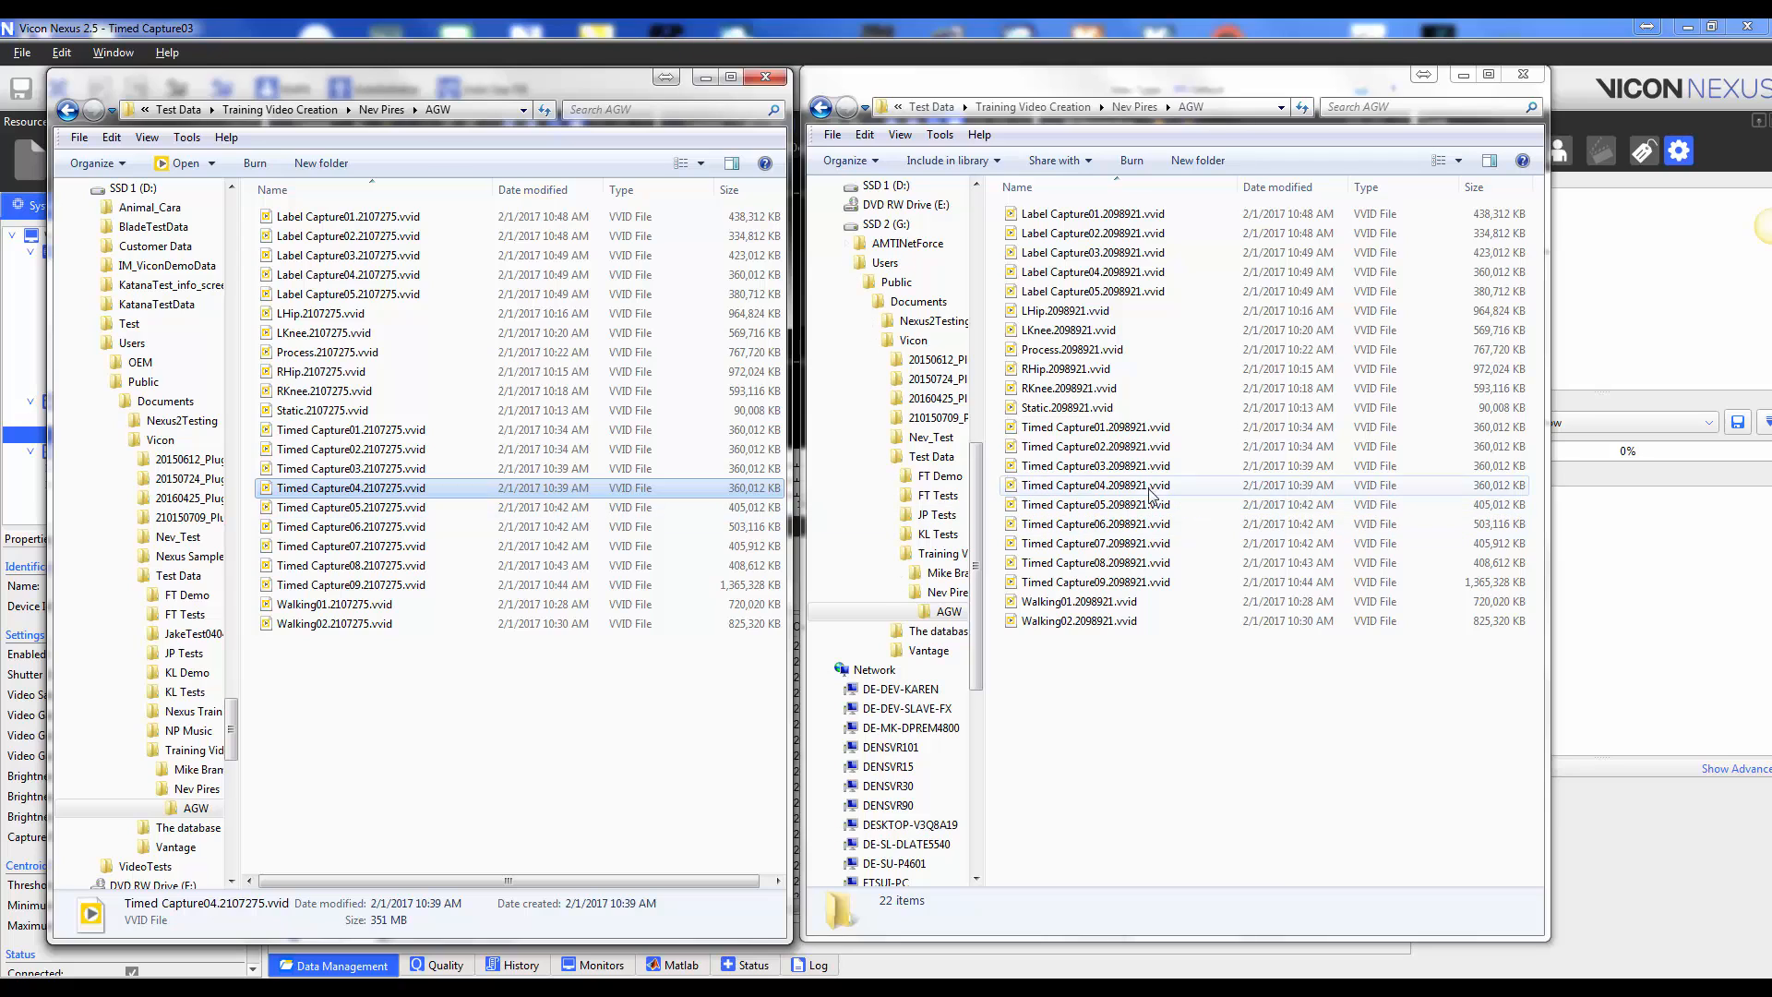
pyautogui.click(1094, 486)
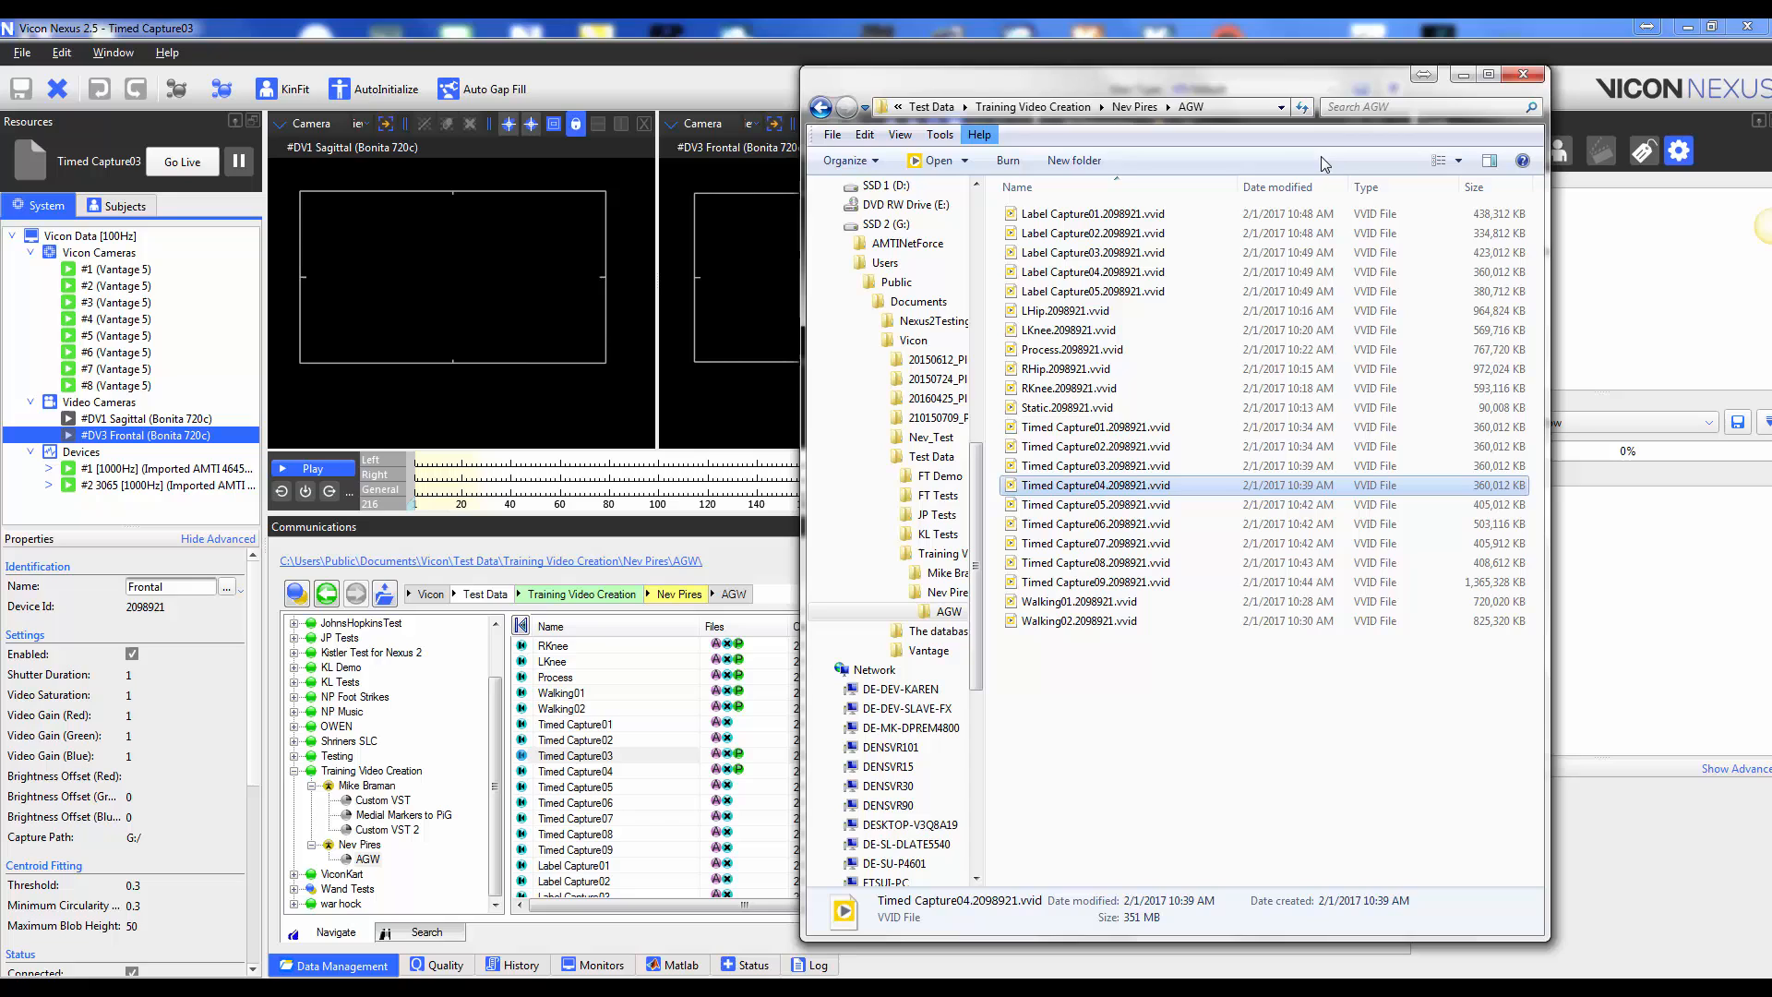
# Close Explorer and show the Data Management video transfer list for the AGW trials.
pyautogui.click(1523, 73)
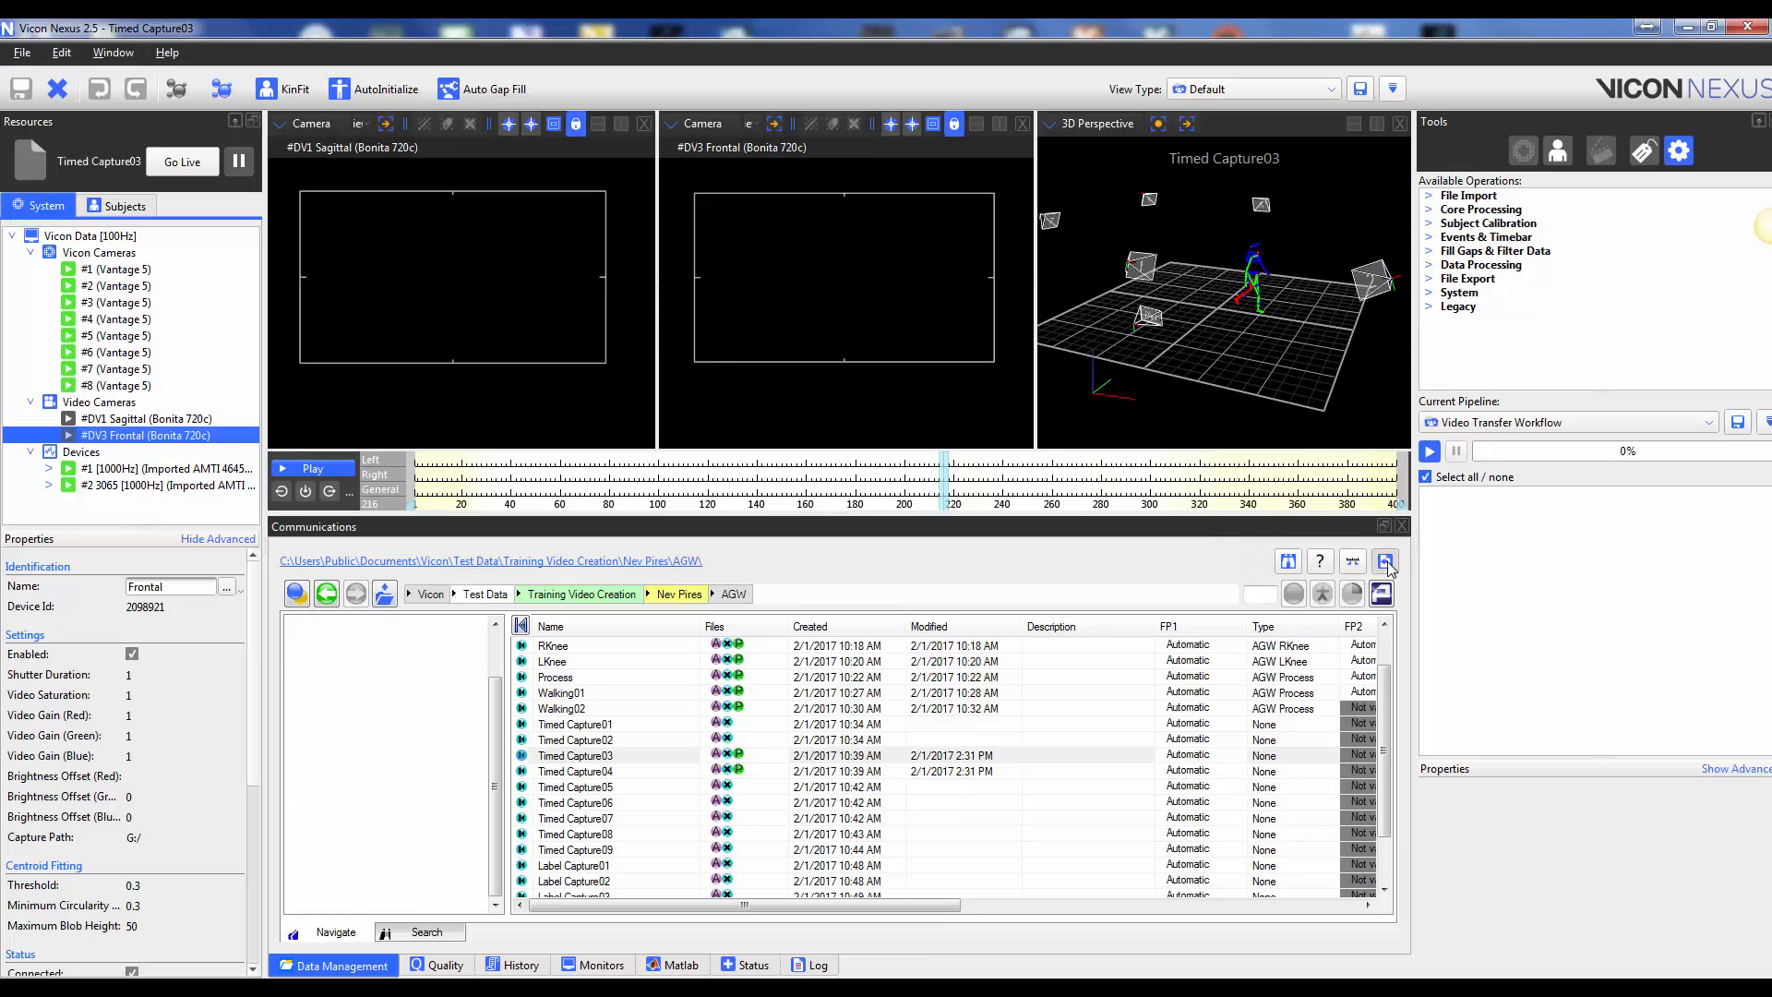
pyautogui.click(1386, 561)
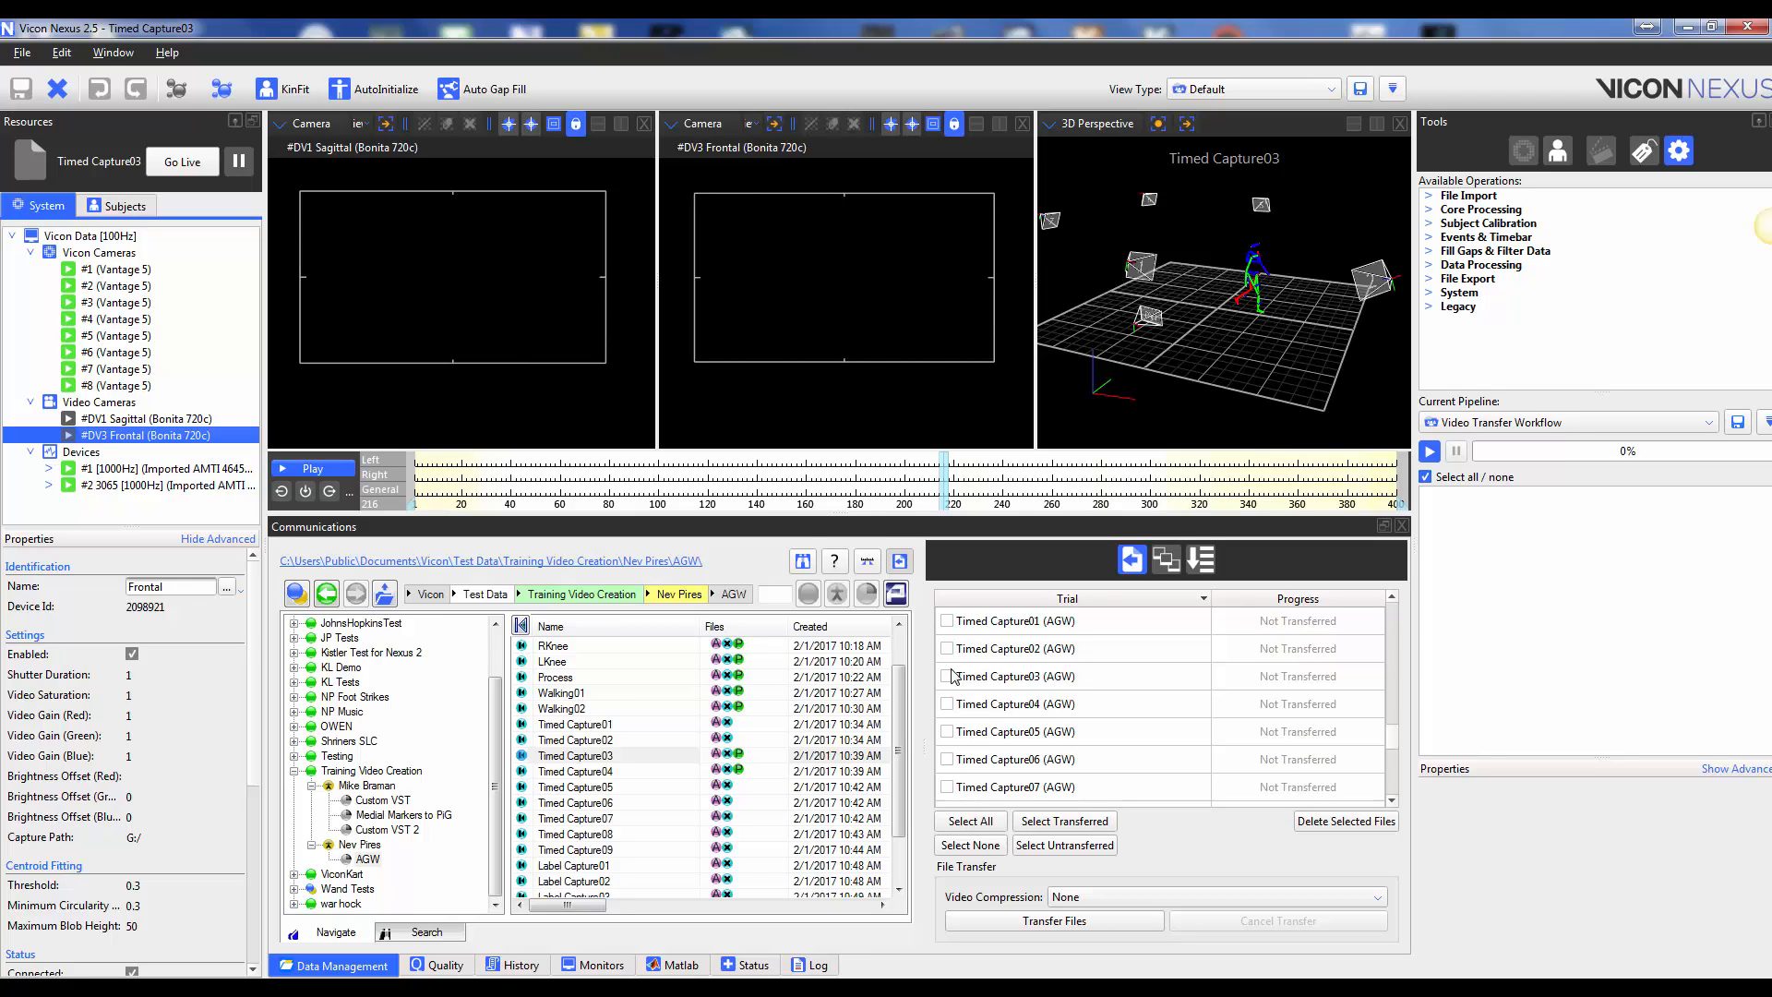
# Mark Timed Capture03 and 04, set Video Compression to MJPEG Compressor and transfer the files.
pyautogui.click(947, 676)
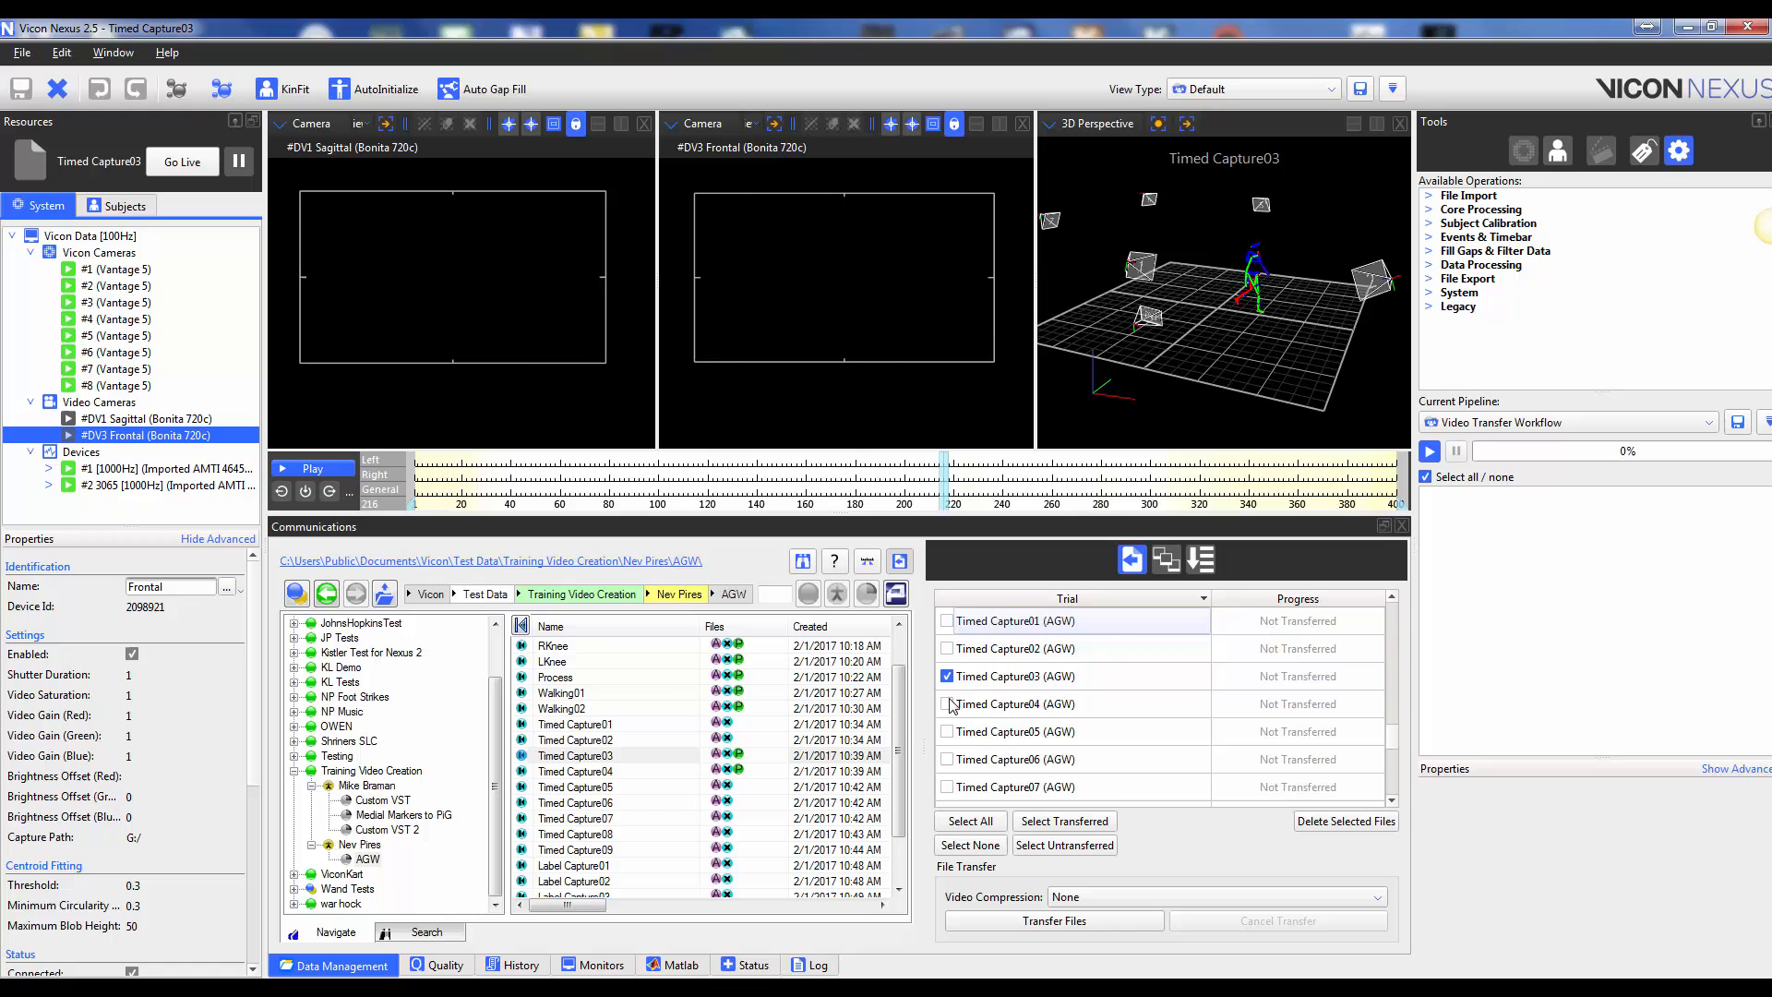
pyautogui.click(945, 703)
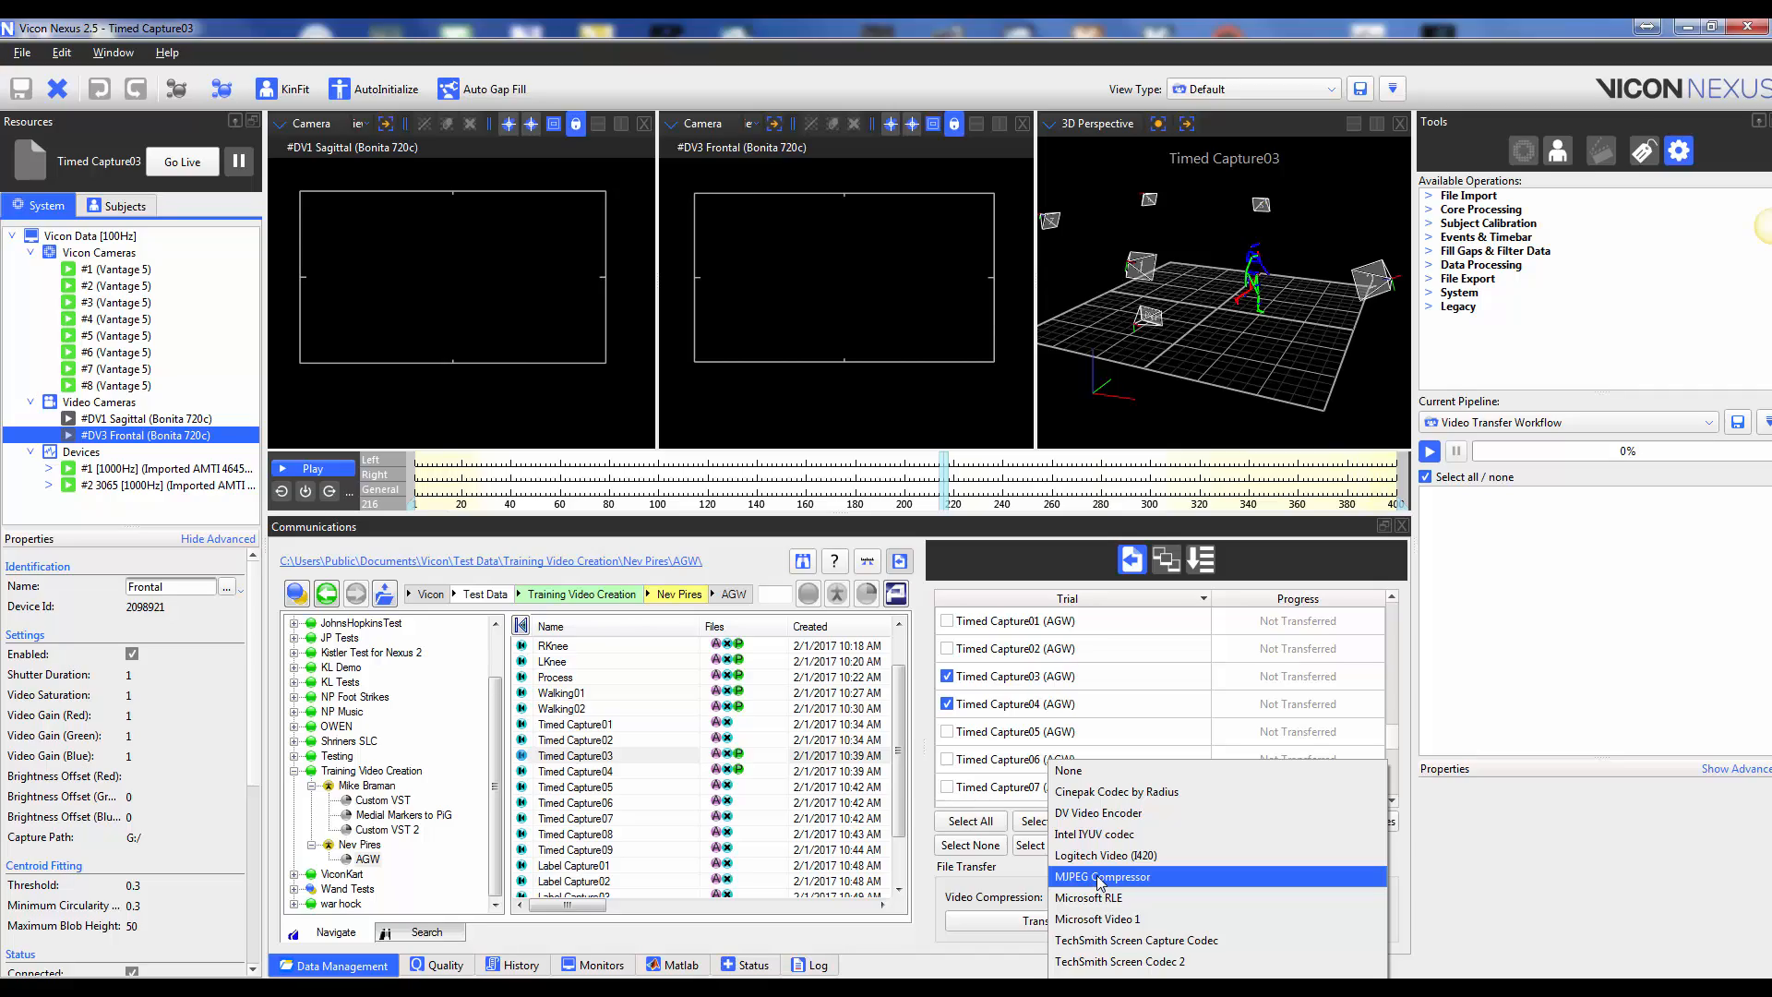
pyautogui.click(1099, 874)
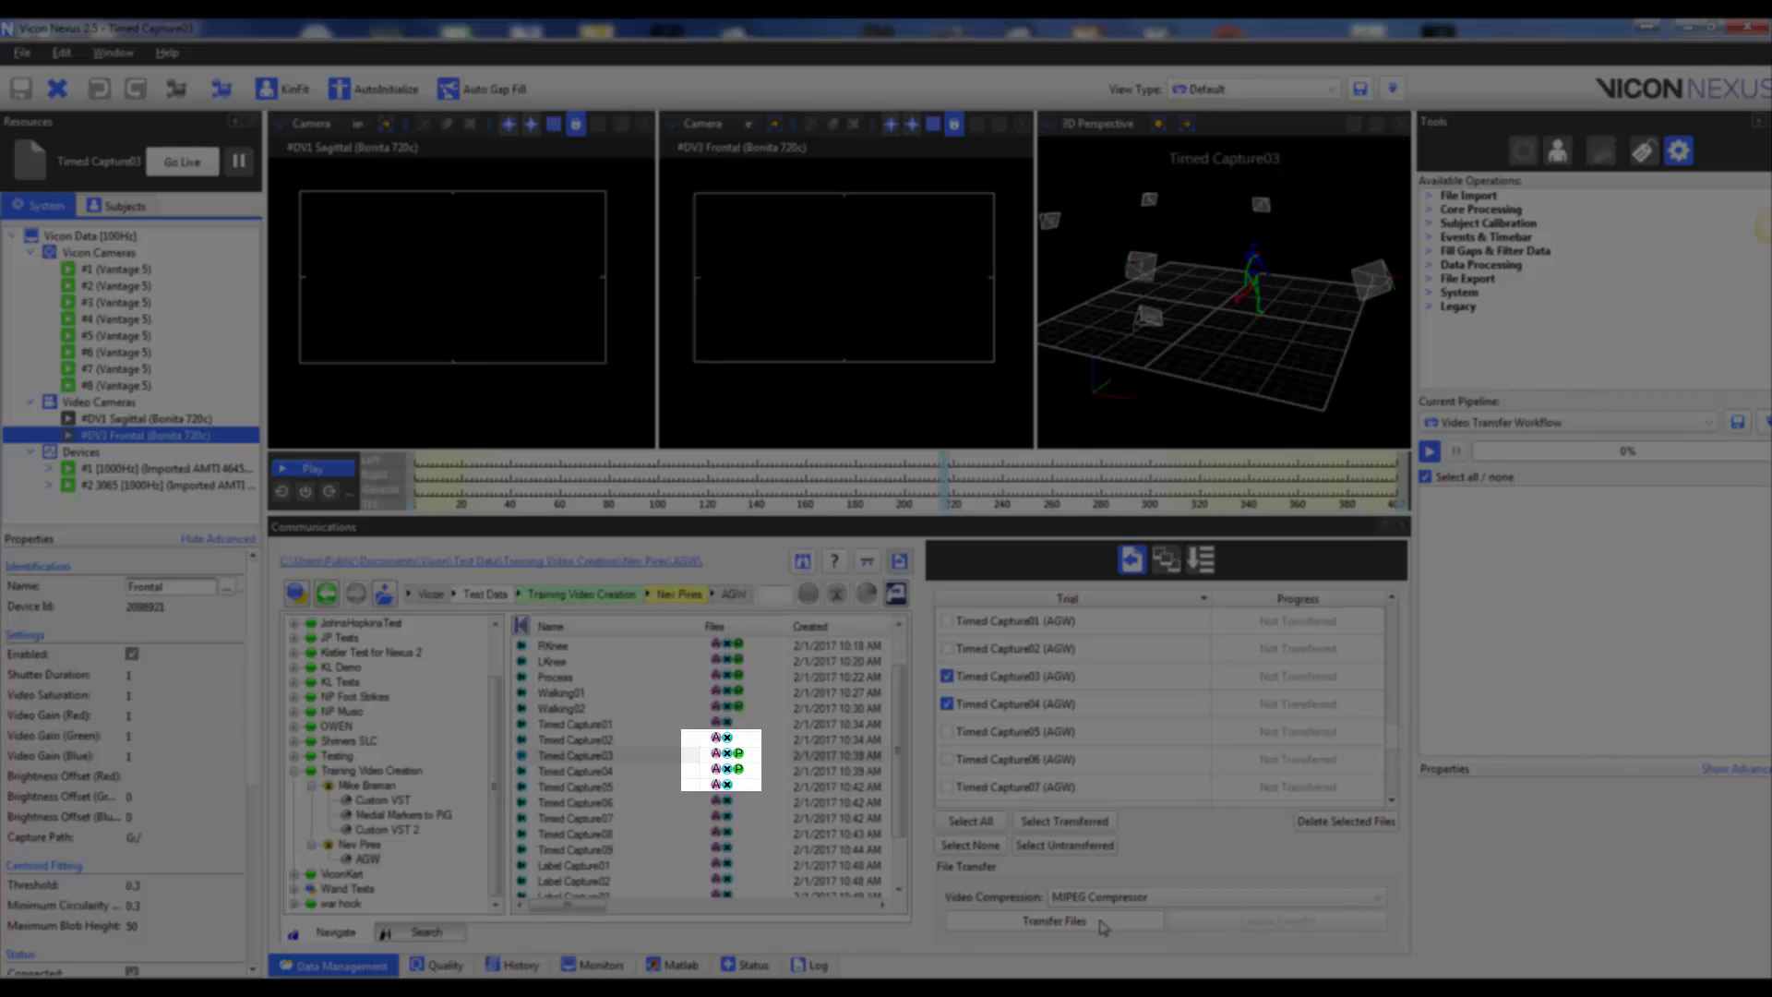
pyautogui.click(1054, 919)
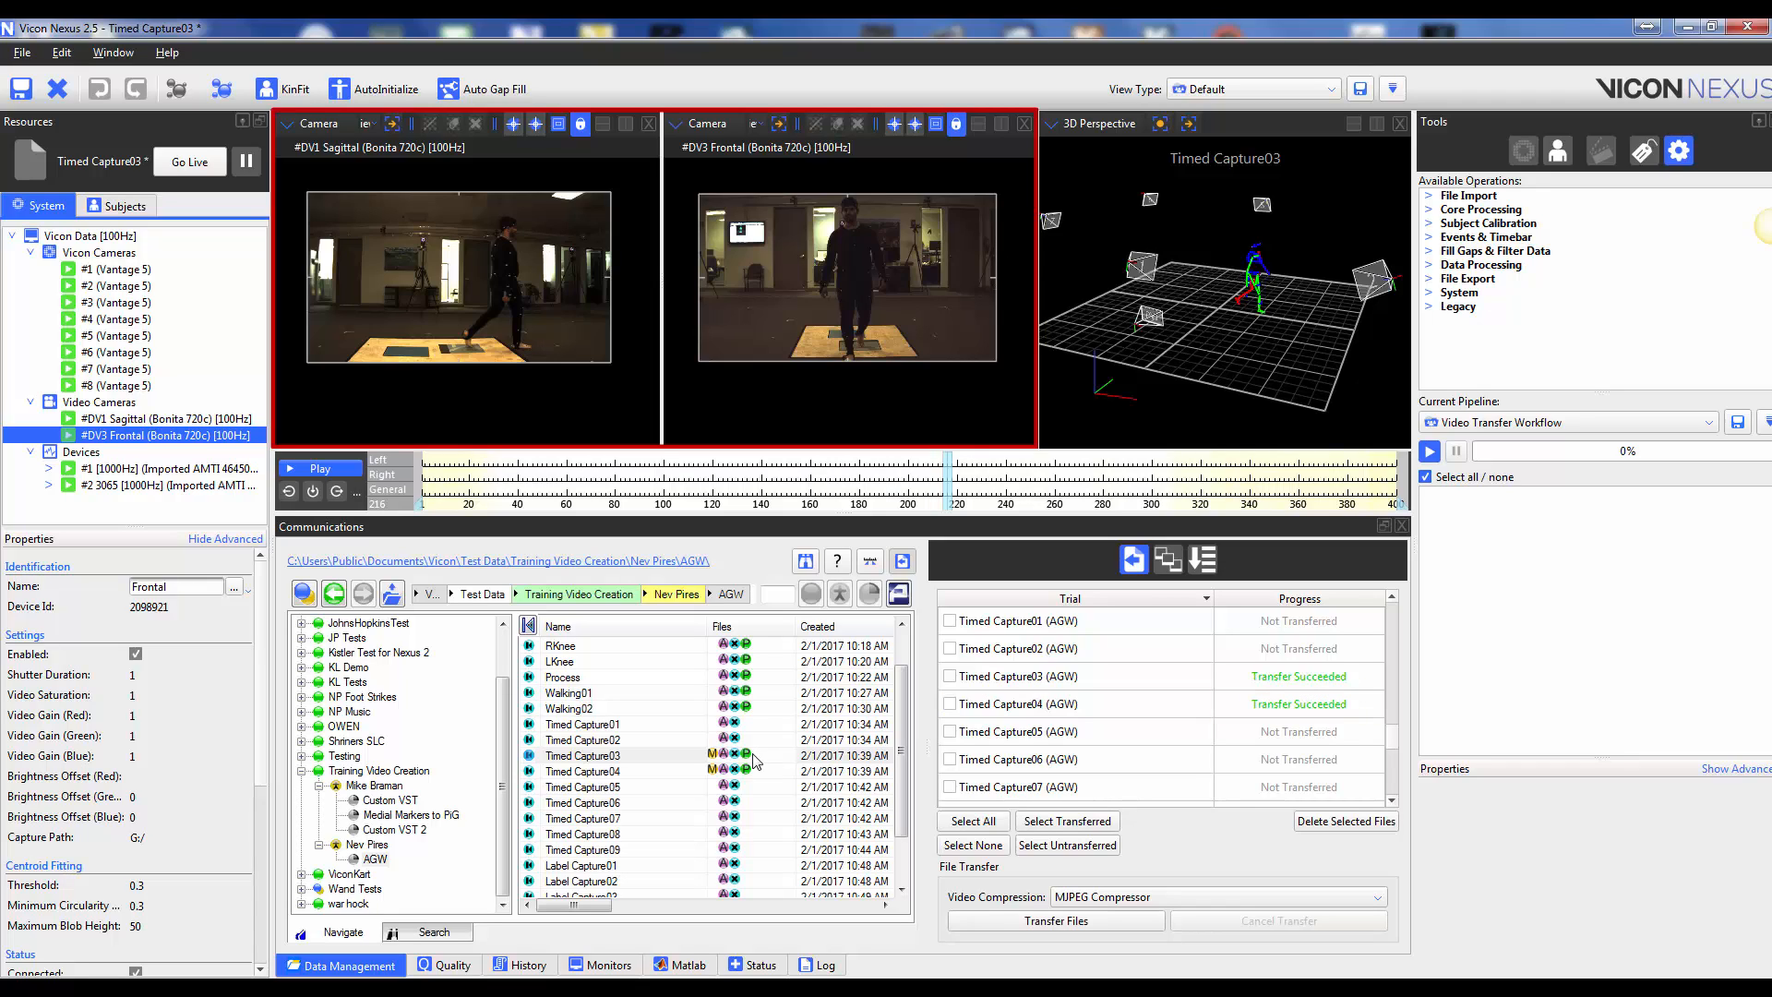
pyautogui.moveTo(714, 581)
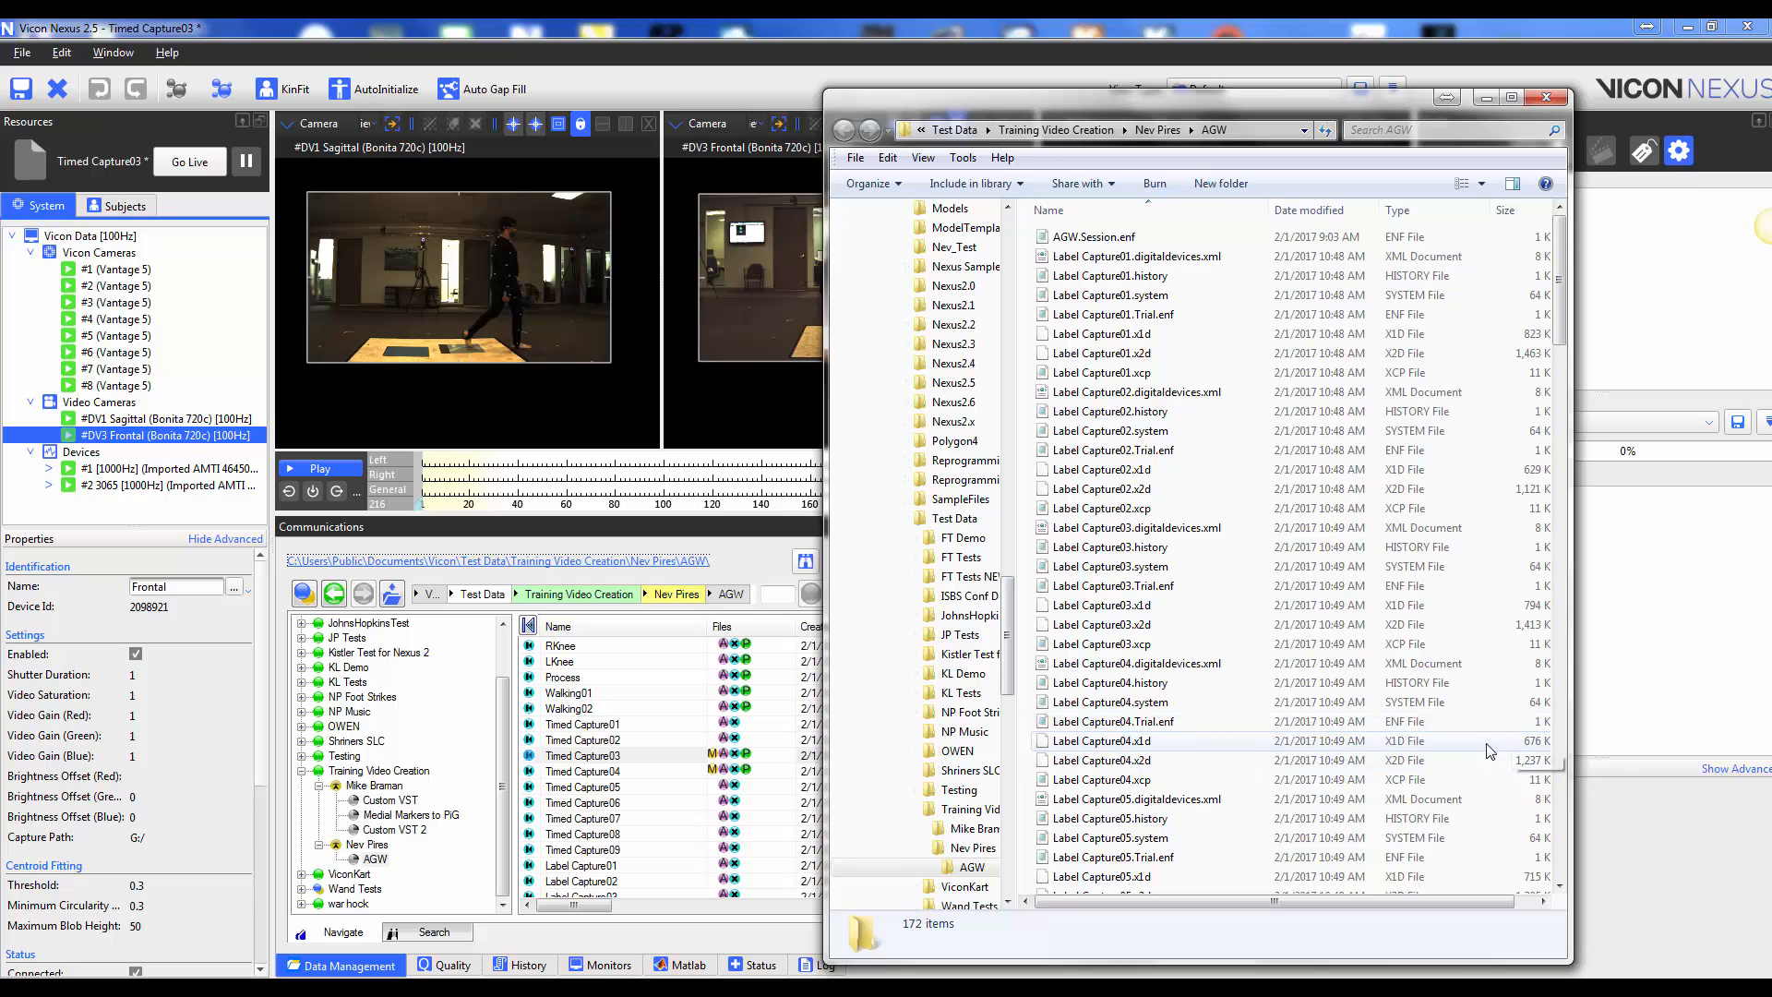
# Check the sizes of the compressed Timed Capture03 and 04 .avi clips in AGW, then close the folder.
pyautogui.scroll(-3)
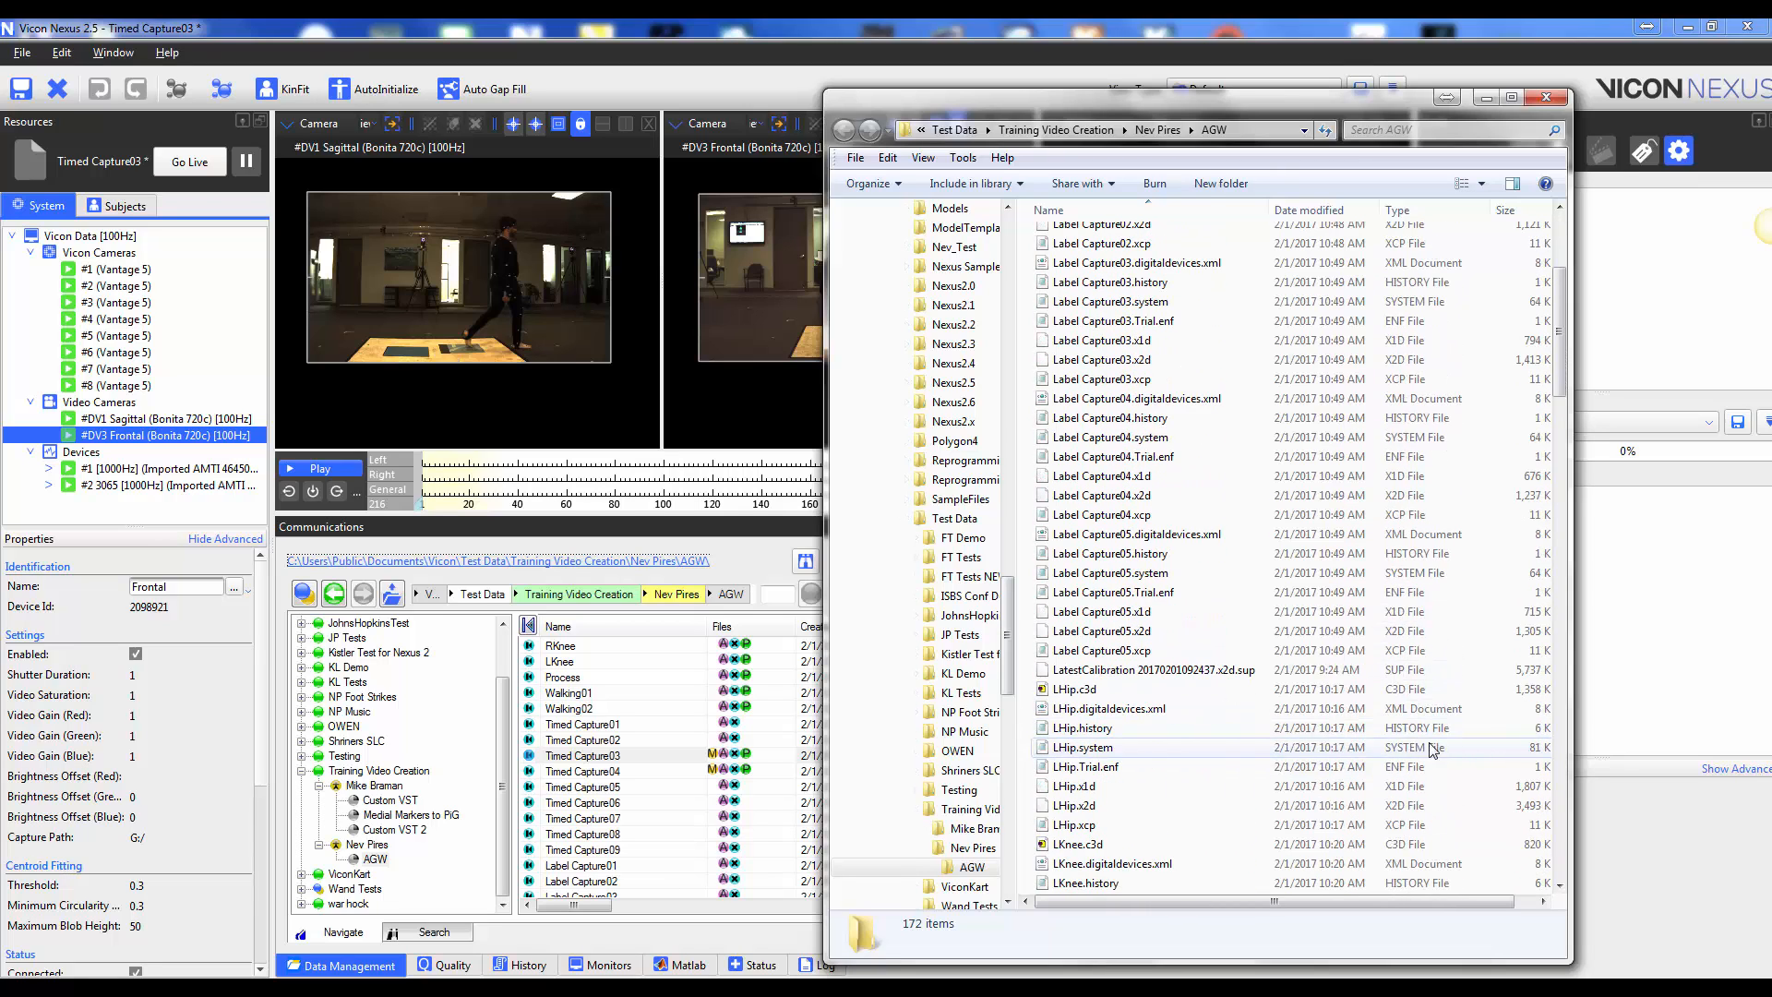
pyautogui.scroll(-3)
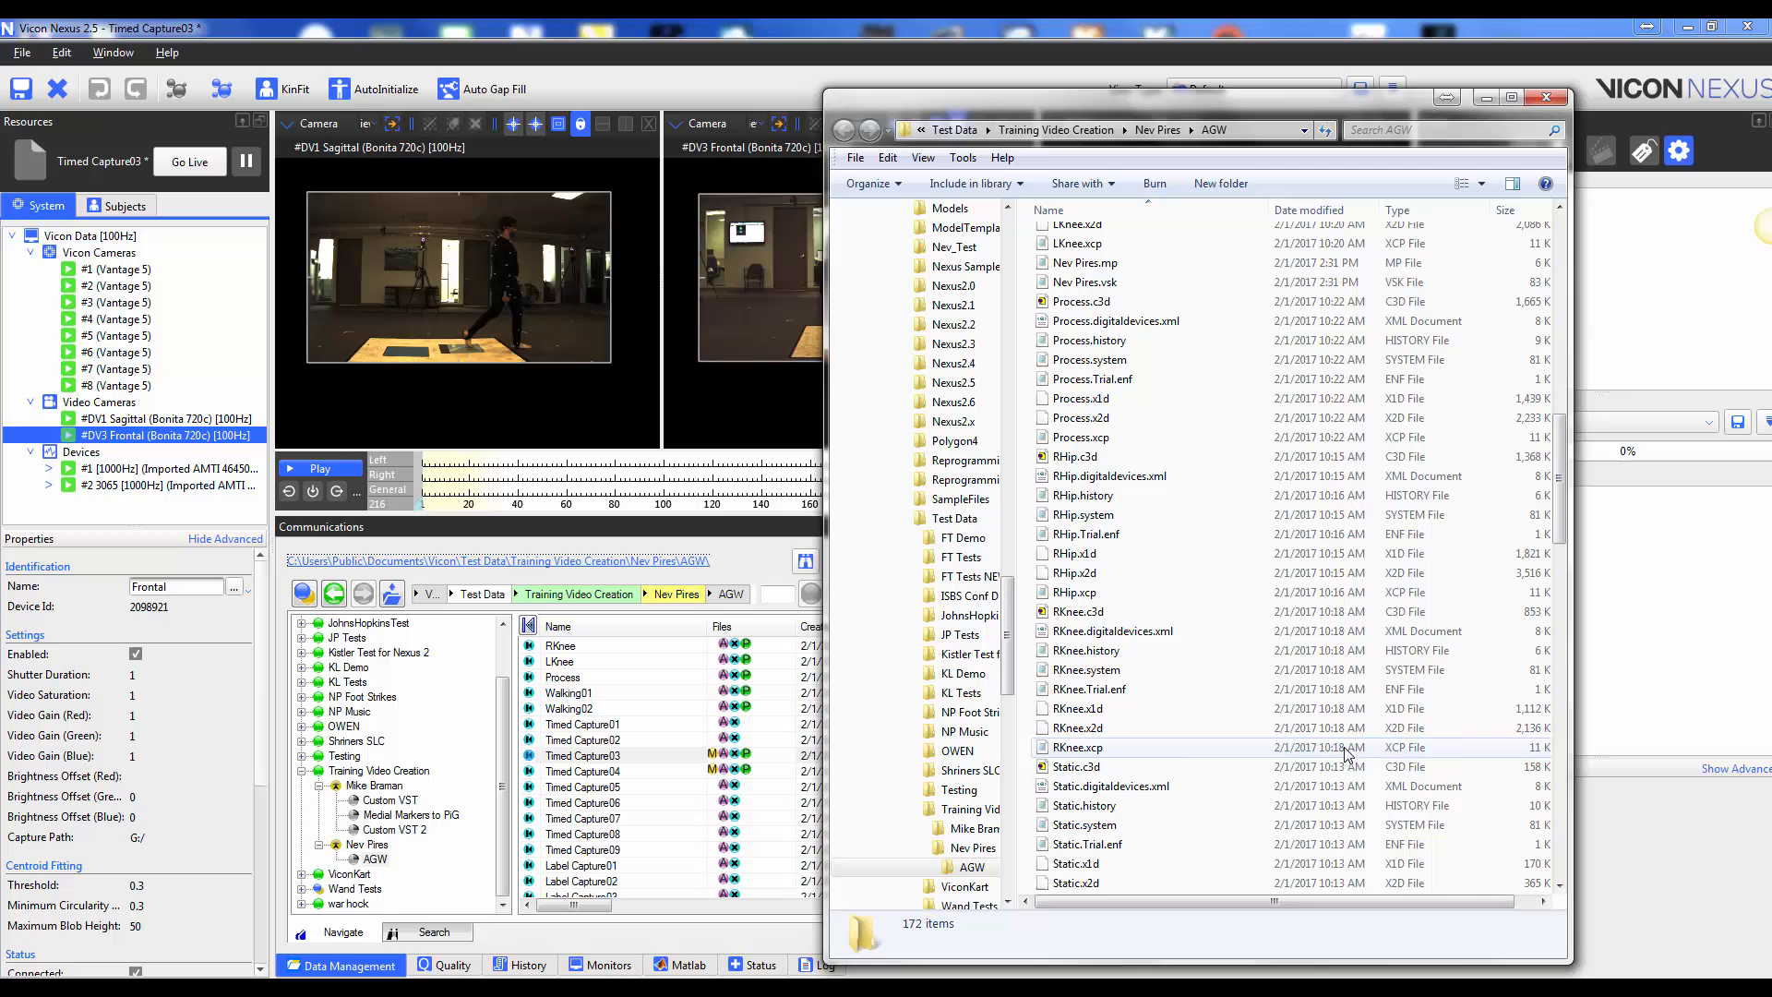
pyautogui.scroll(-3)
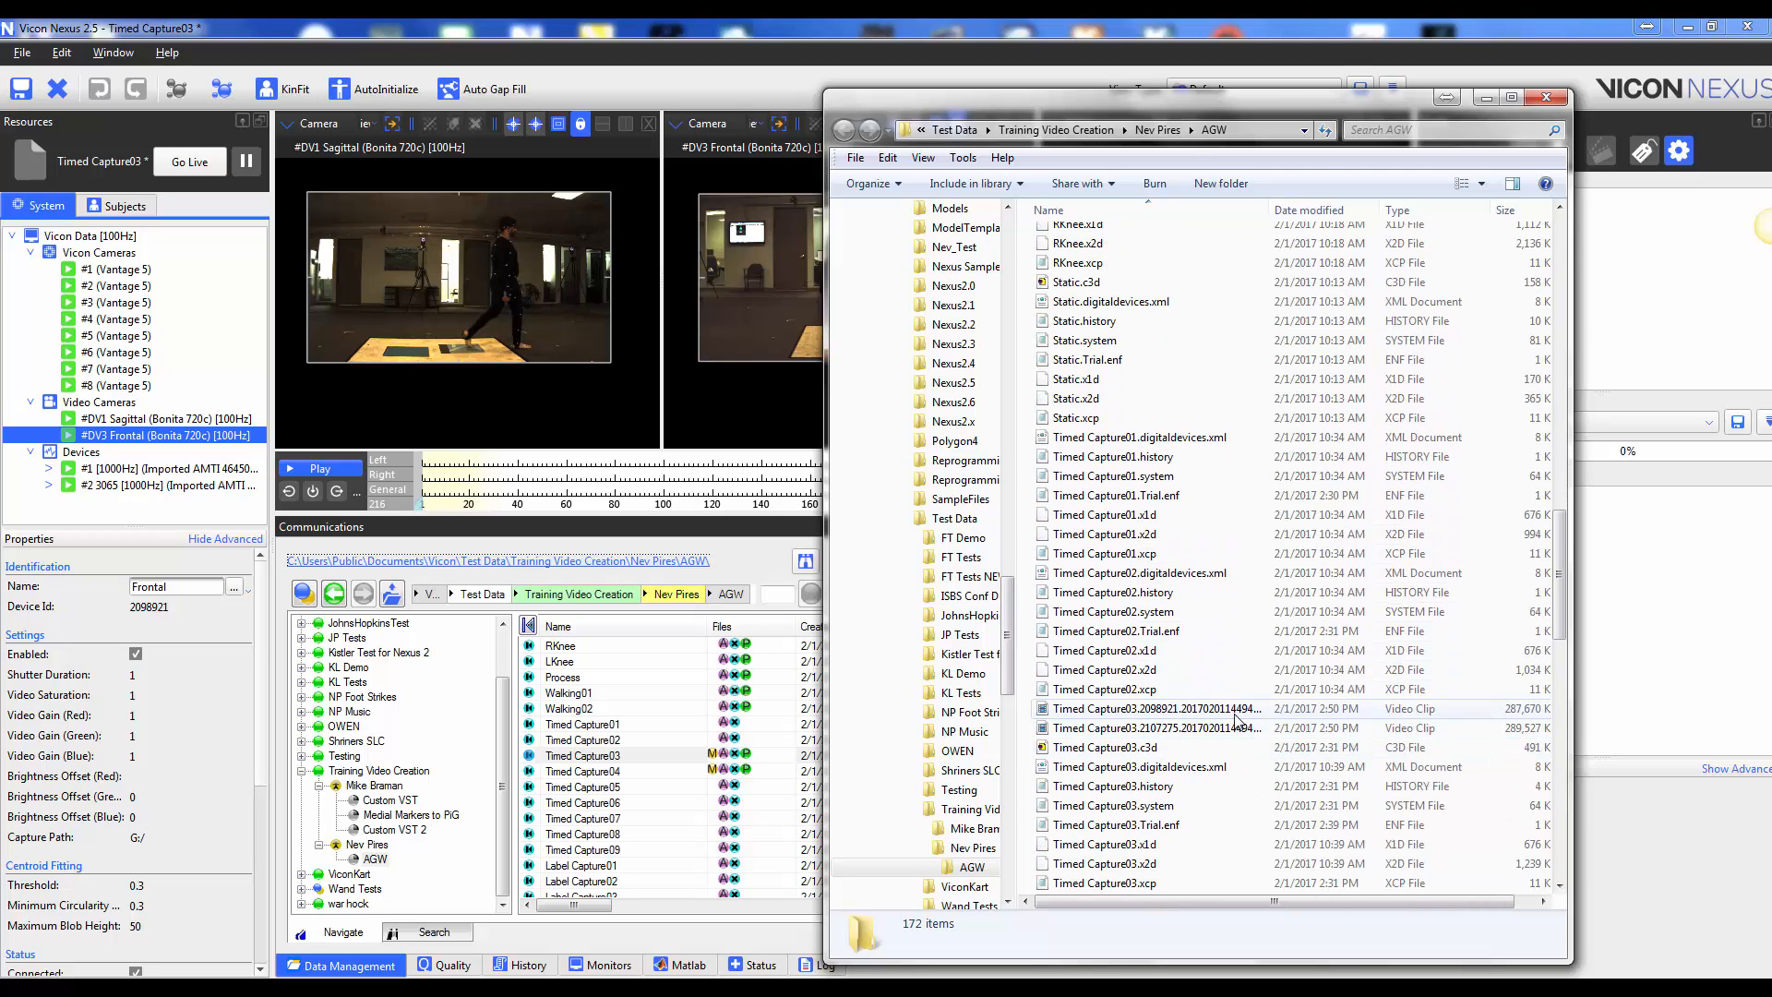
pyautogui.click(1152, 727)
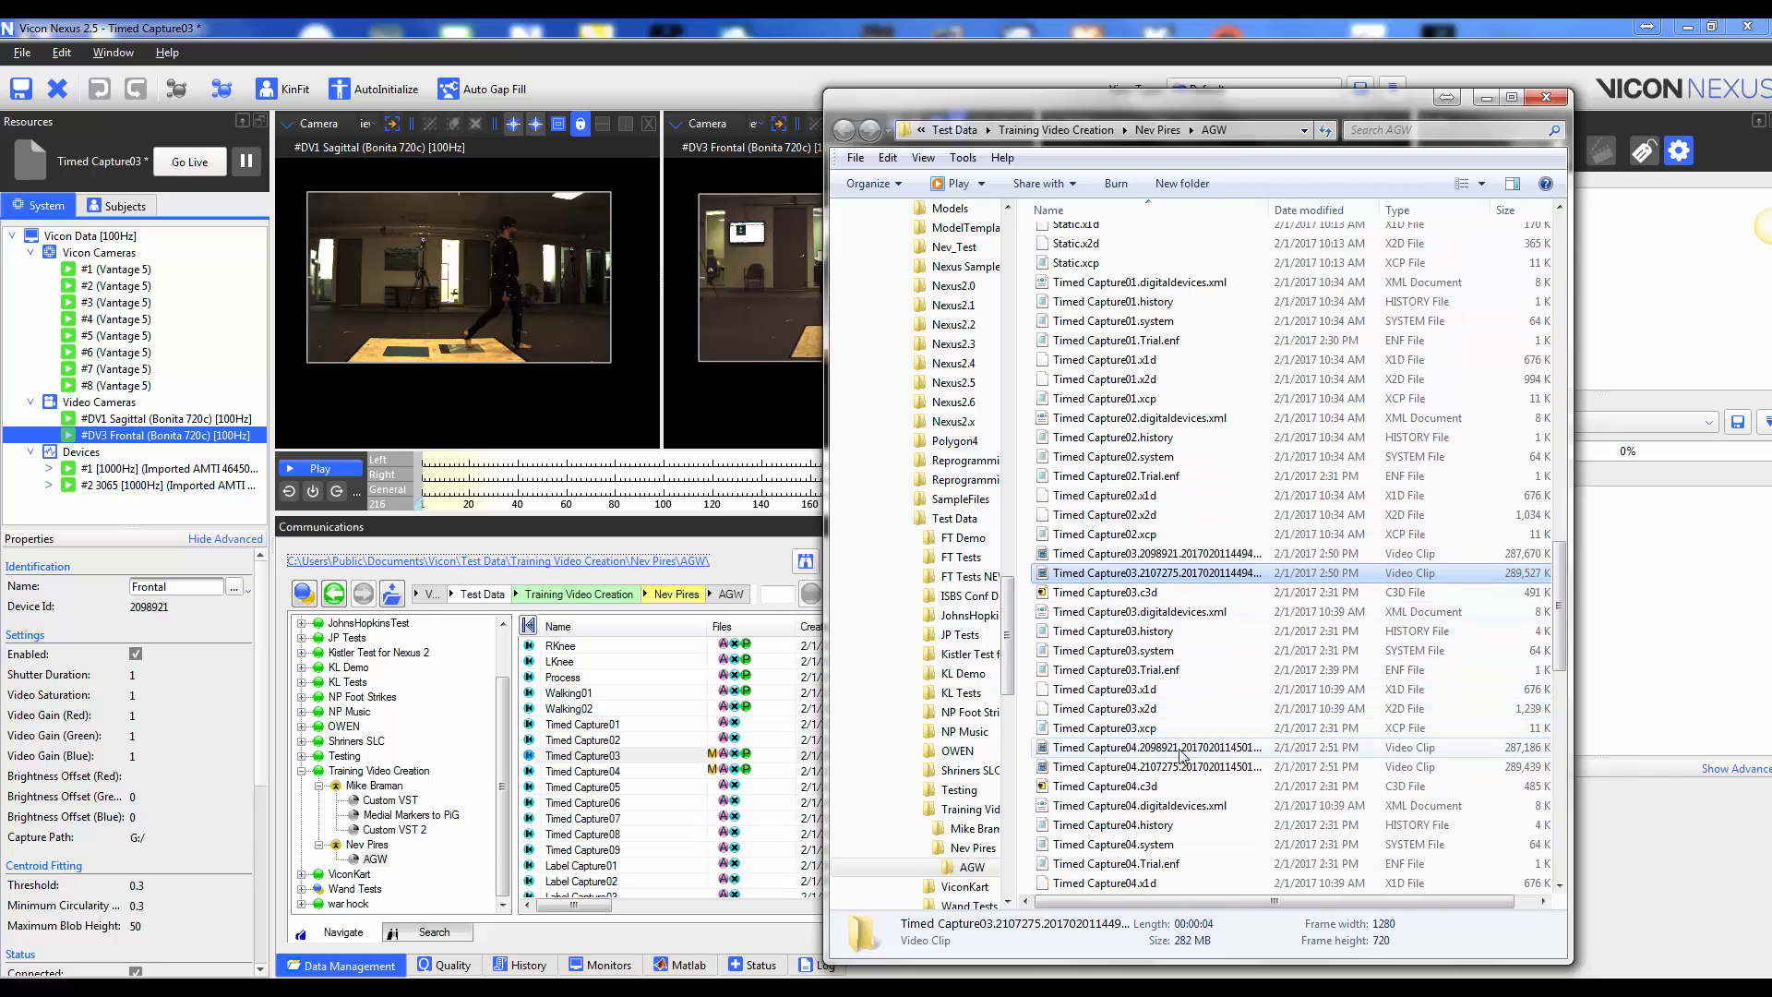
pyautogui.click(1152, 768)
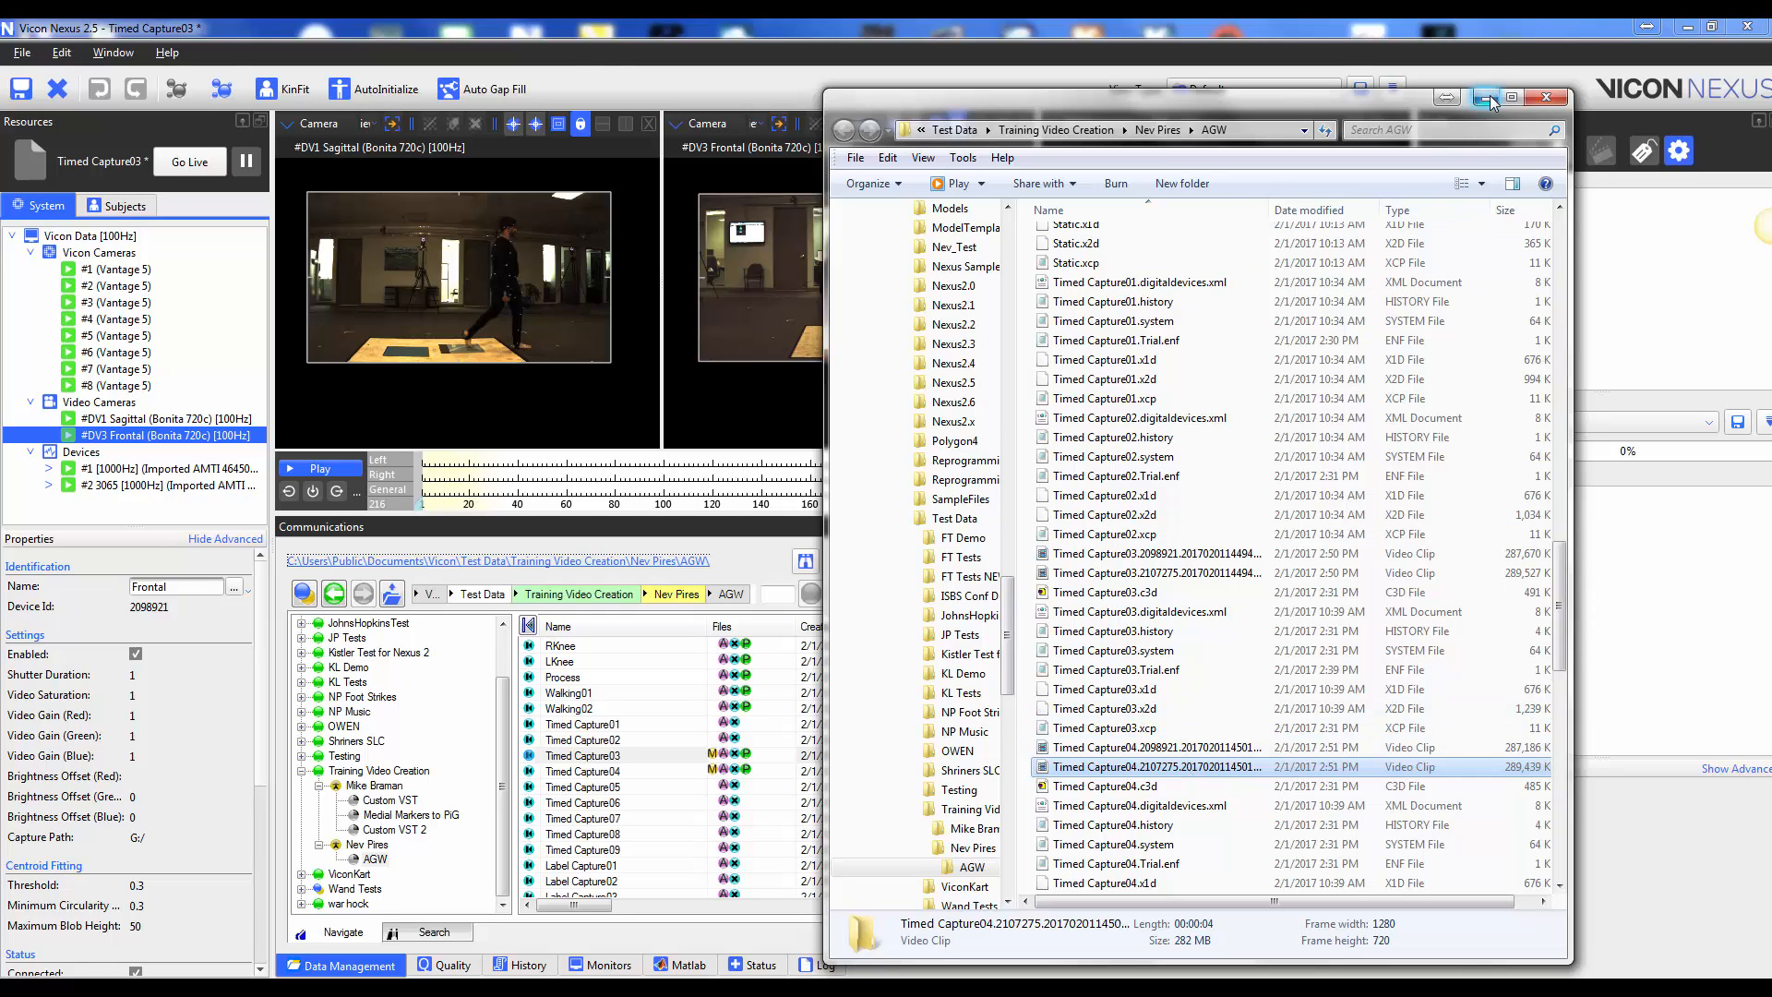
pyautogui.click(1546, 98)
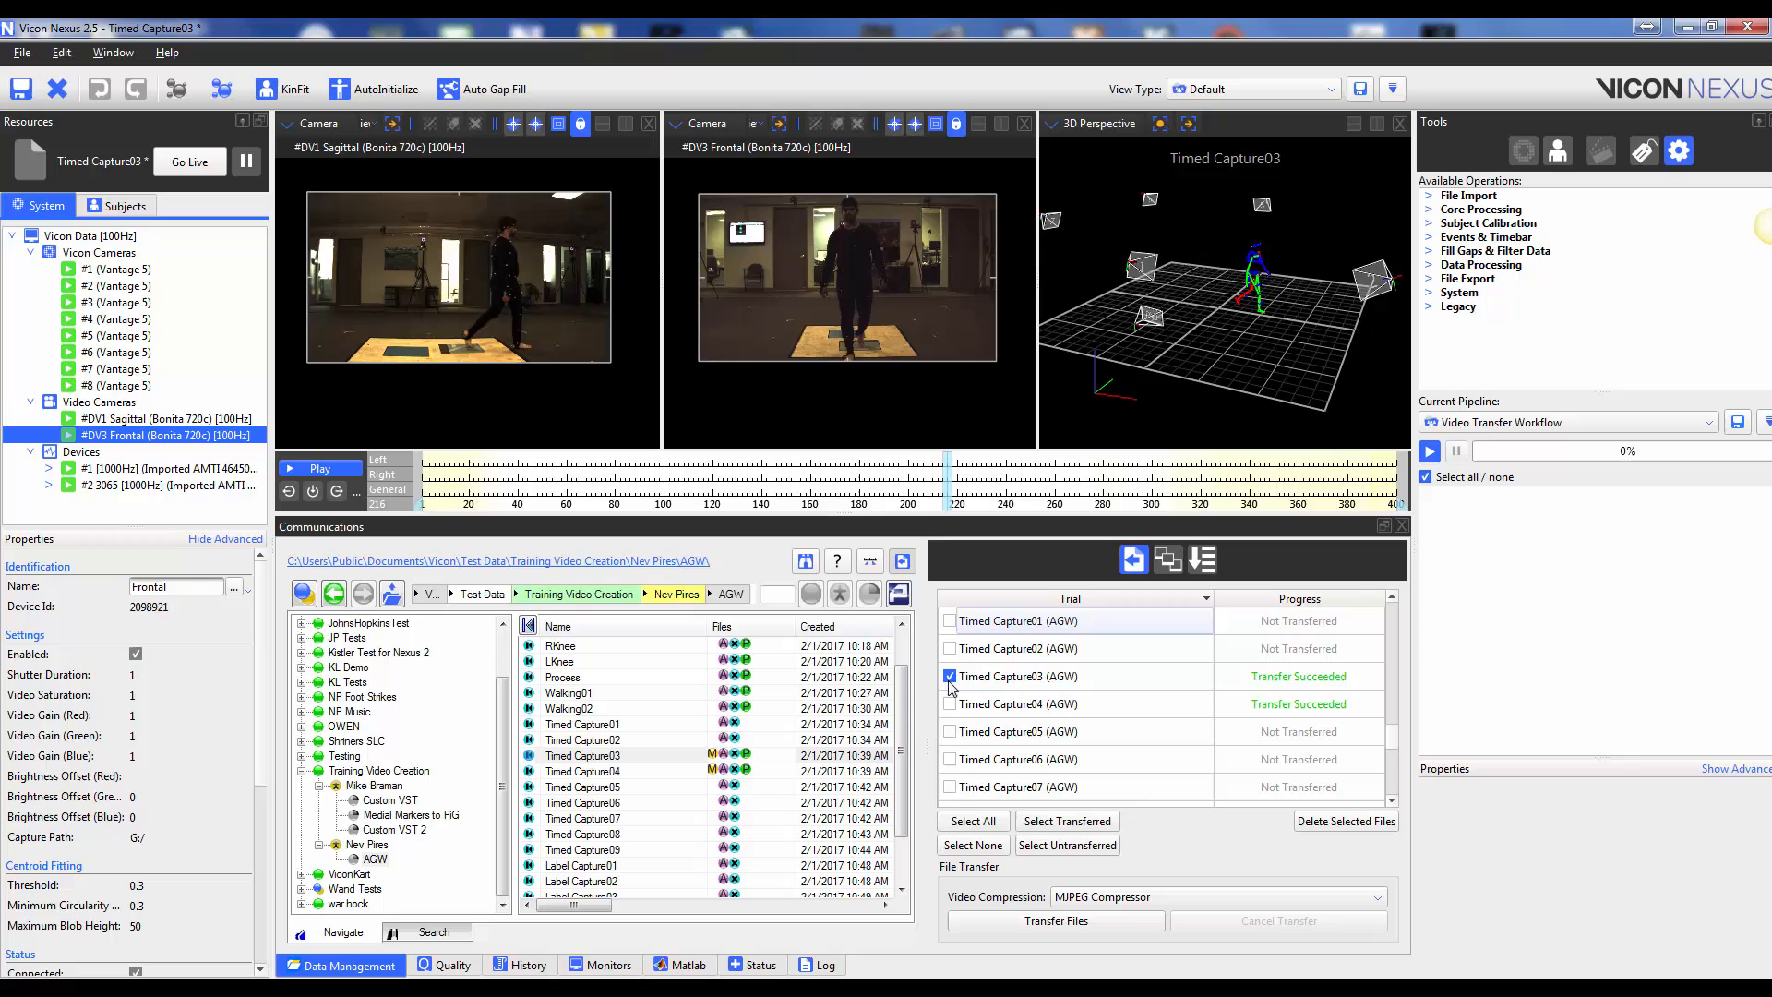
# Delete the marked Timed Capture03 and 04 raw captures from the camera server, confirming the warning.
pyautogui.click(948, 704)
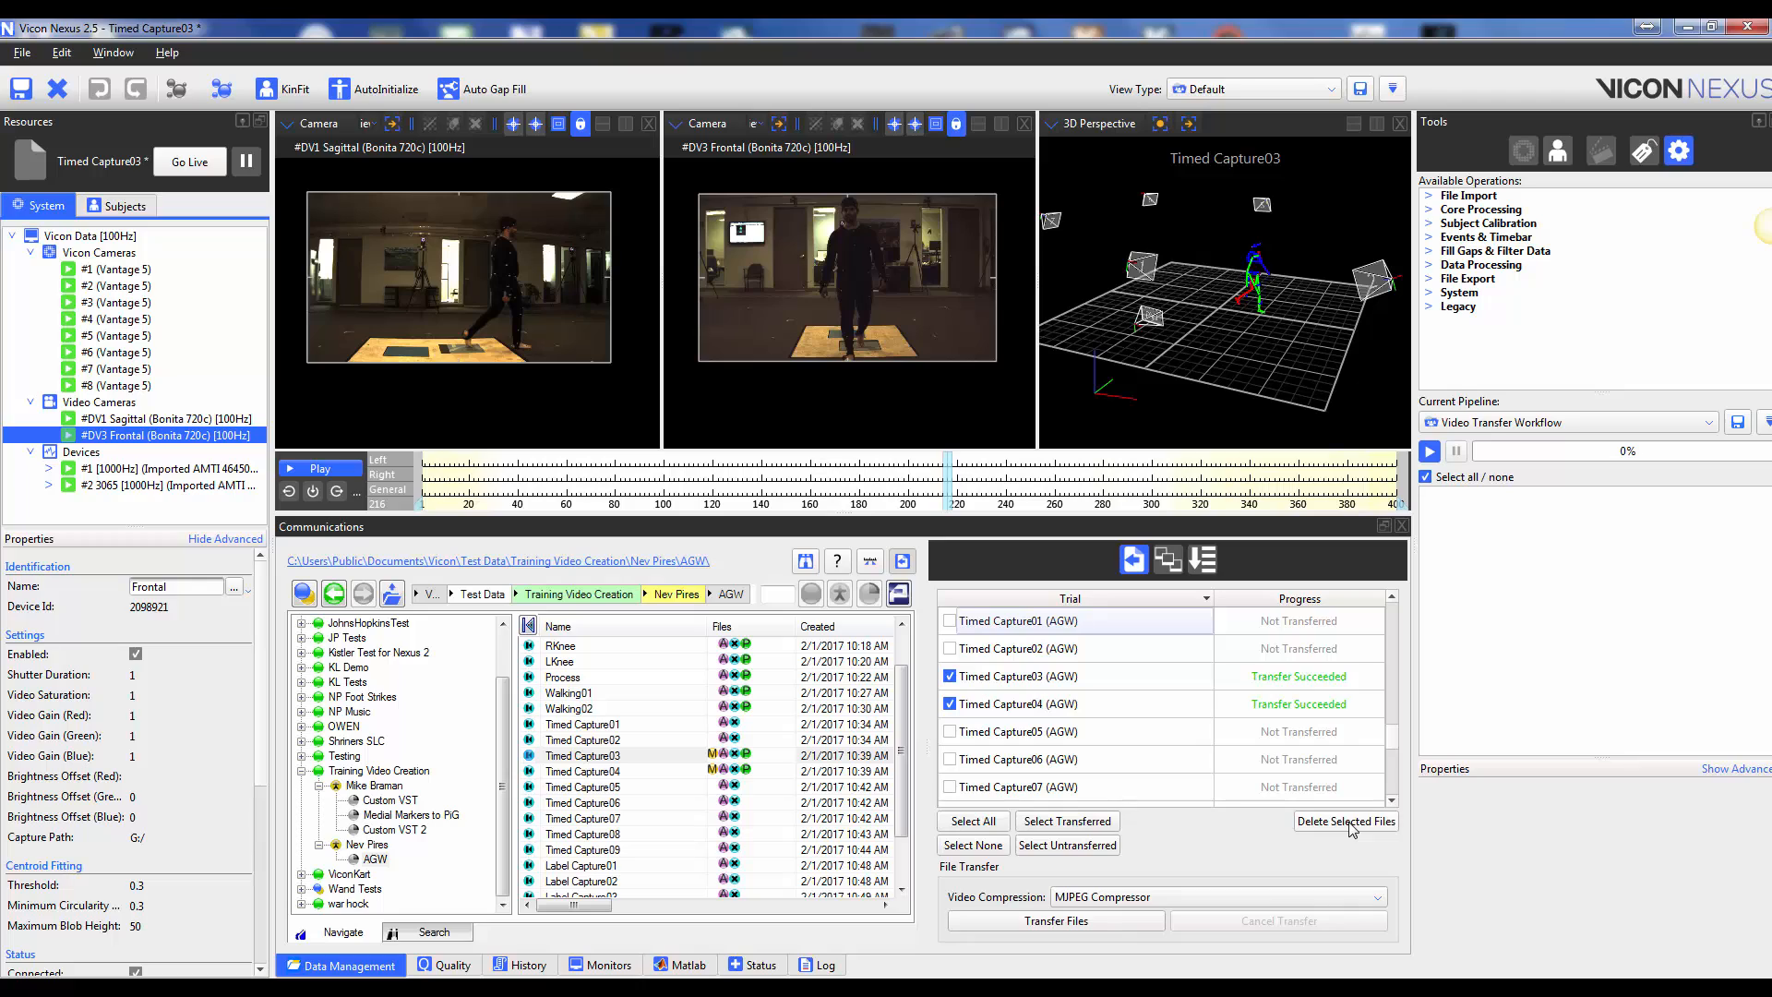
pyautogui.click(1346, 819)
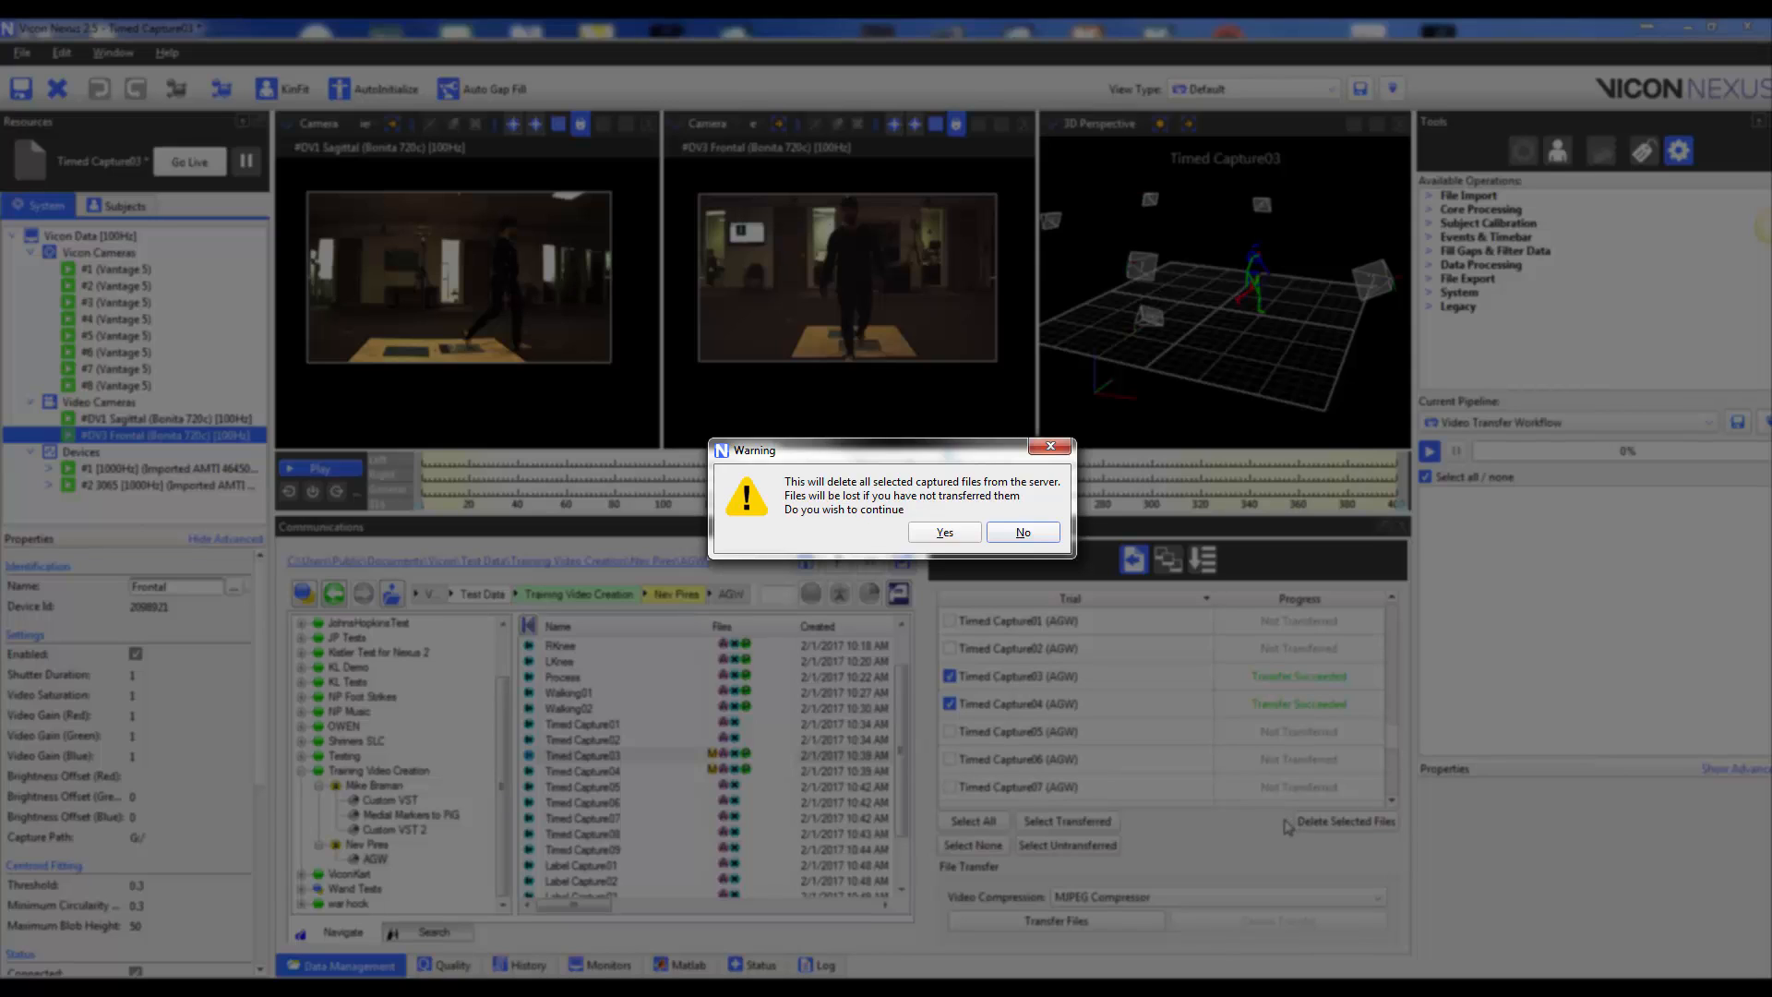
pyautogui.moveTo(952, 564)
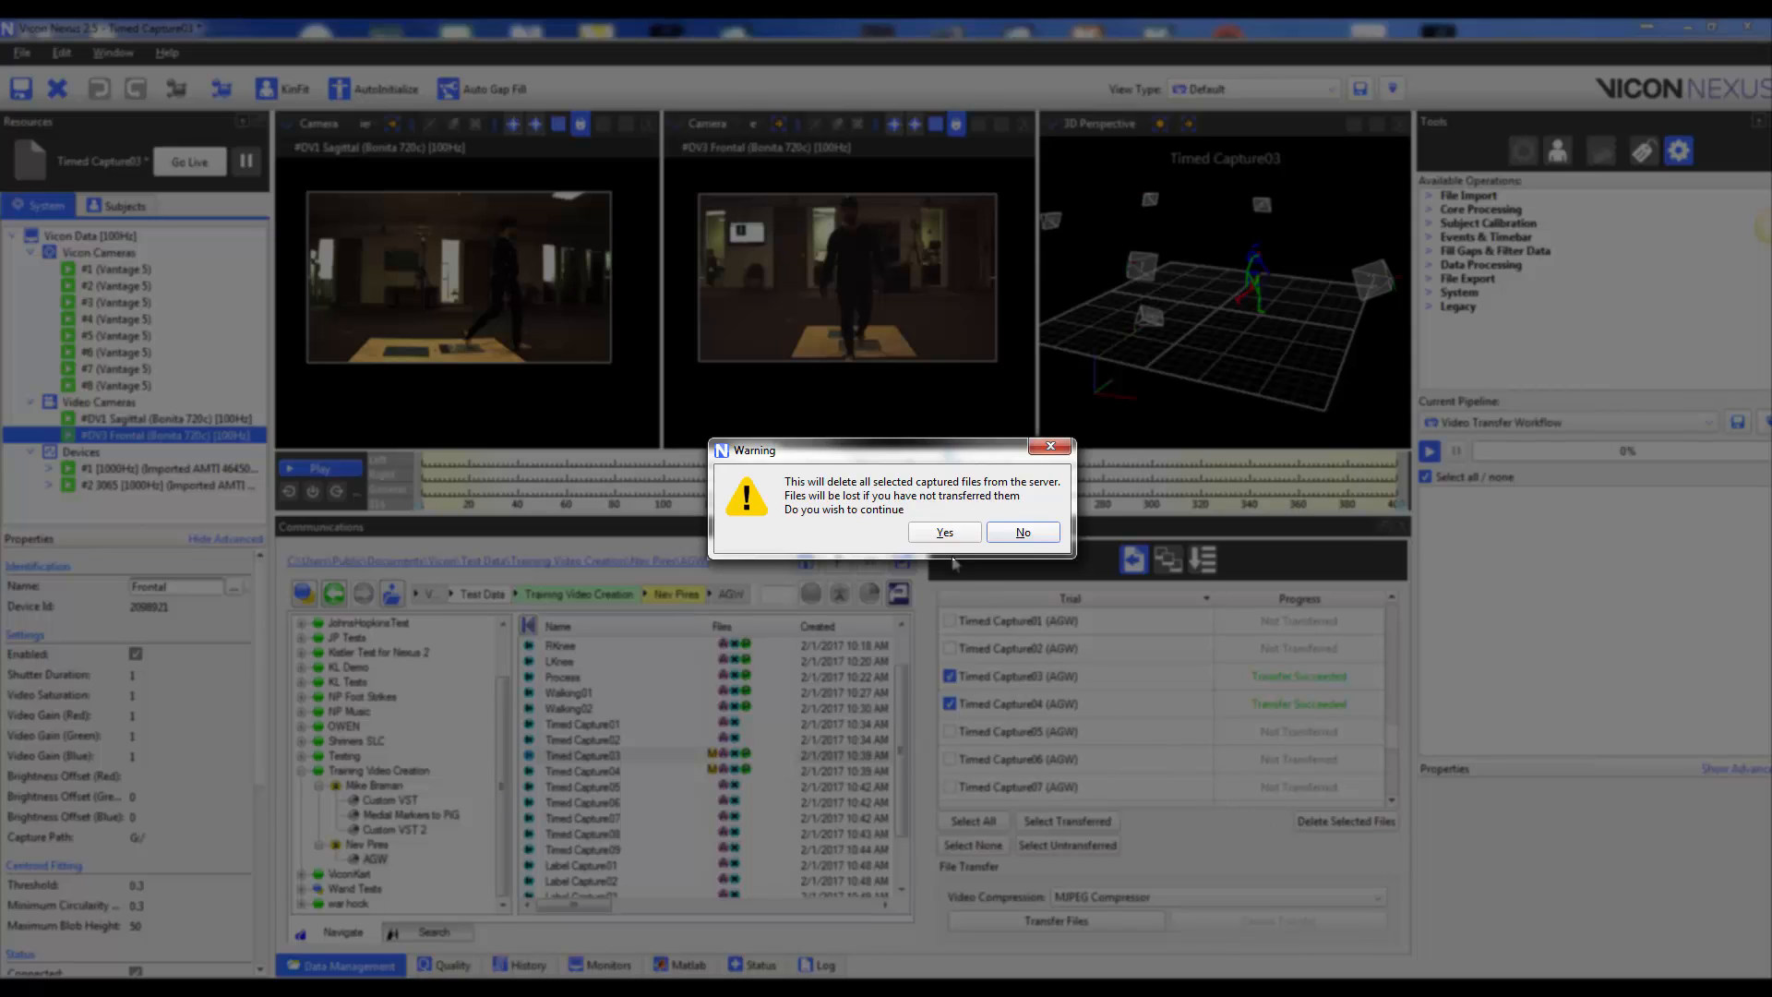
pyautogui.click(943, 531)
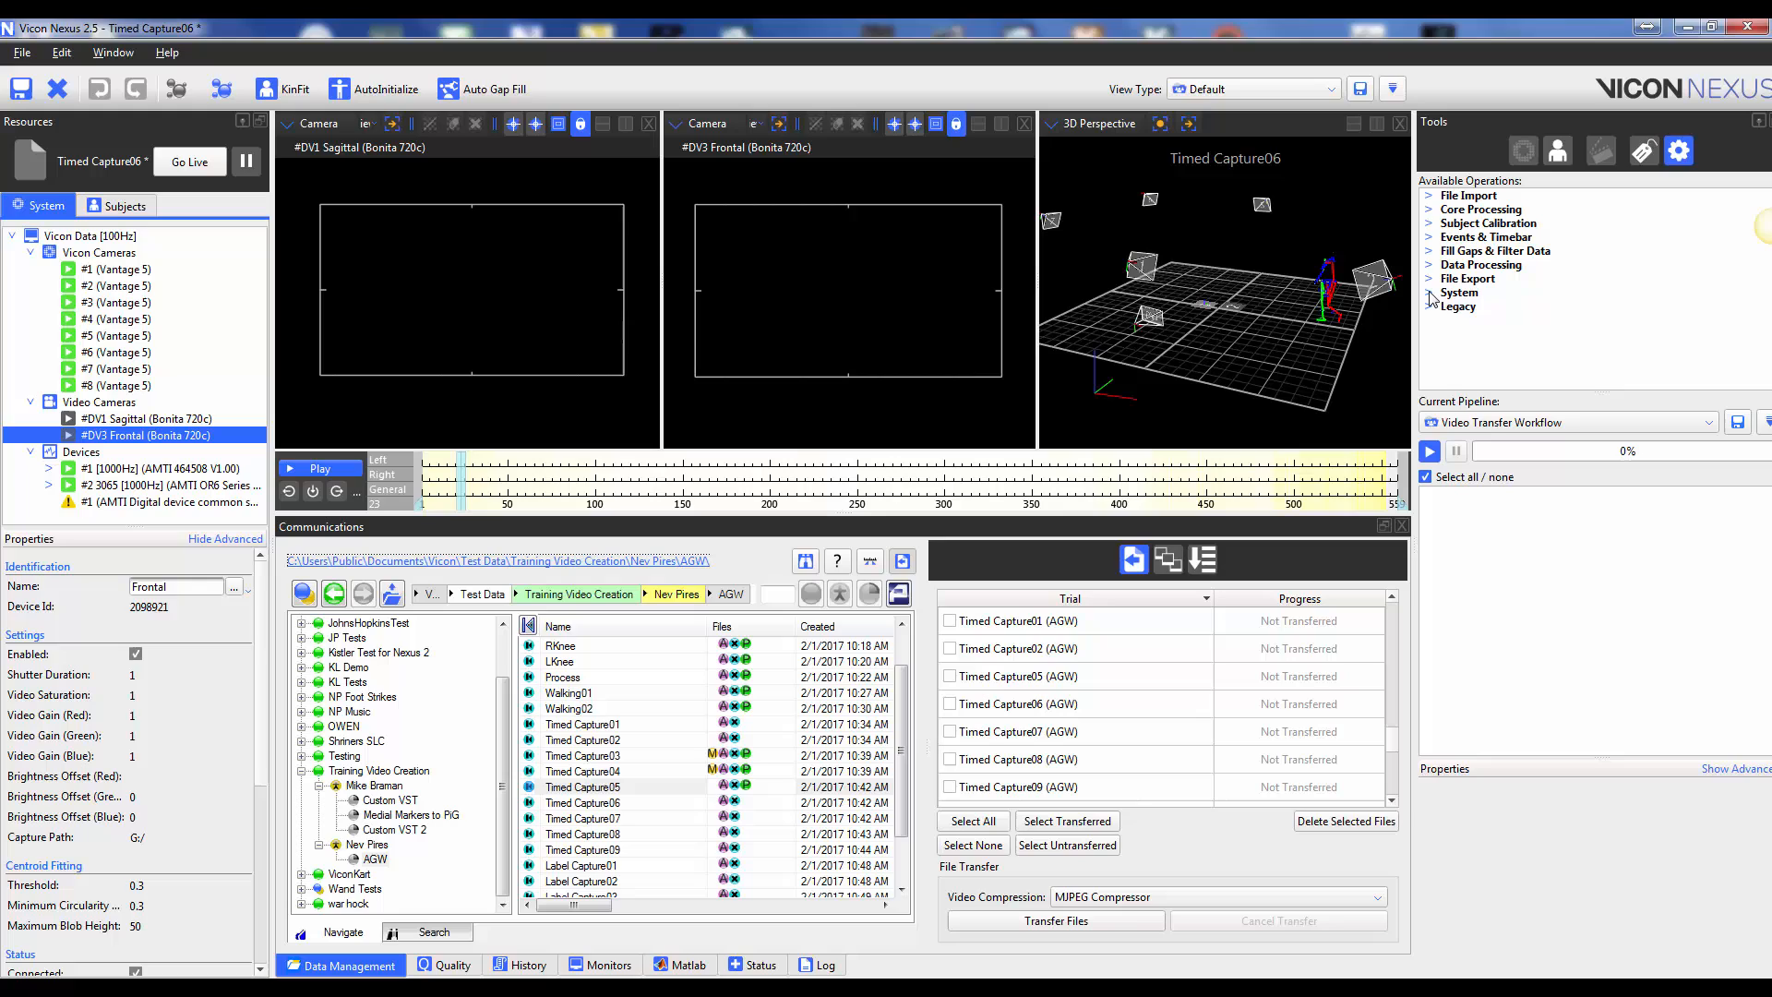
# Add Transcode Video for Trial from Tools > System with its codec set to MJPEG Compressor.
pyautogui.click(1431, 293)
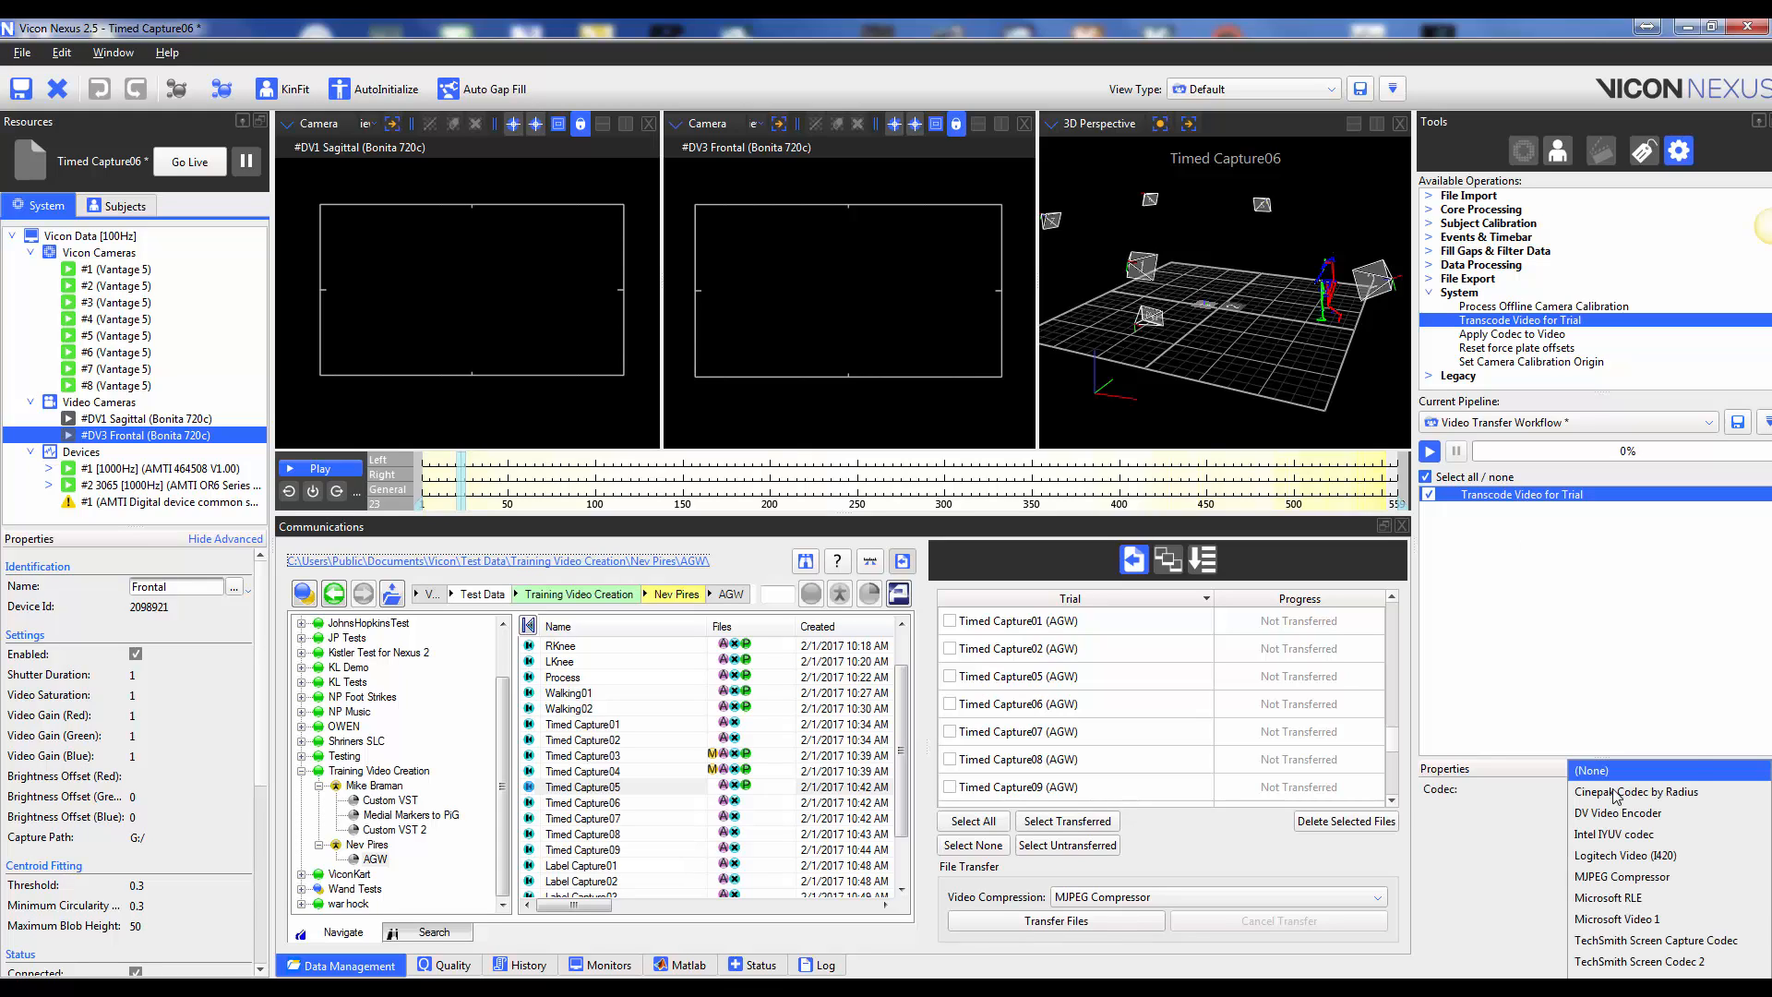
pyautogui.click(1622, 875)
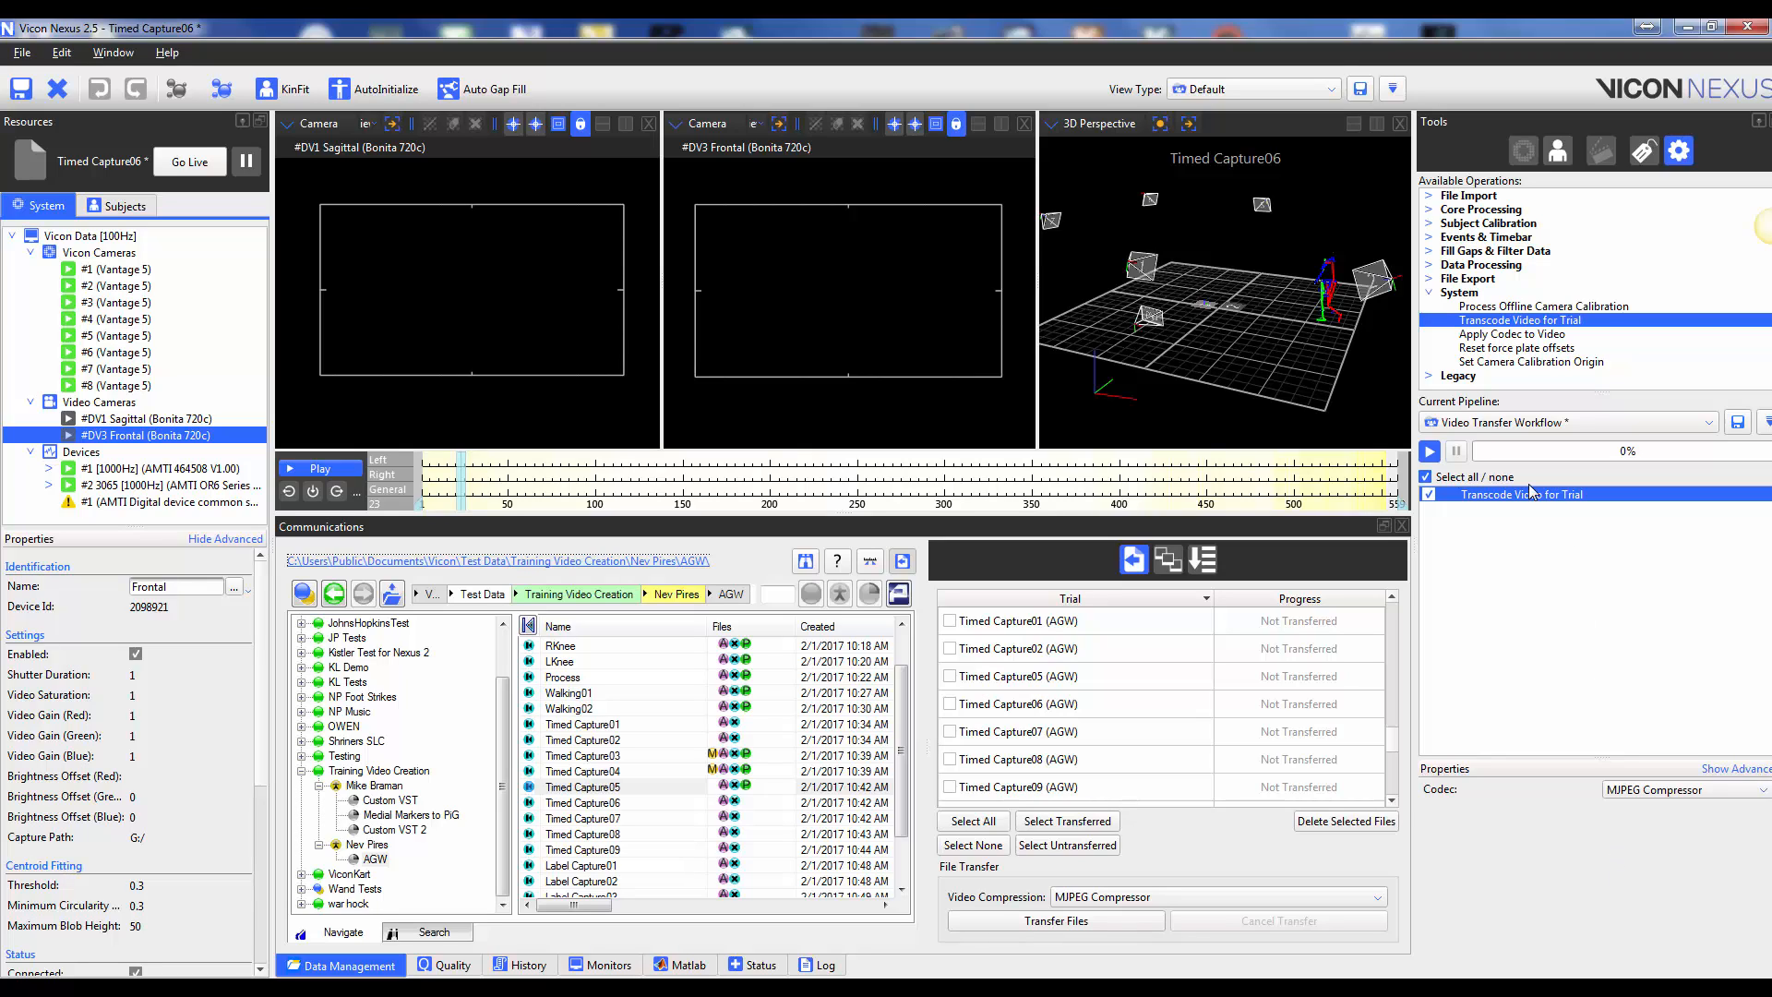
pyautogui.click(1426, 451)
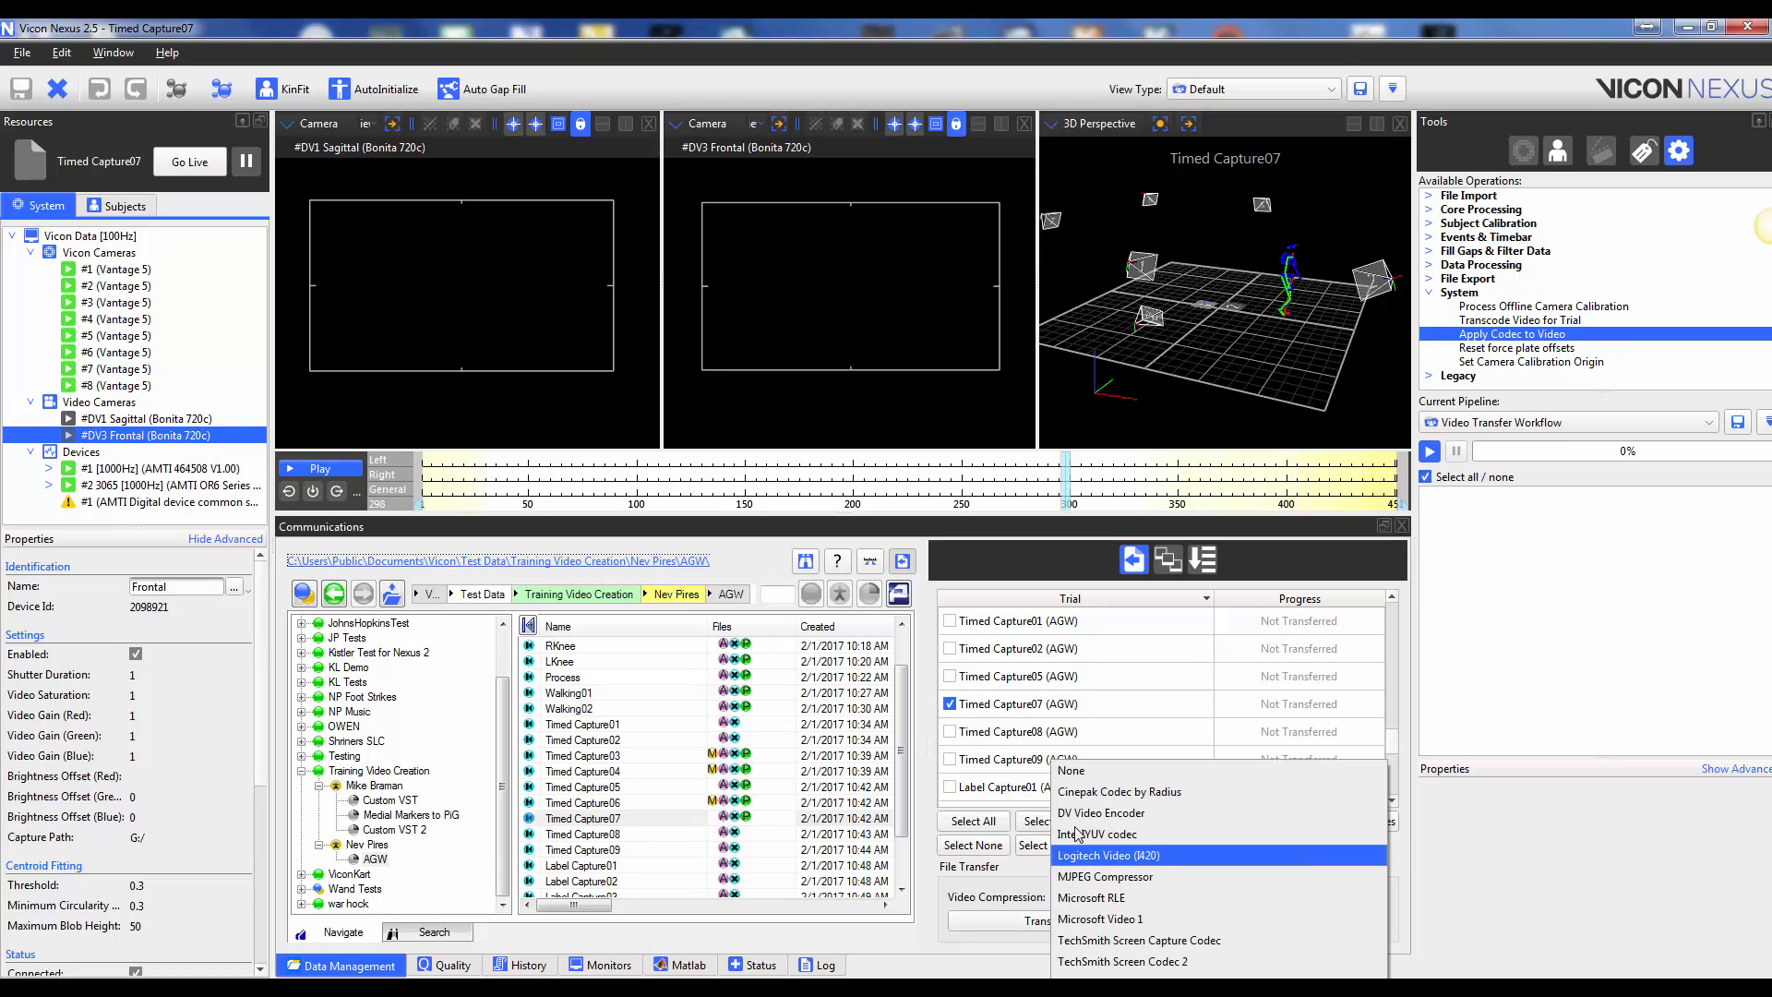
# Transfer the Timed Capture07 videos uncompressed, then delete the raw capture from the server.
pyautogui.click(1069, 770)
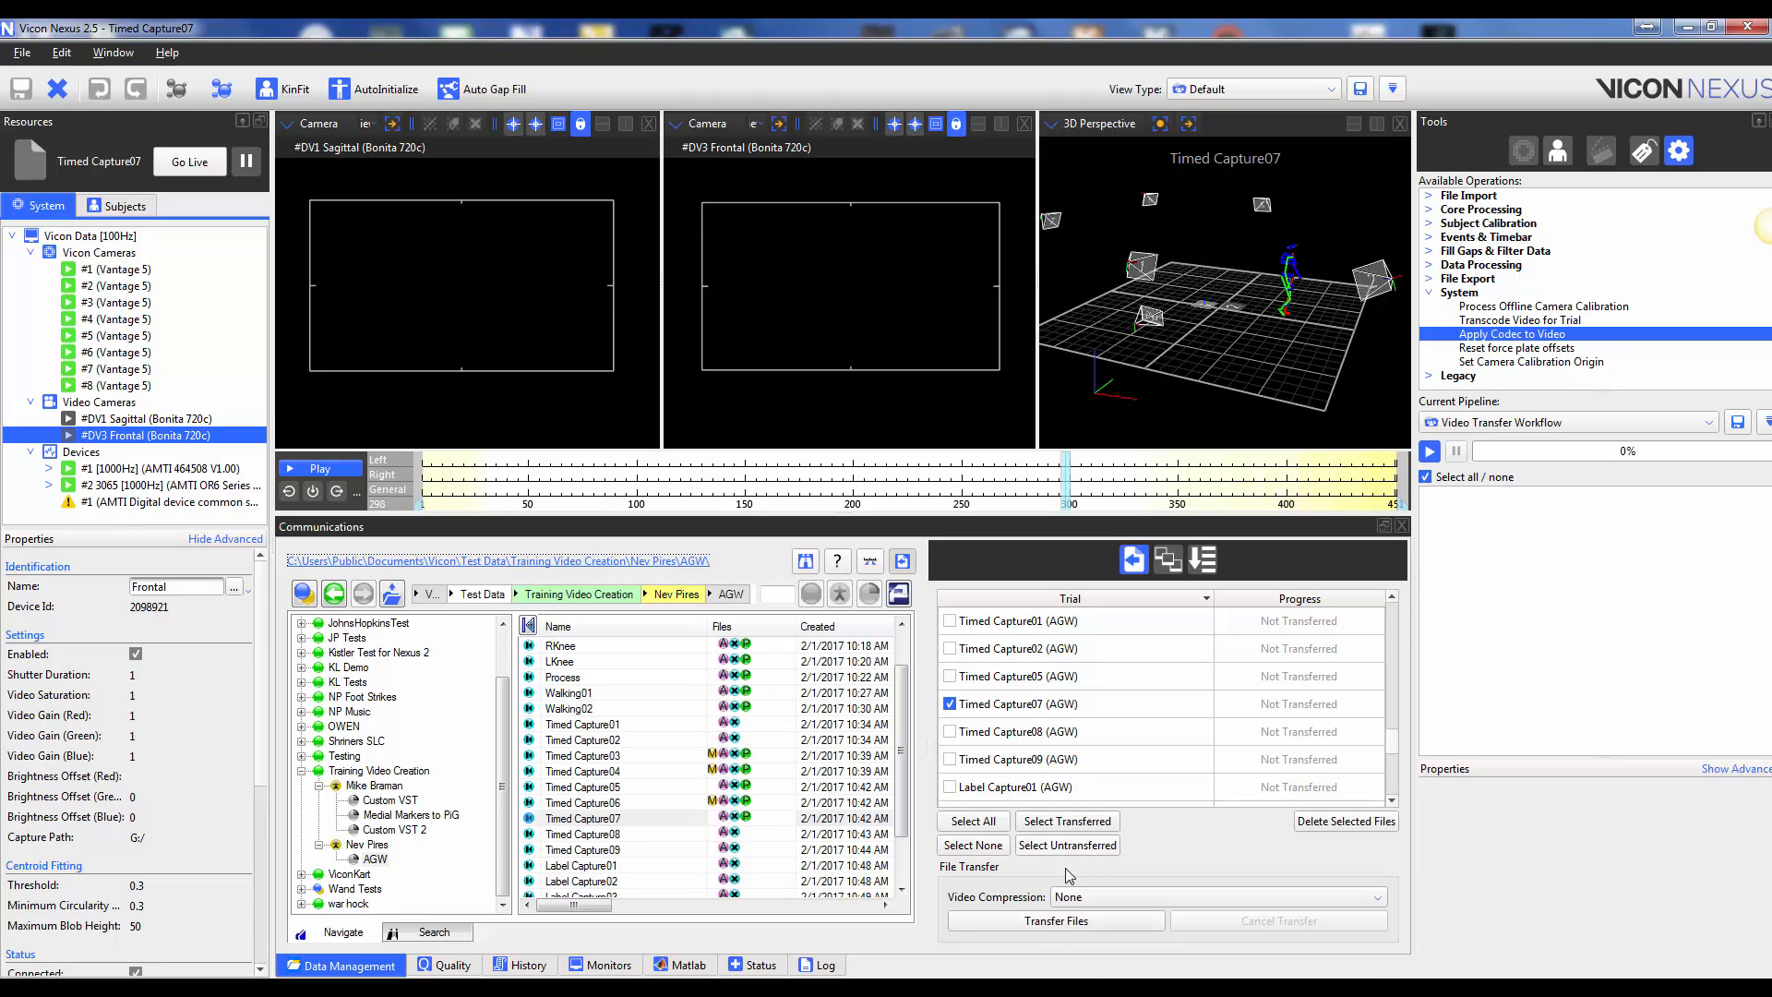
pyautogui.click(1054, 920)
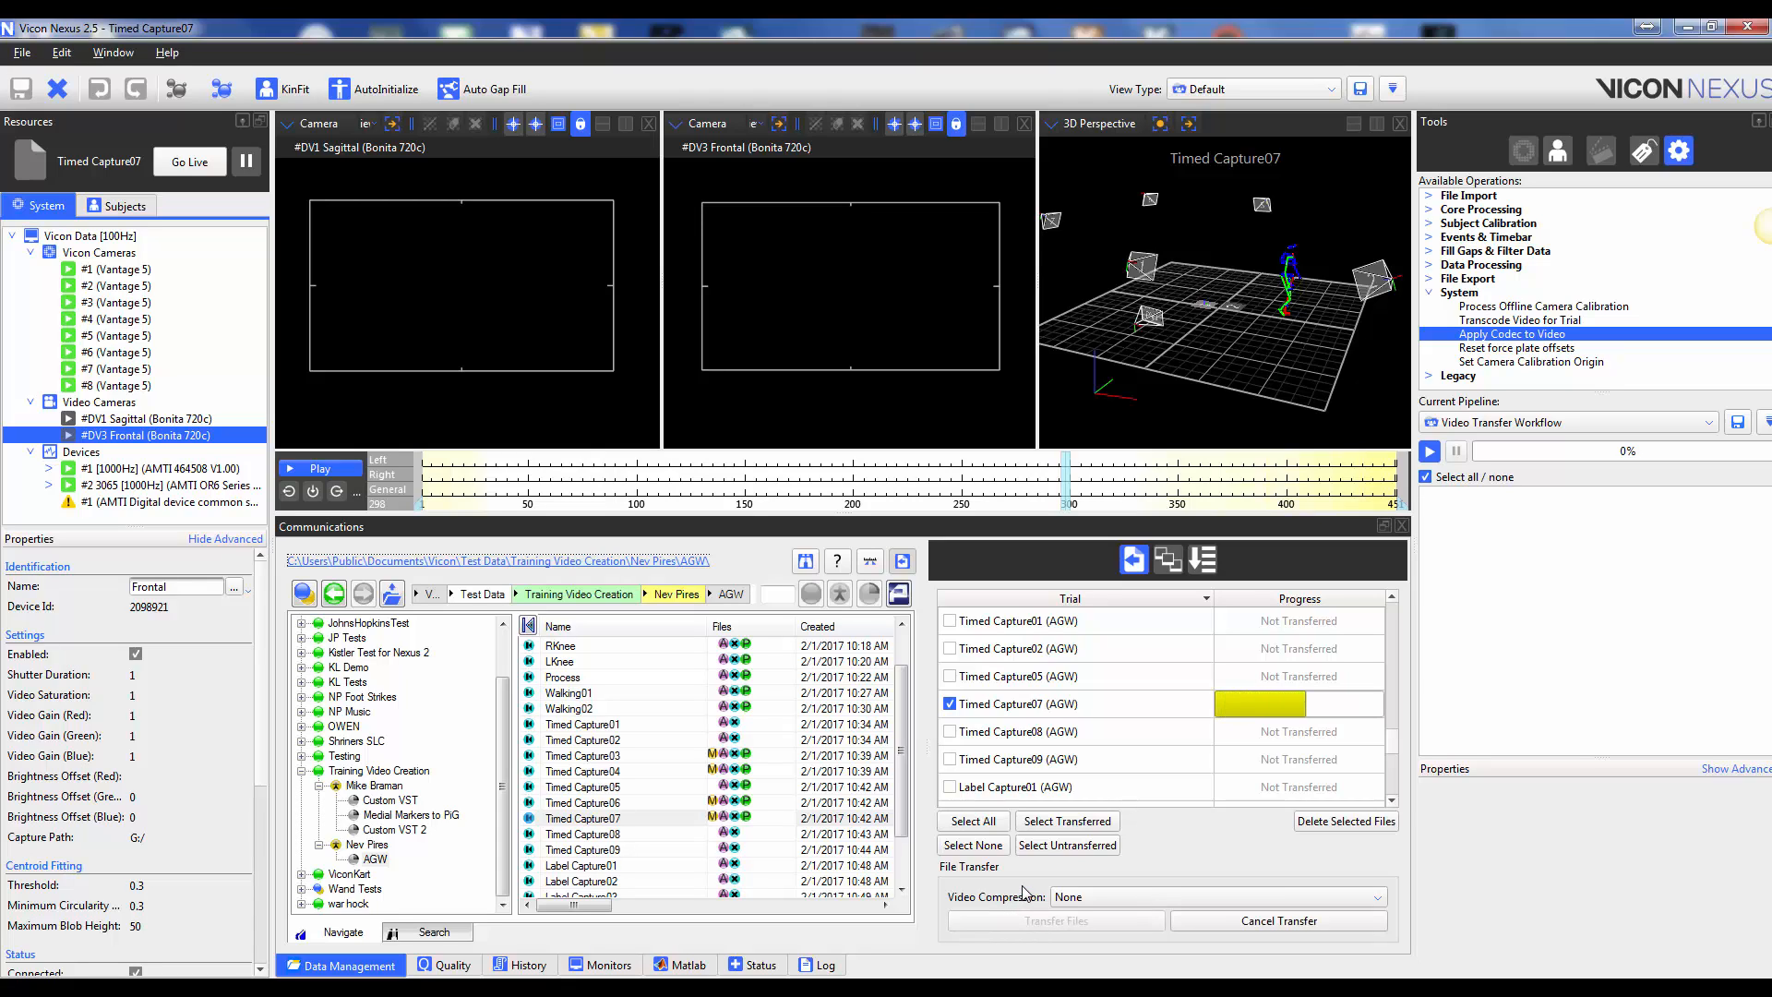
pyautogui.click(1053, 919)
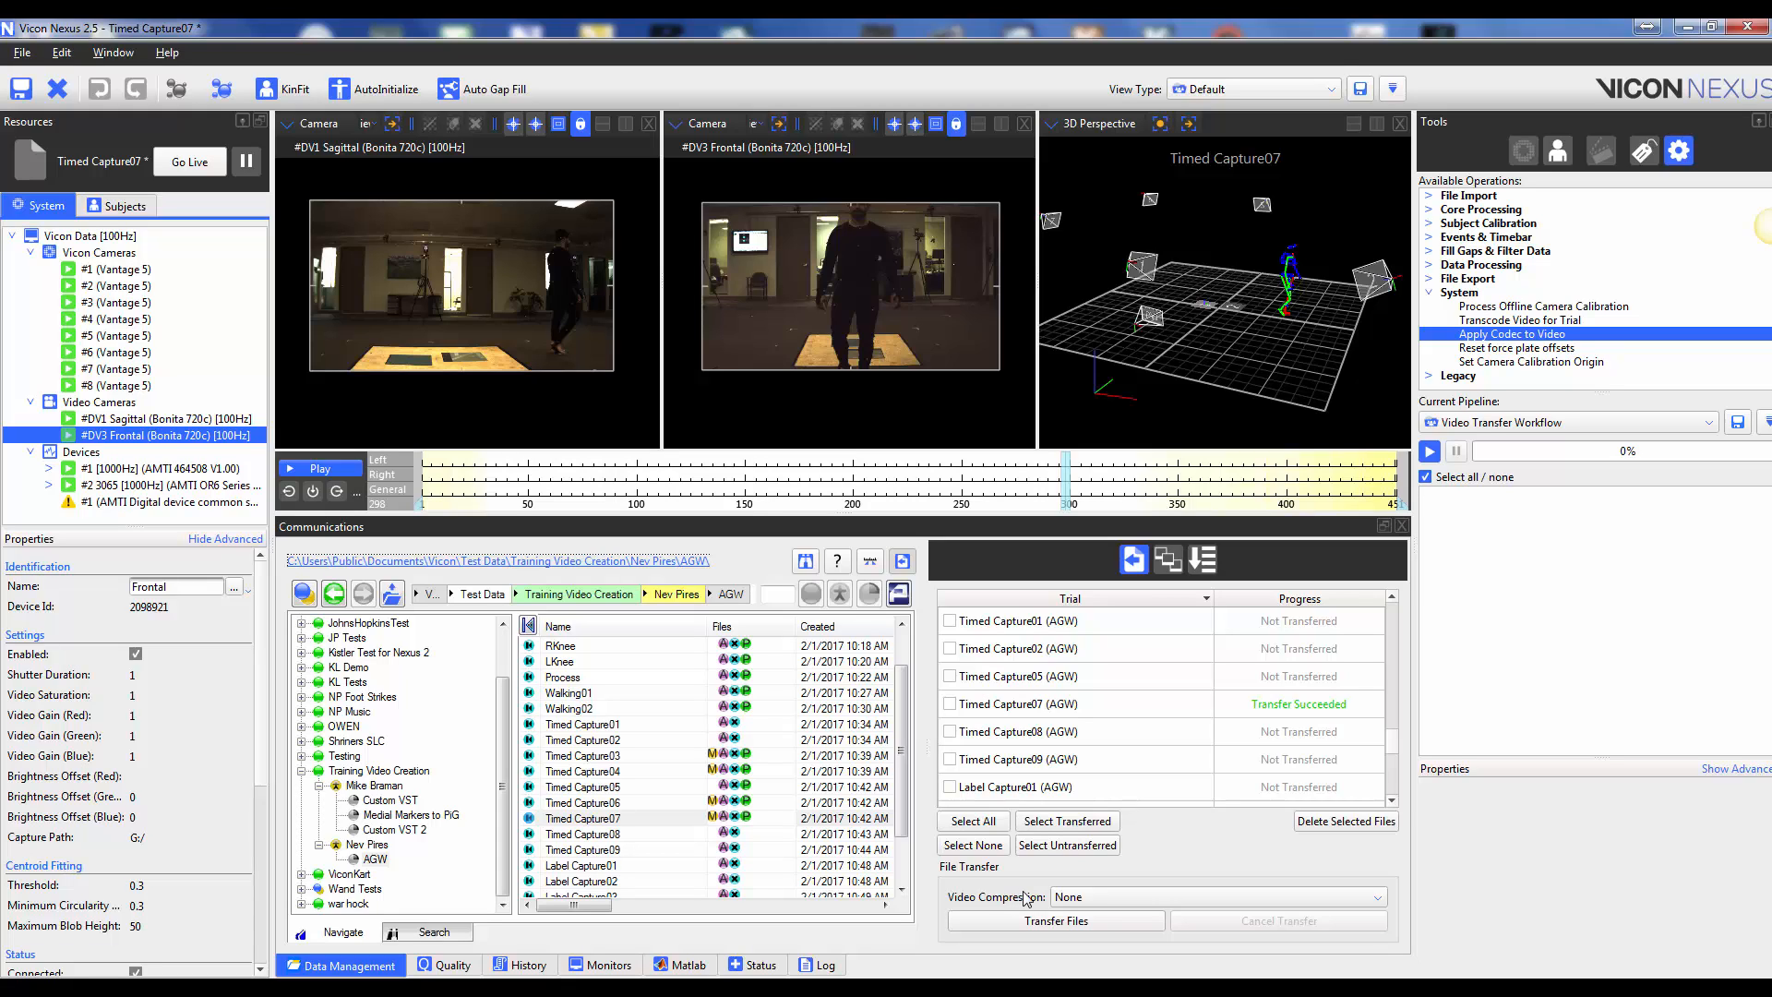
pyautogui.click(948, 704)
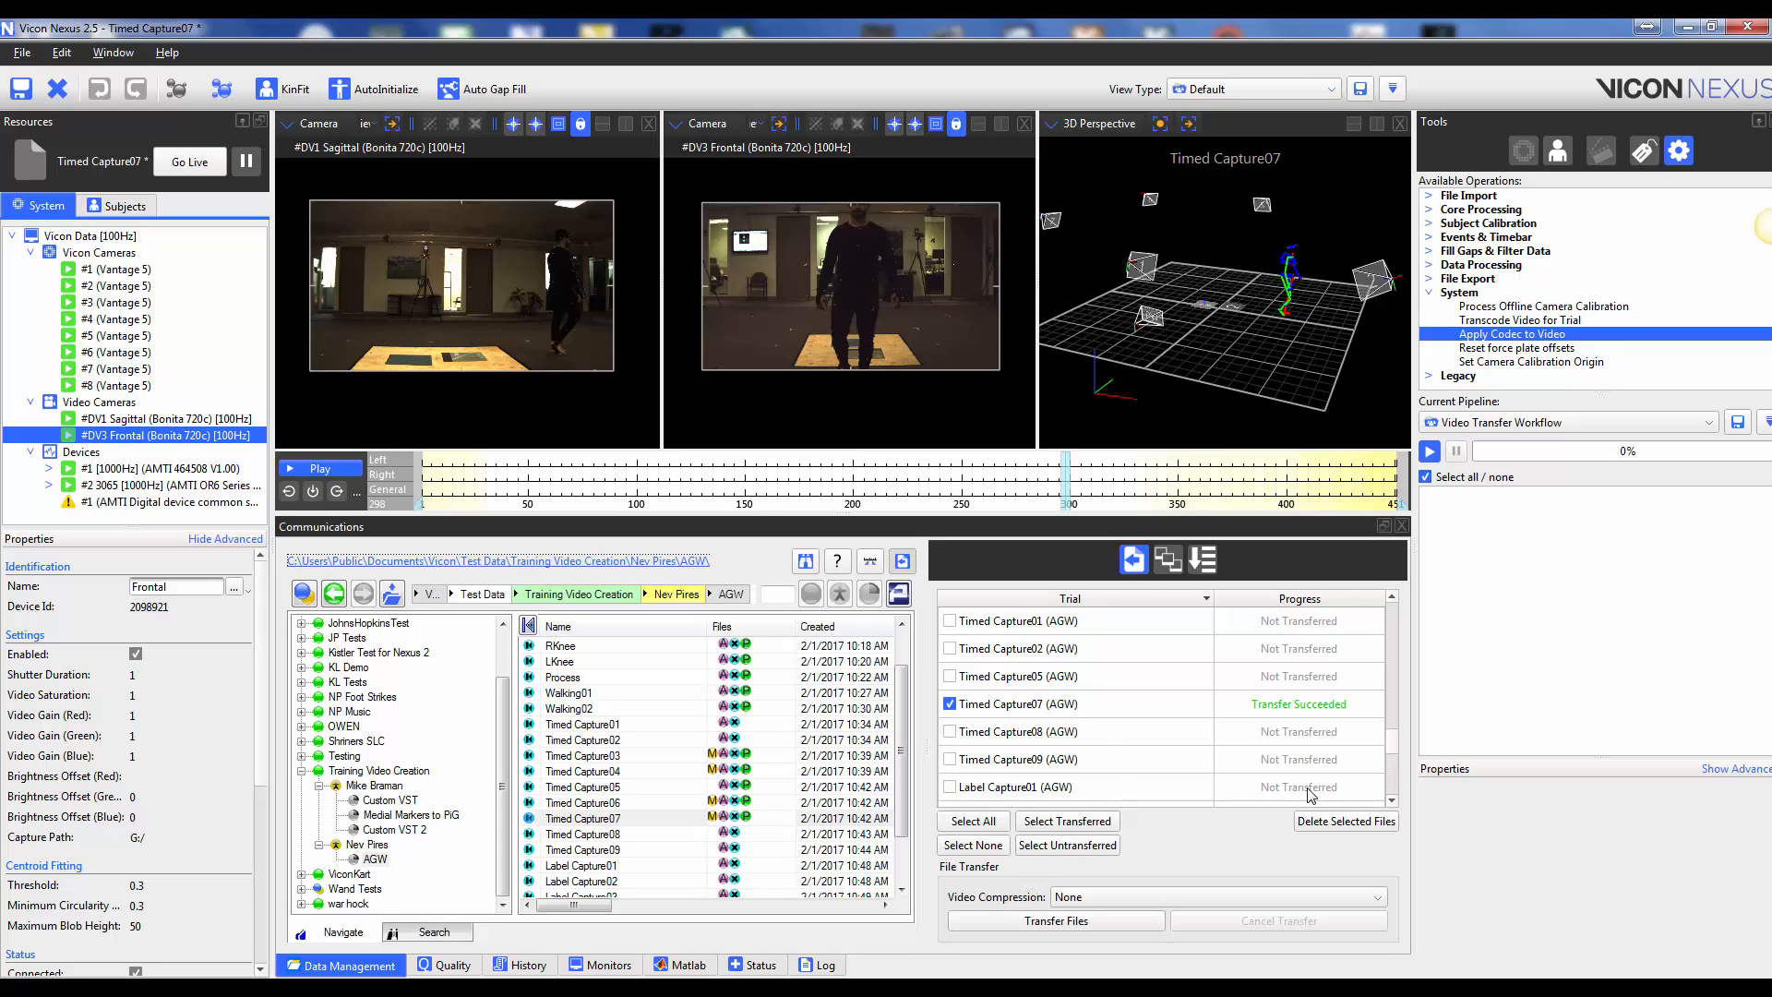
pyautogui.click(1346, 822)
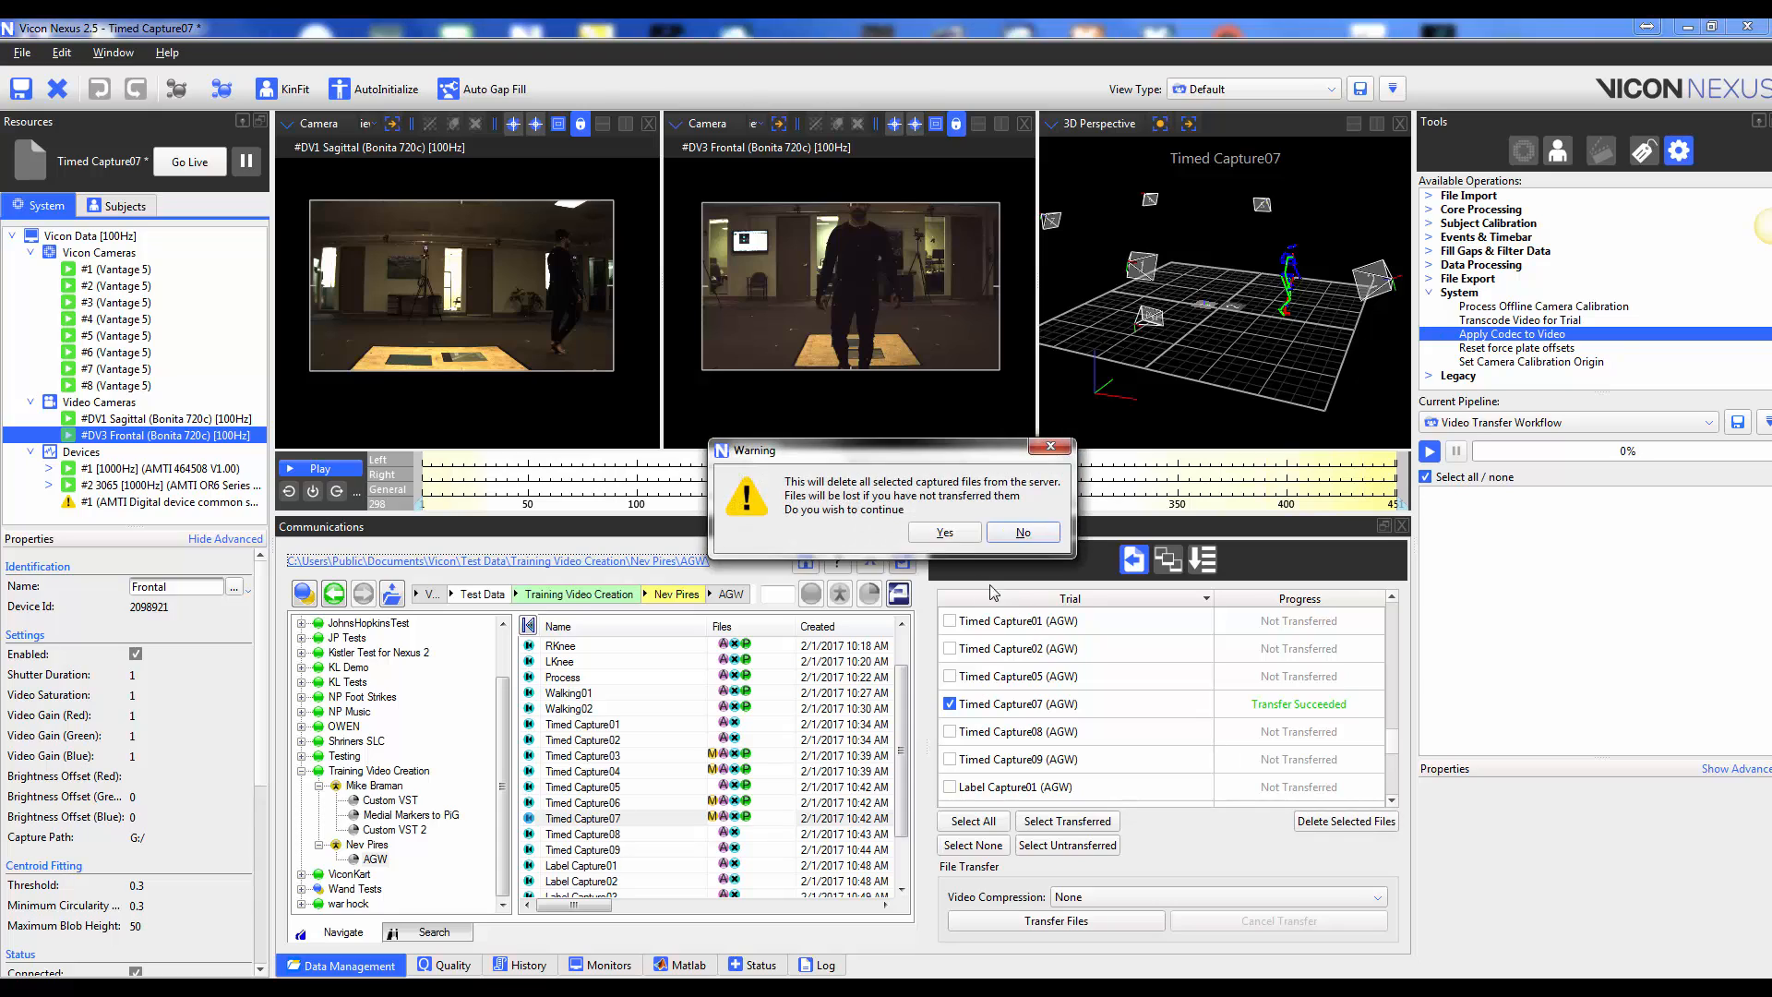
pyautogui.click(943, 532)
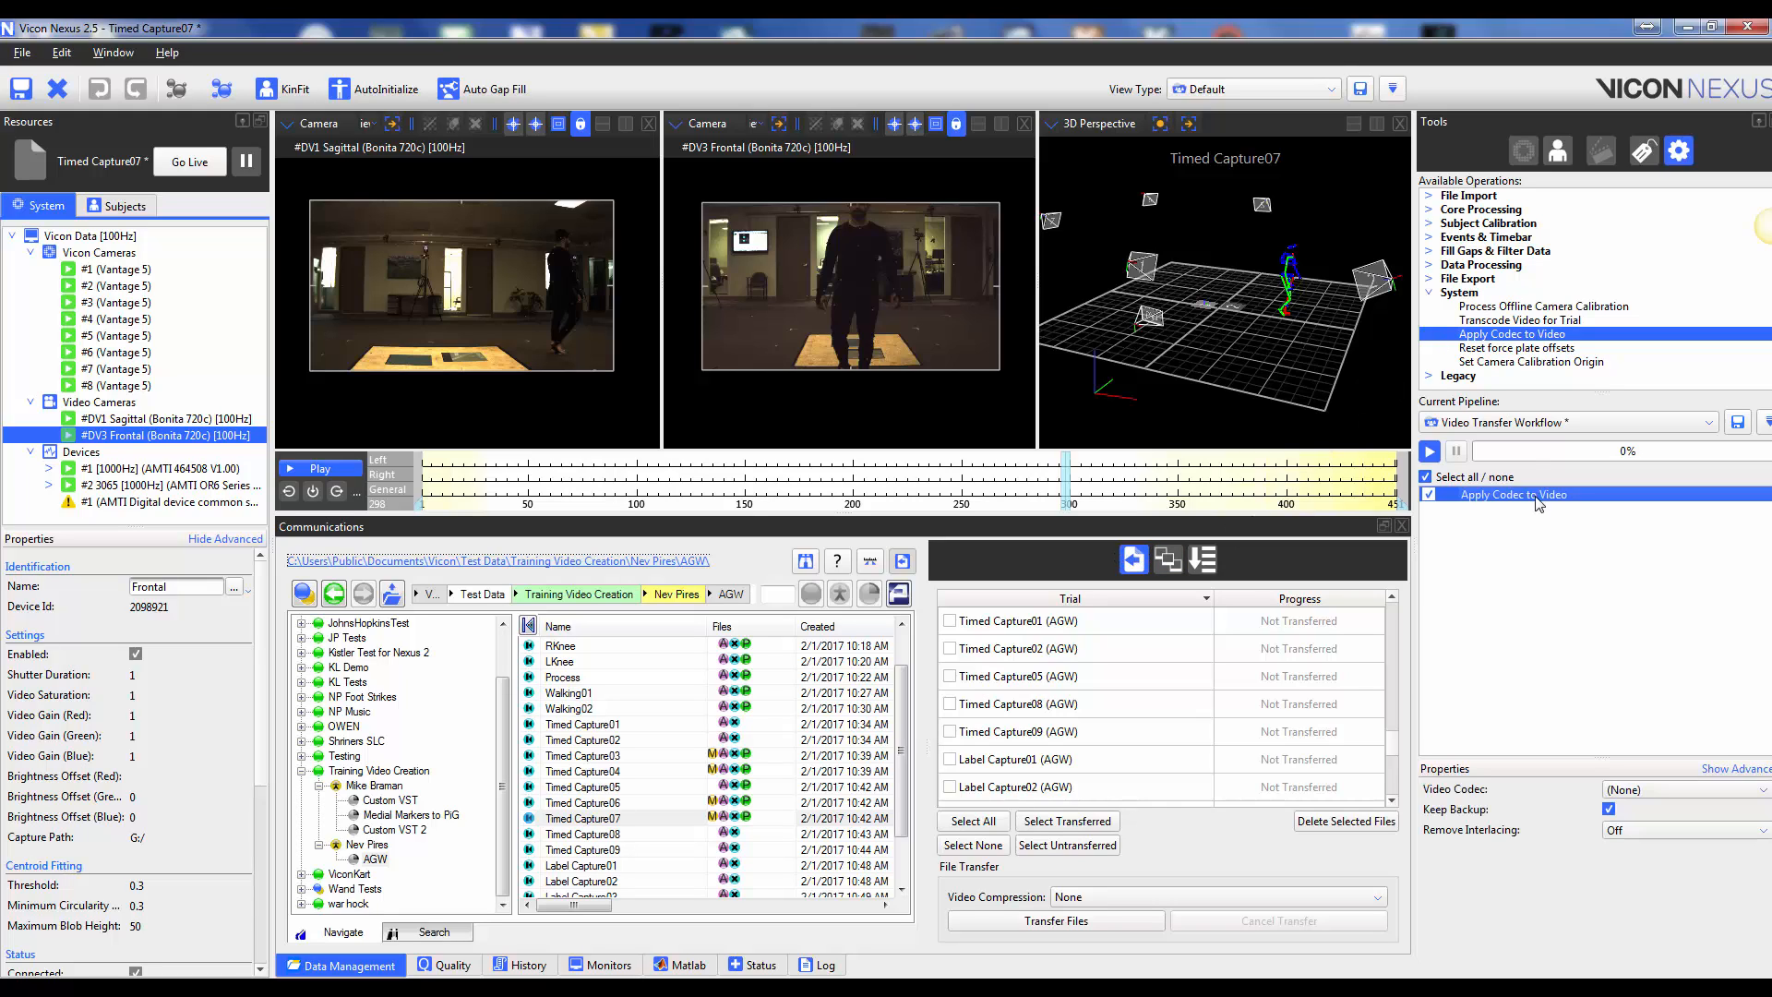
pyautogui.moveTo(1624, 777)
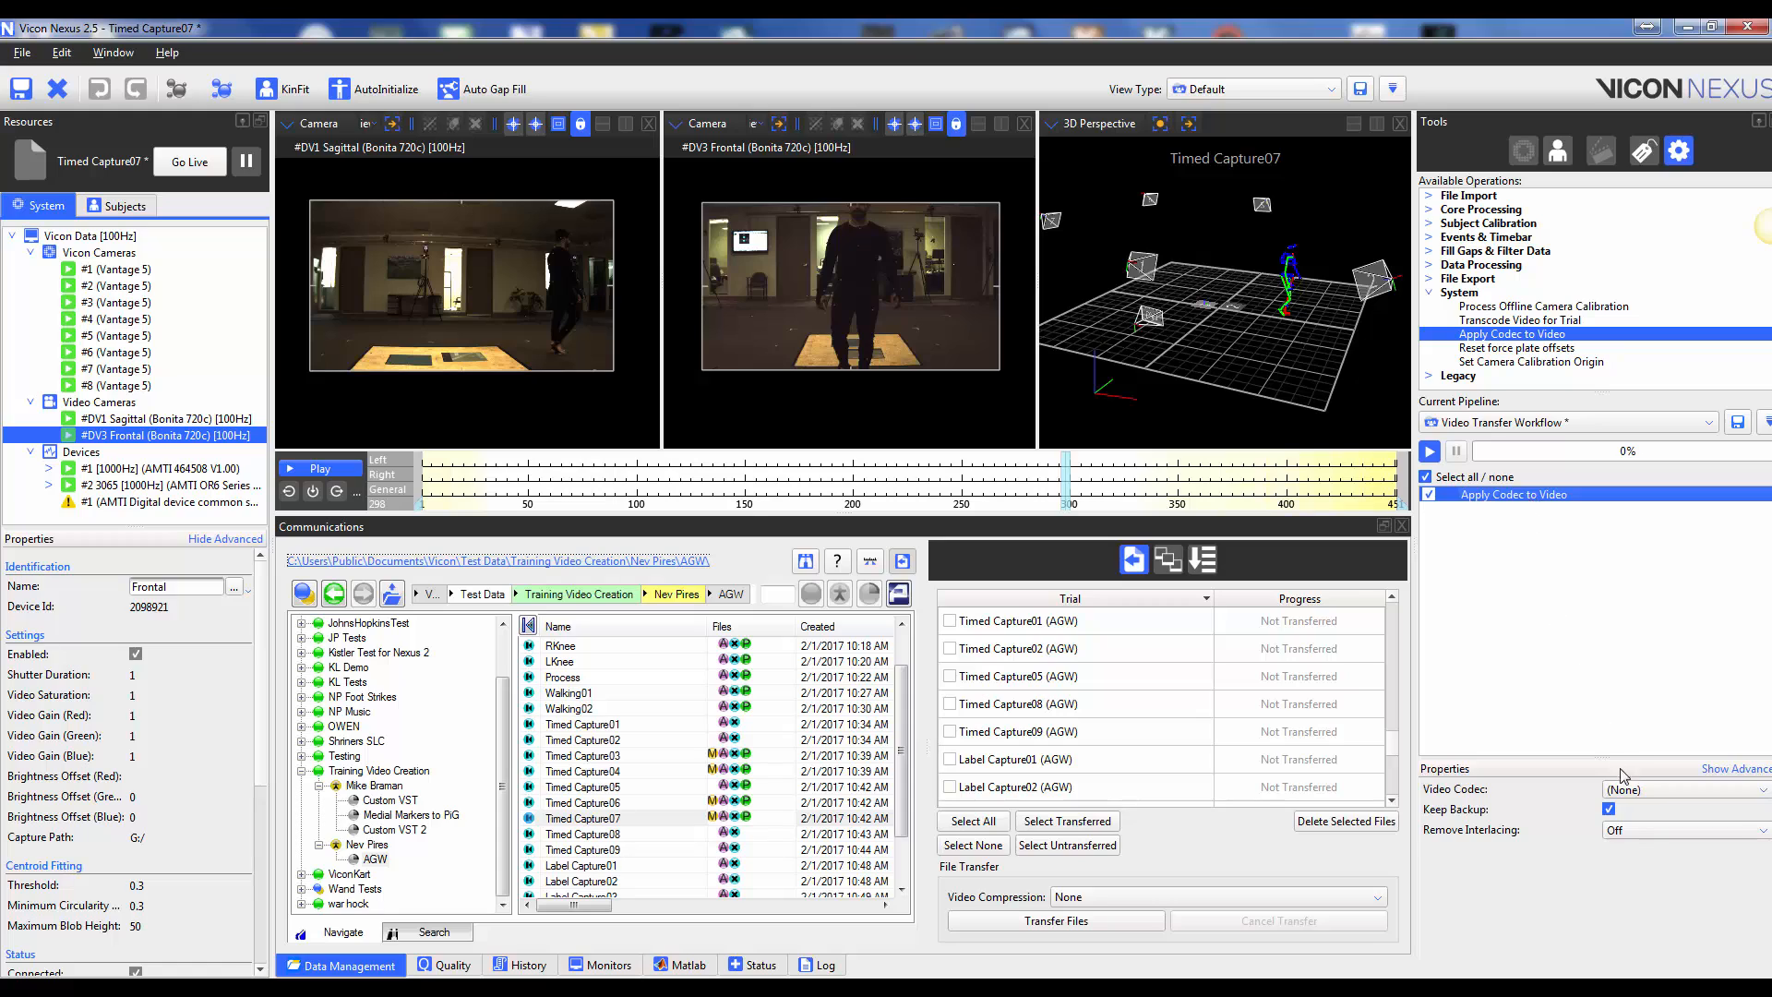
# Set Apply Codec to Video to MJPEG Compressor and run only that codec operation.
pyautogui.click(1684, 788)
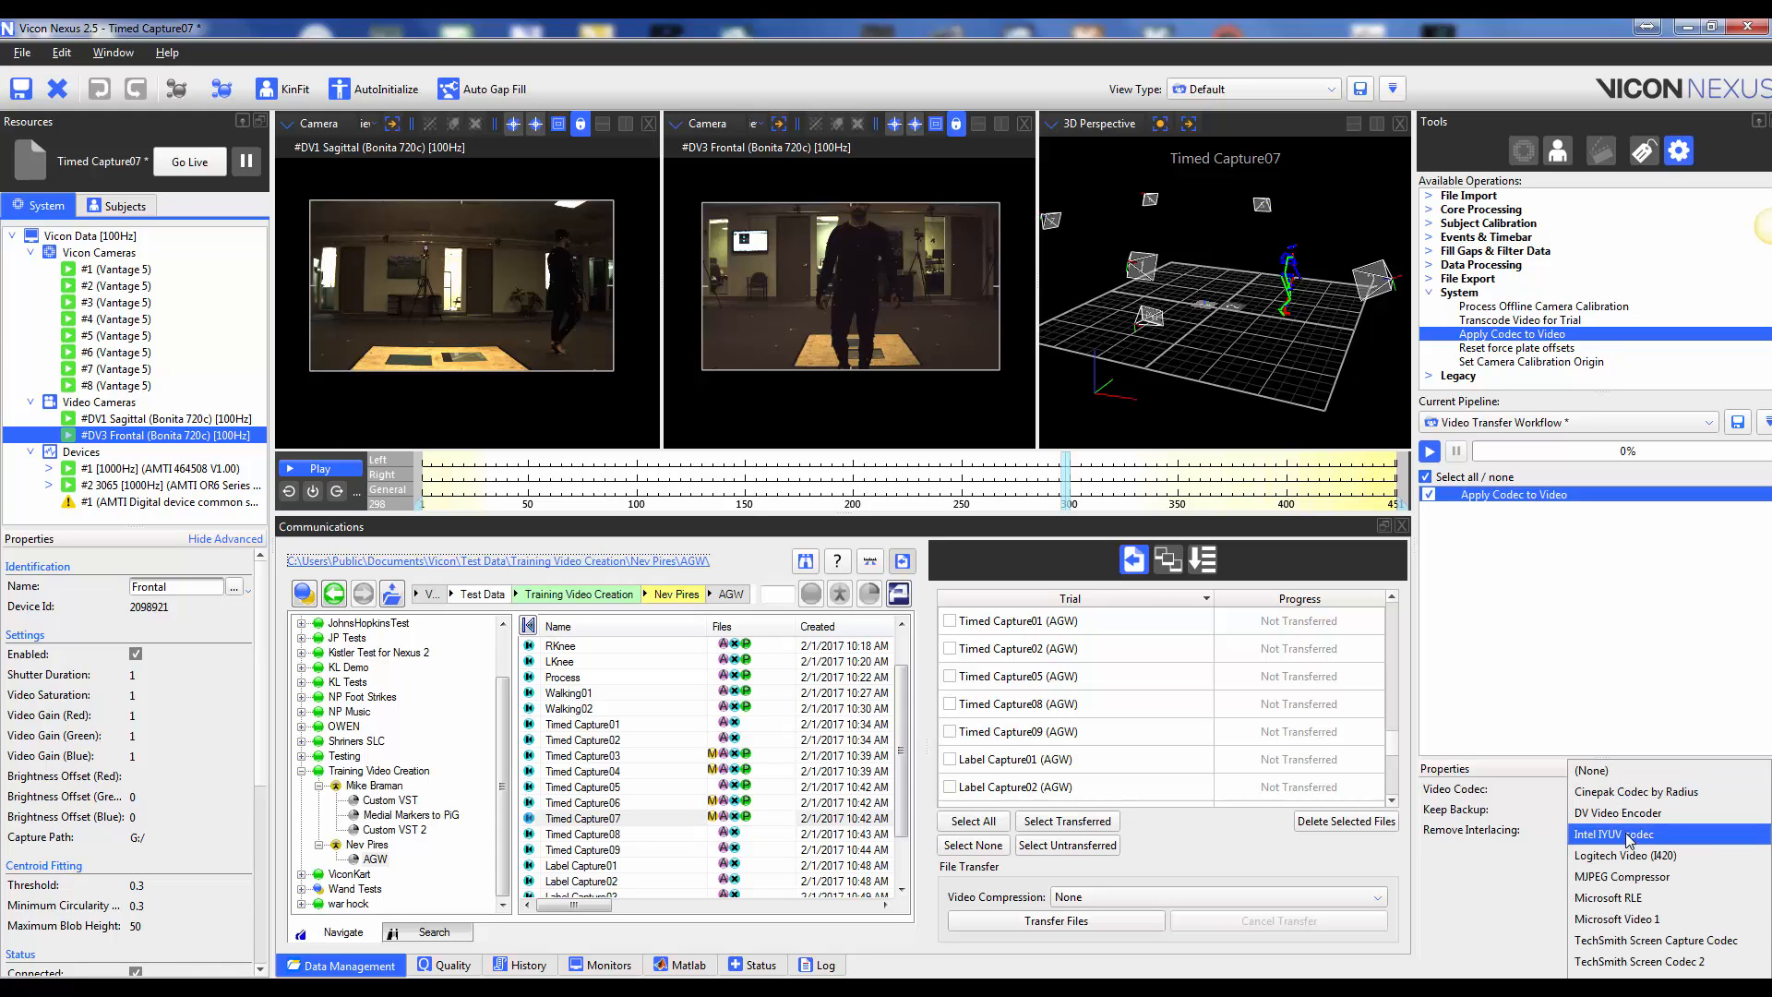
pyautogui.click(1622, 877)
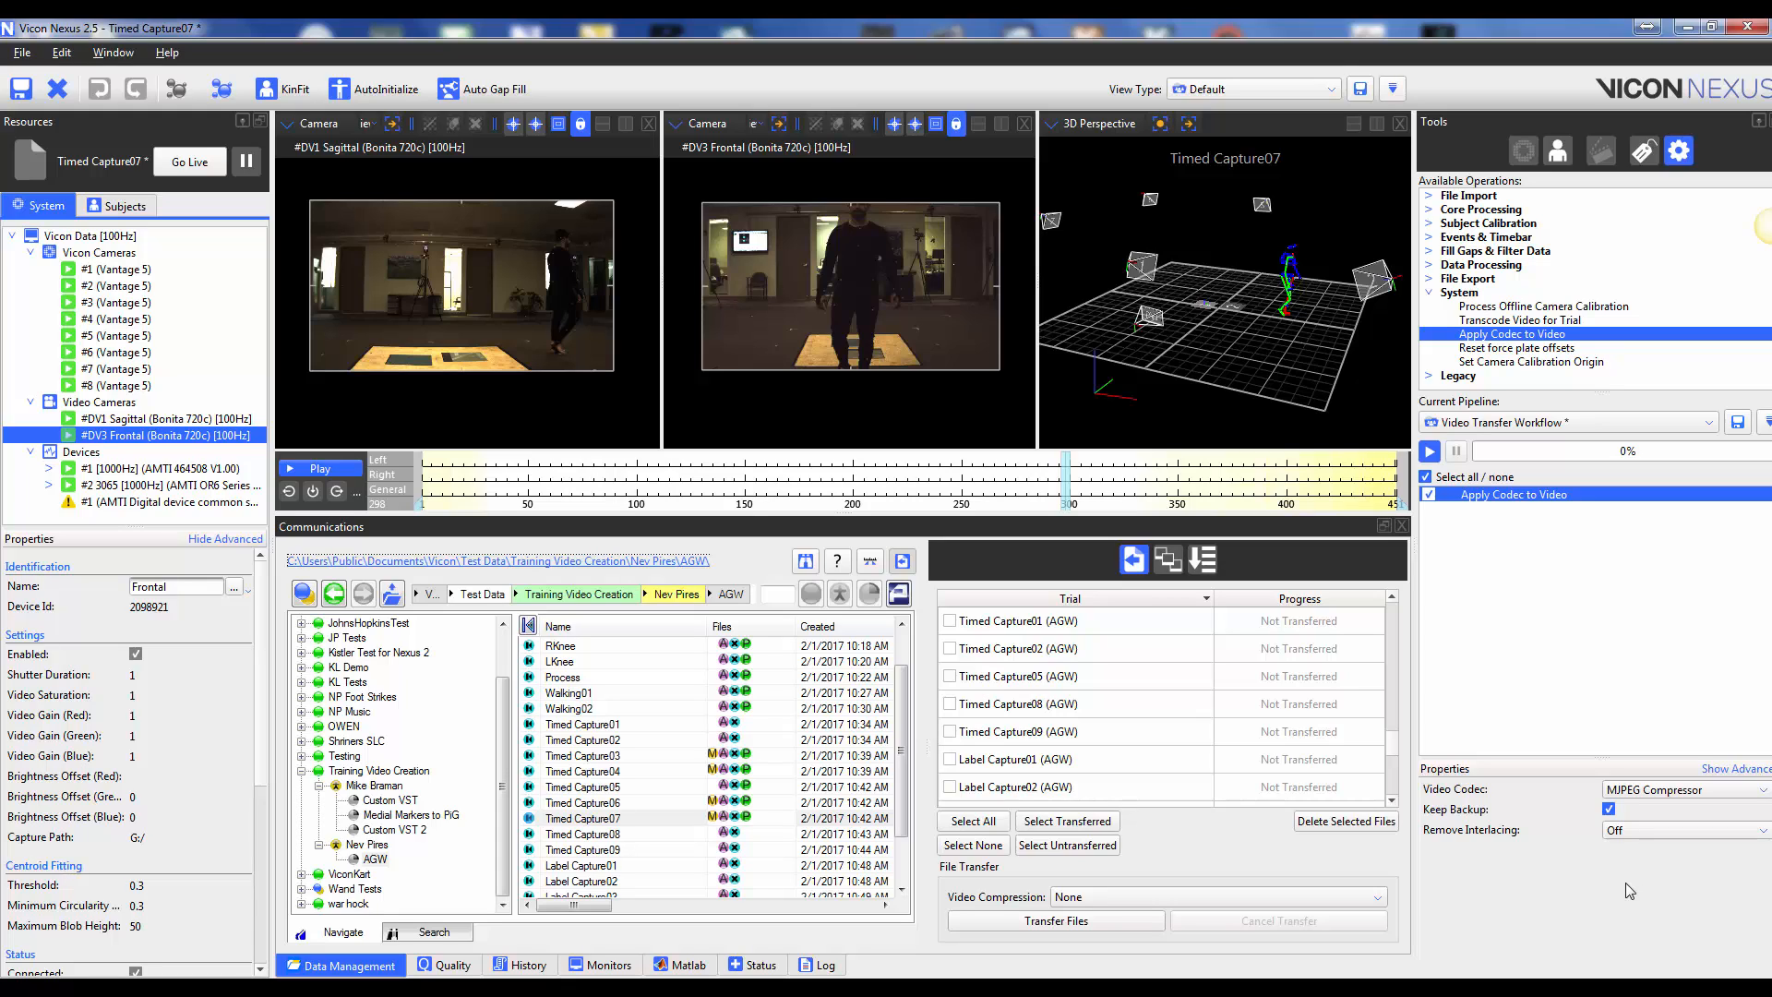
pyautogui.rightClick(1513, 494)
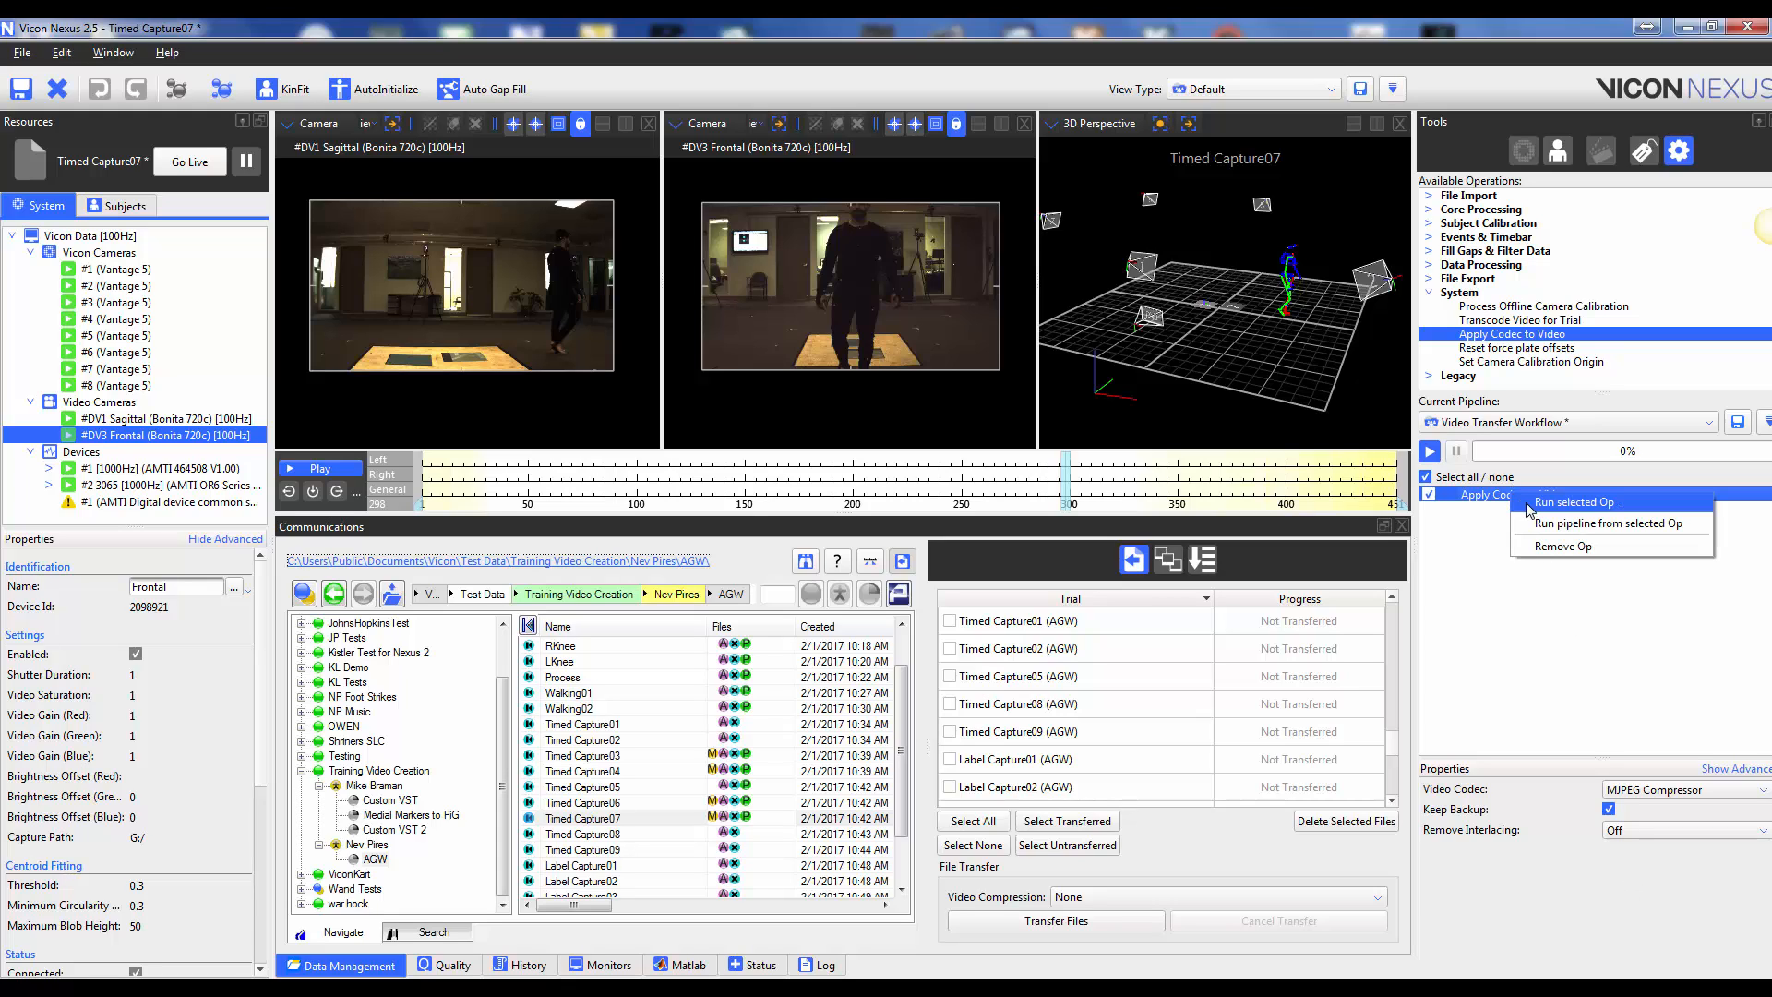
pyautogui.click(1574, 500)
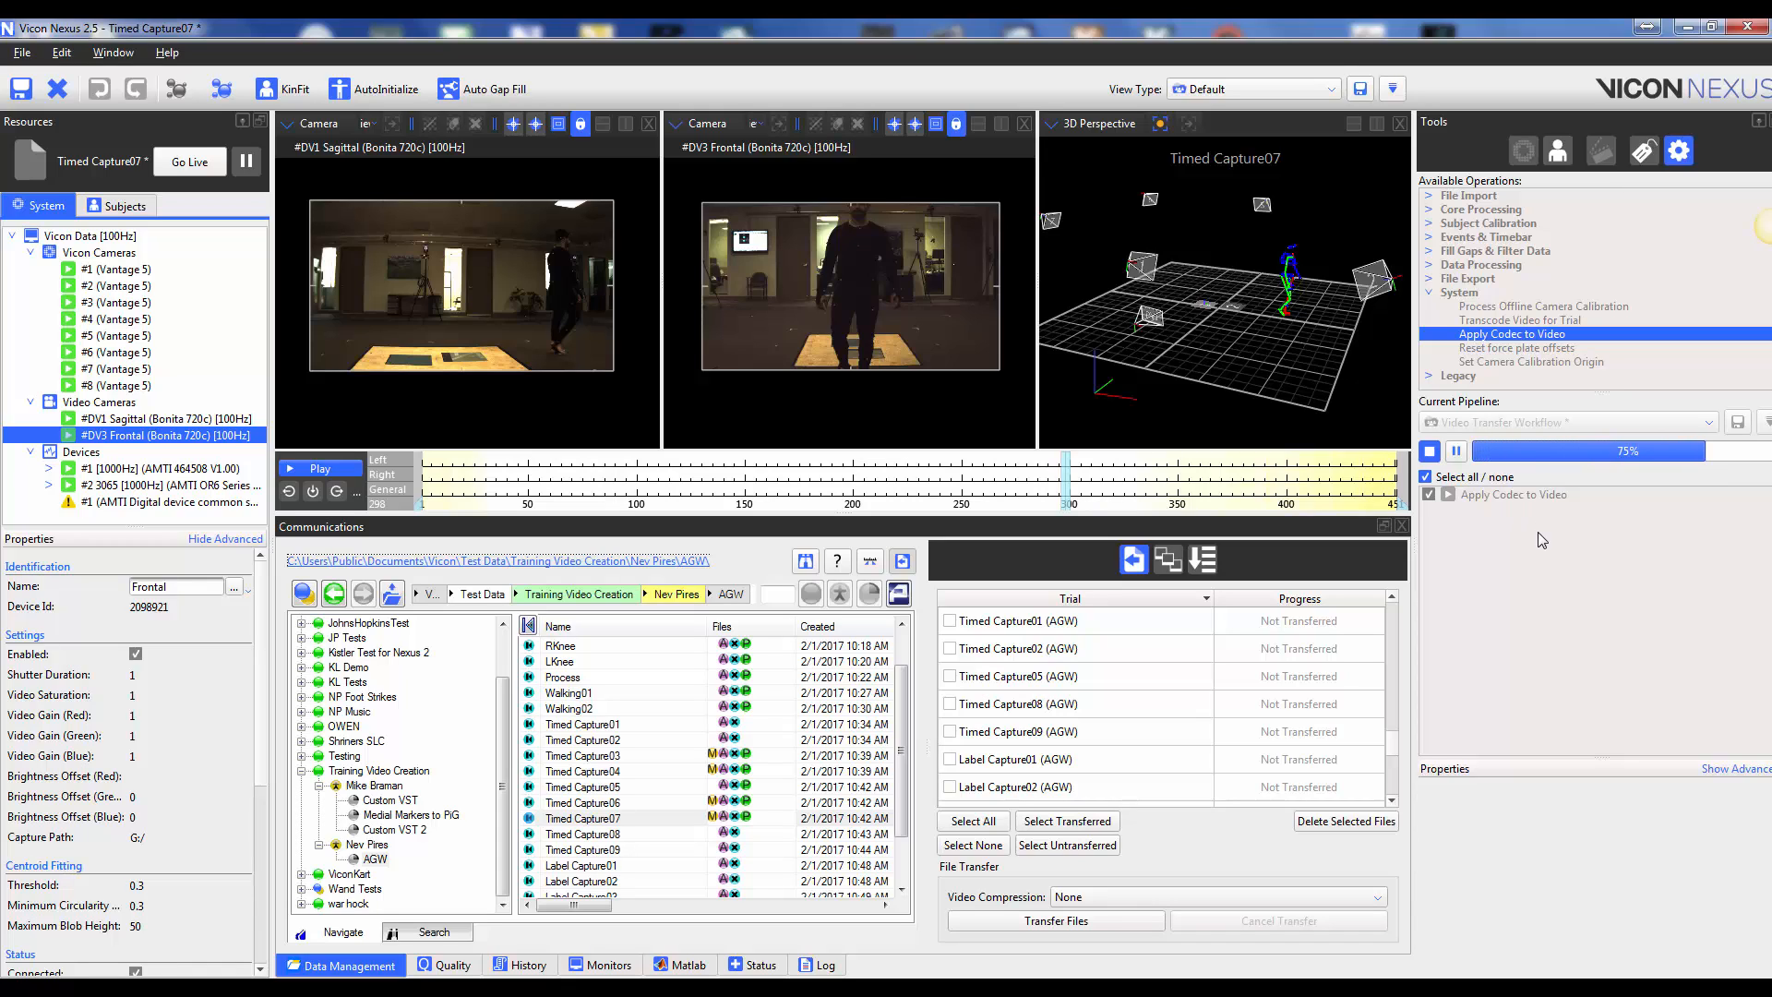
pyautogui.click(1428, 451)
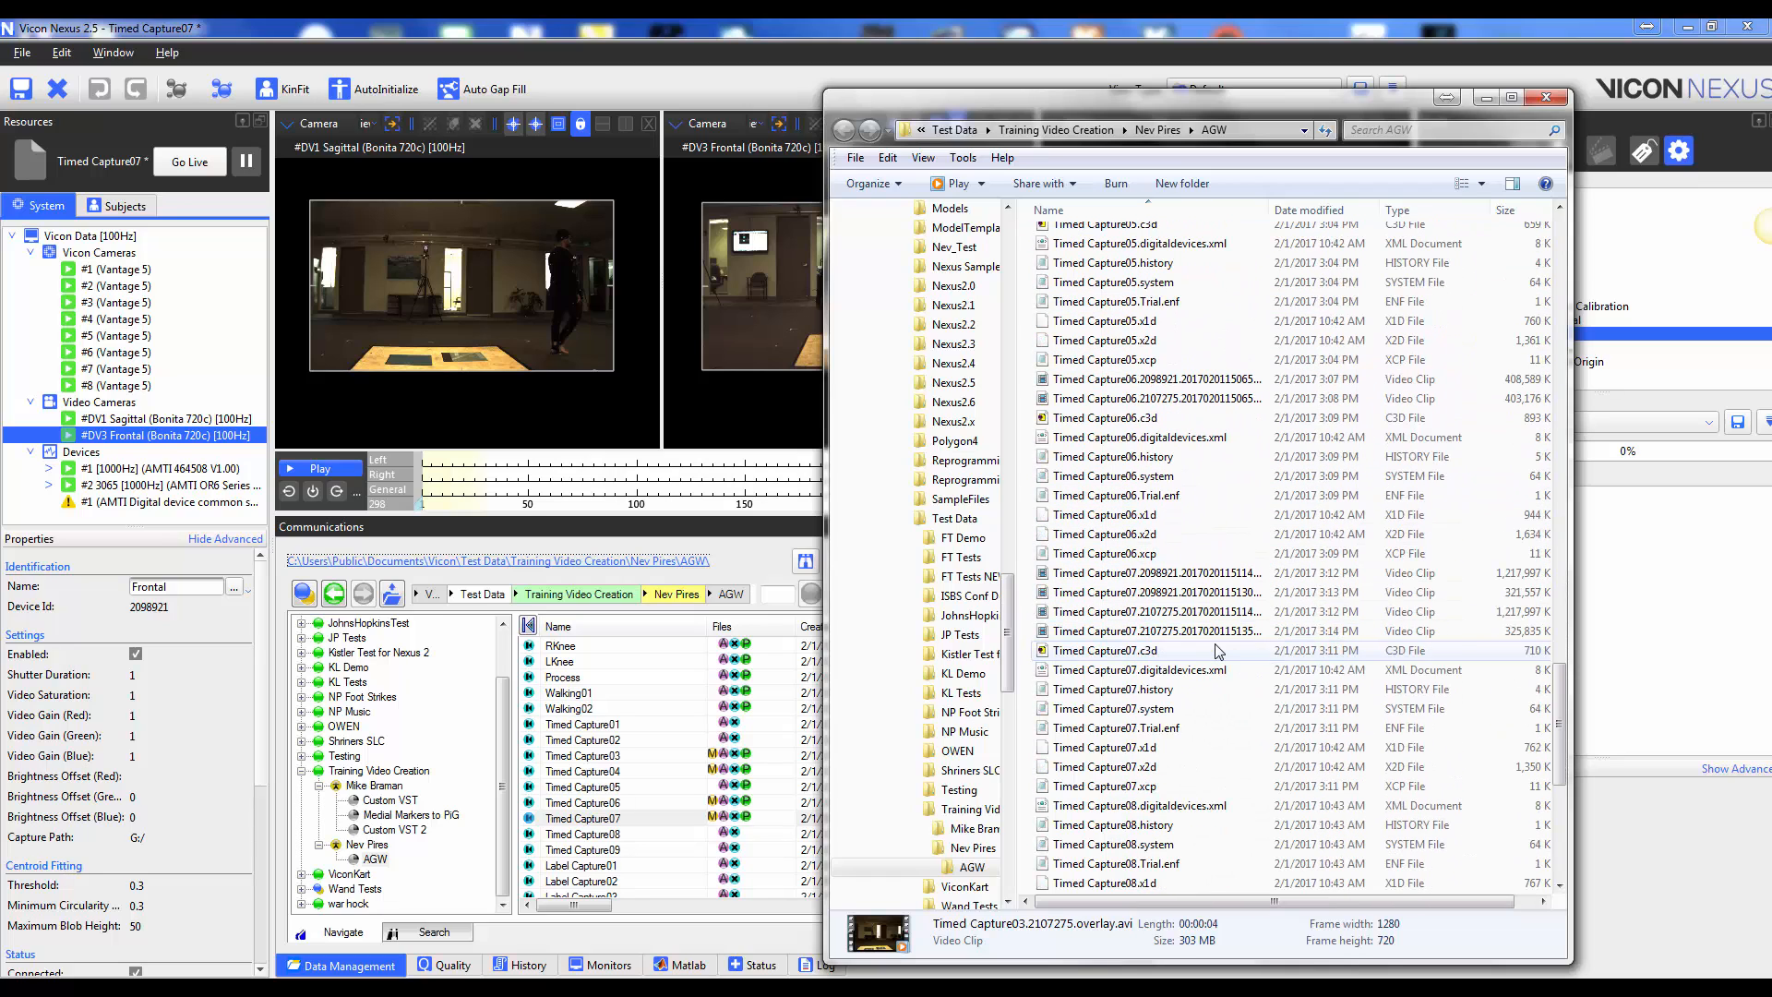
# Compare the original and compressed Timed Capture07 clip sizes in AGW, then minimize Explorer.
pyautogui.click(1151, 572)
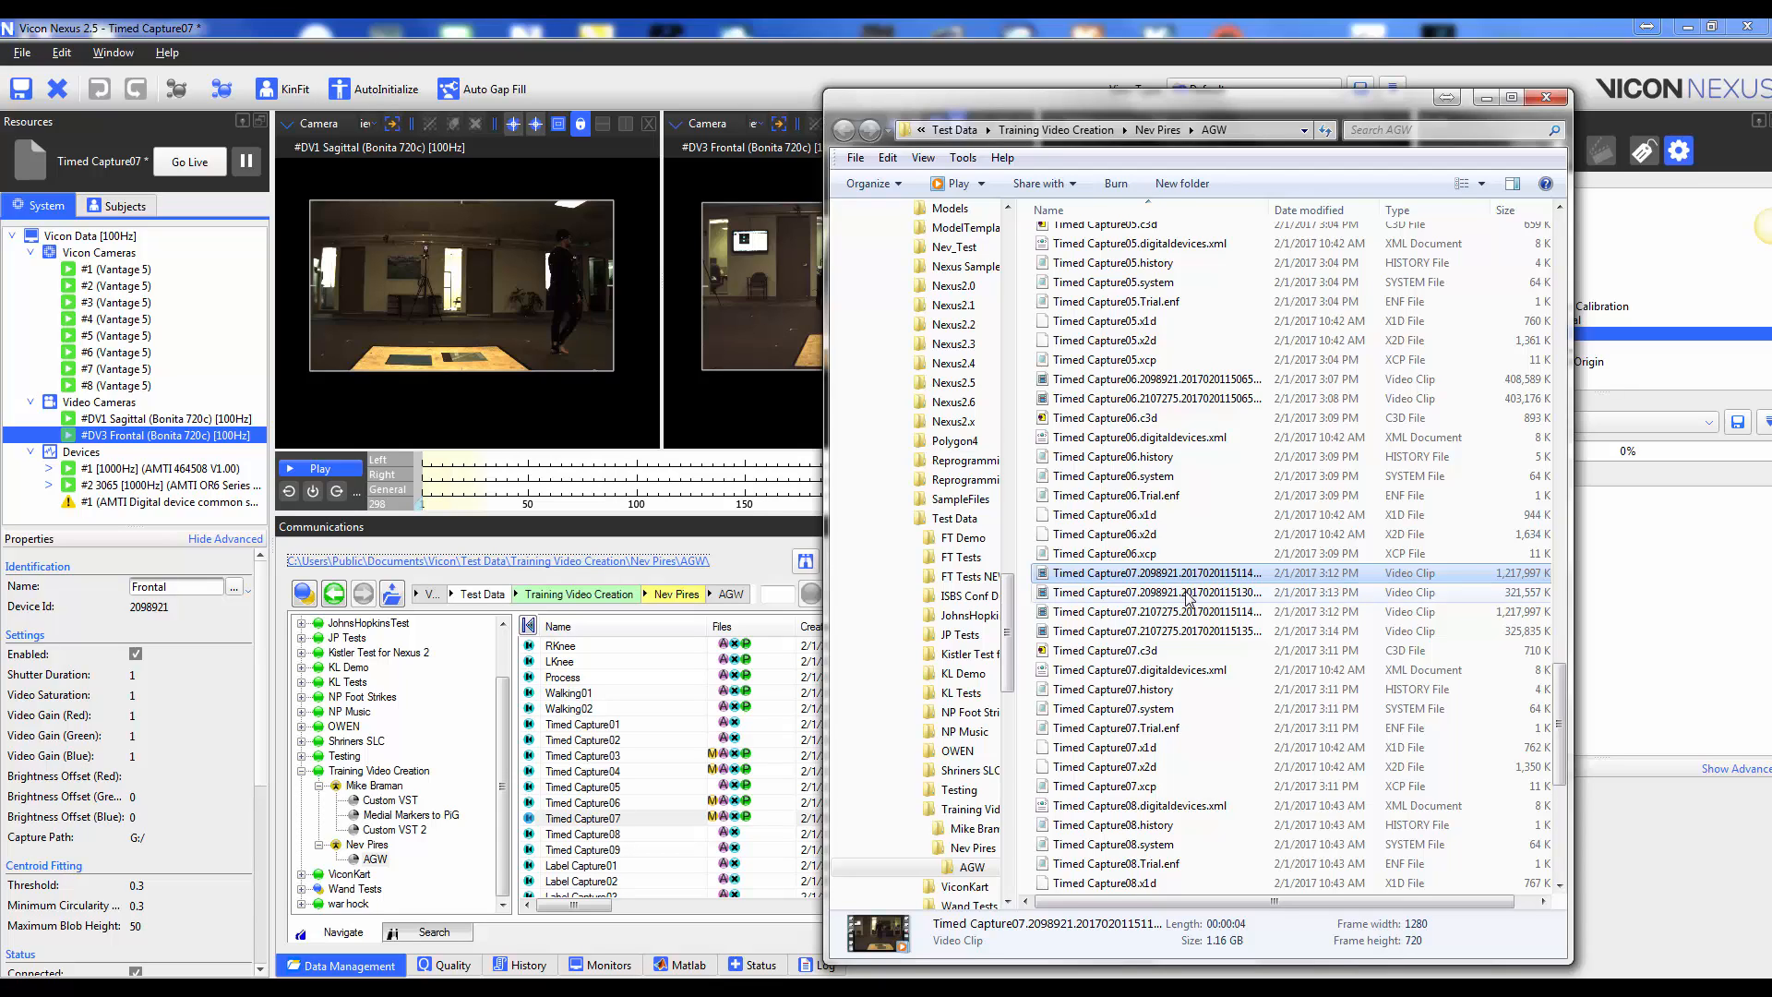
pyautogui.click(1152, 592)
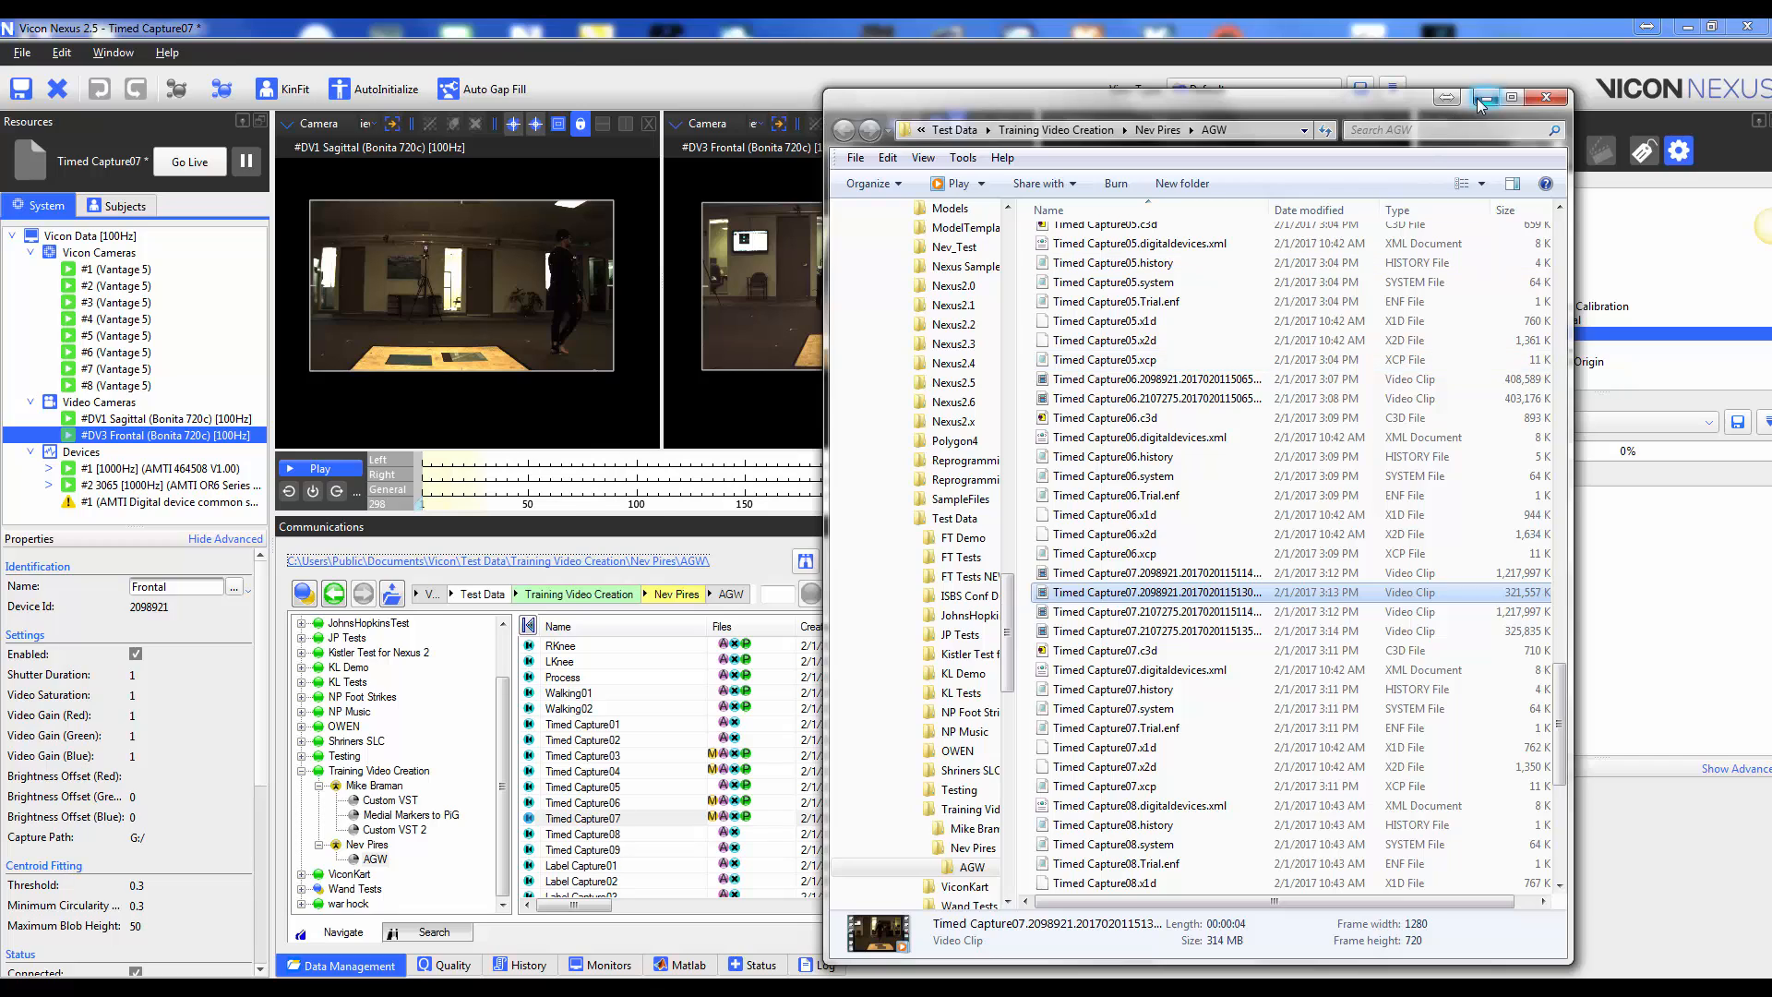
pyautogui.click(1543, 97)
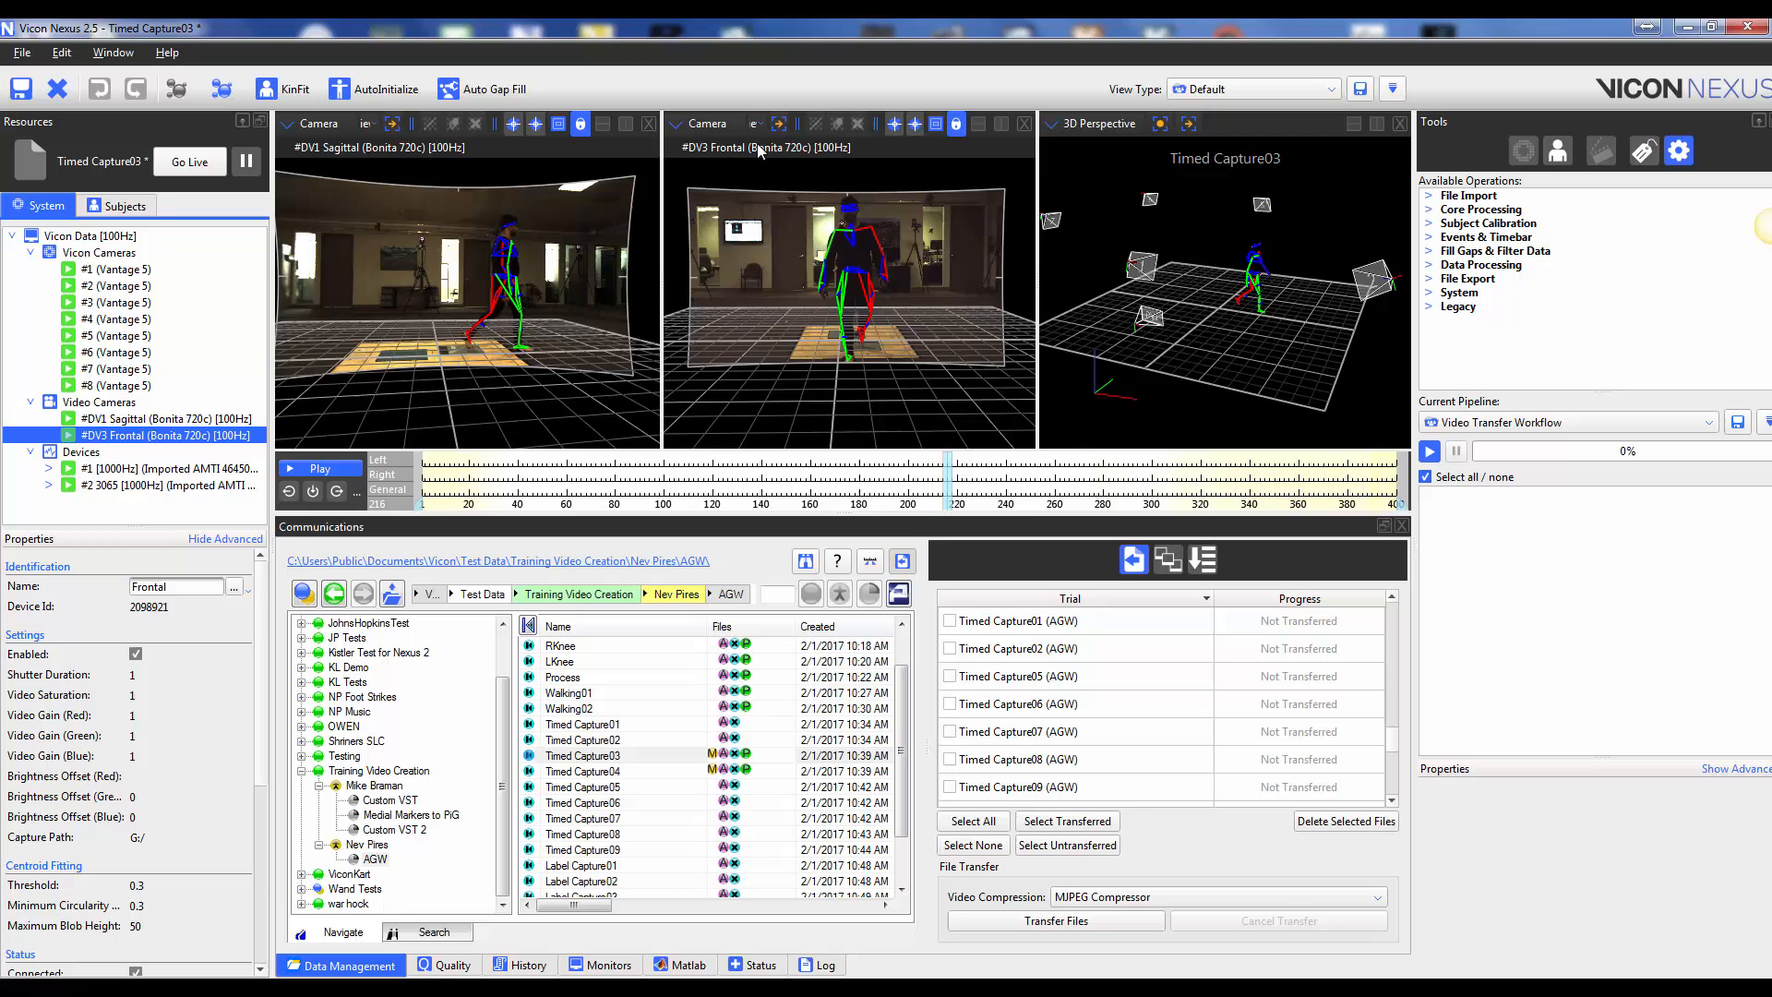
pyautogui.moveTo(923, 343)
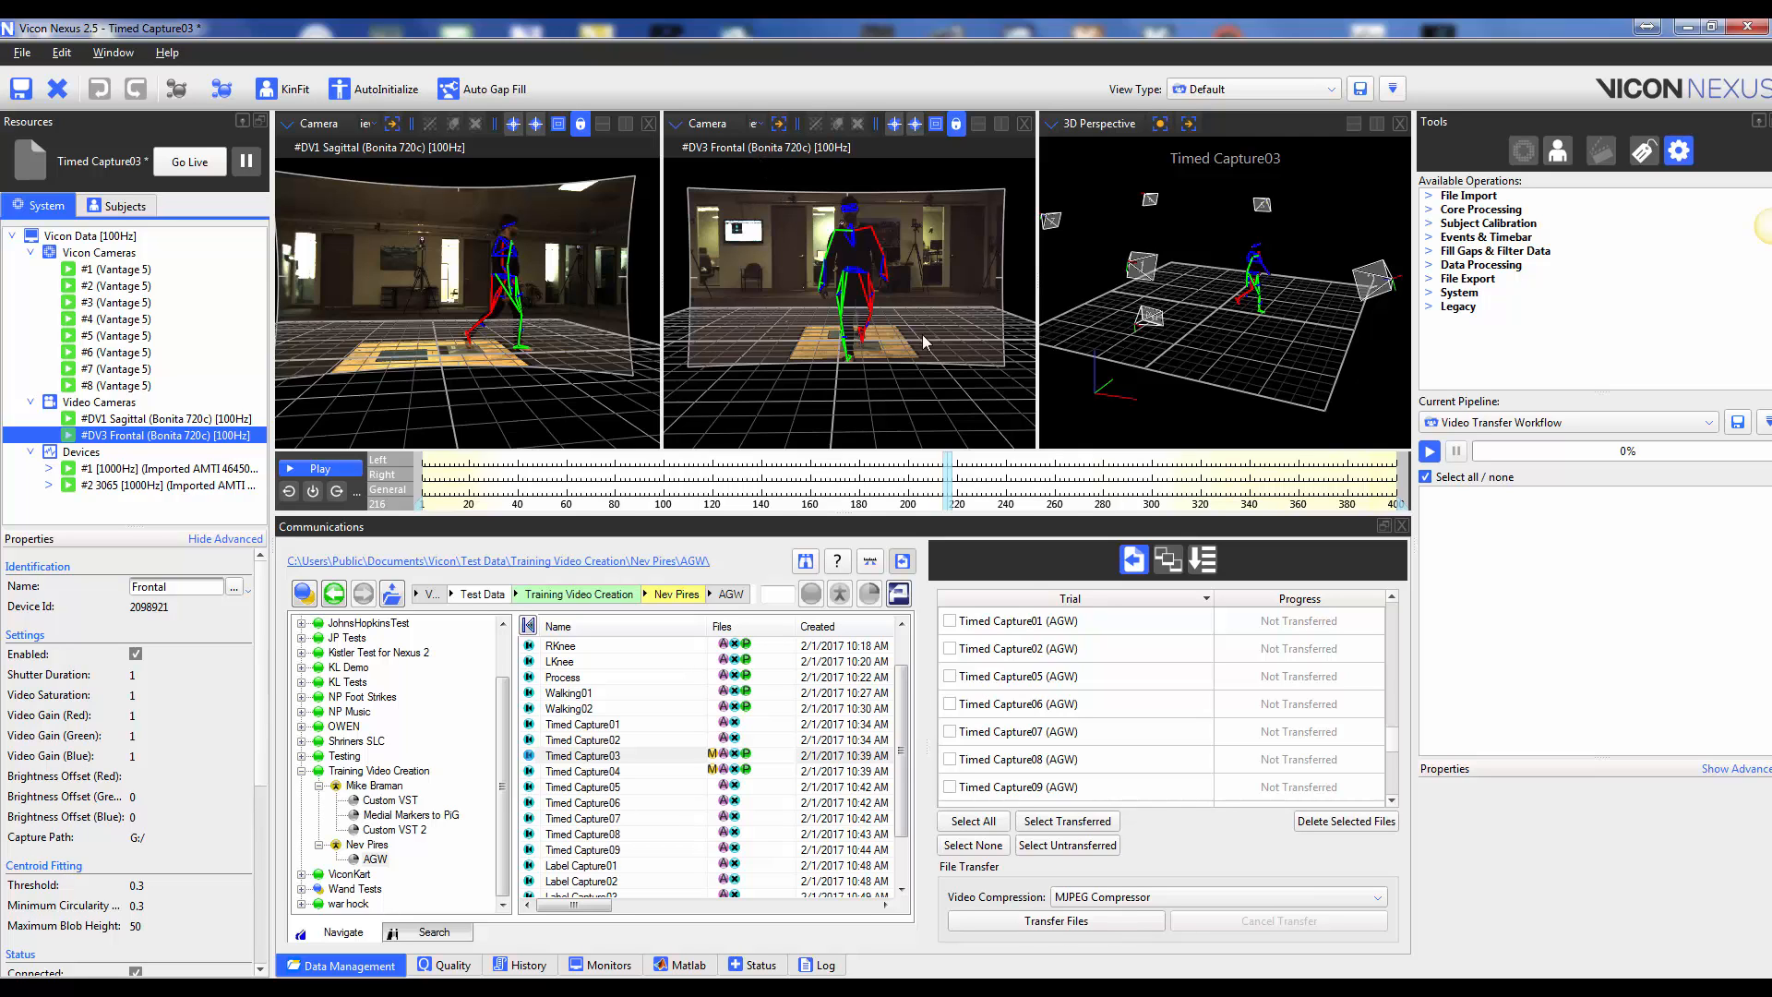
pyautogui.moveTo(1229, 864)
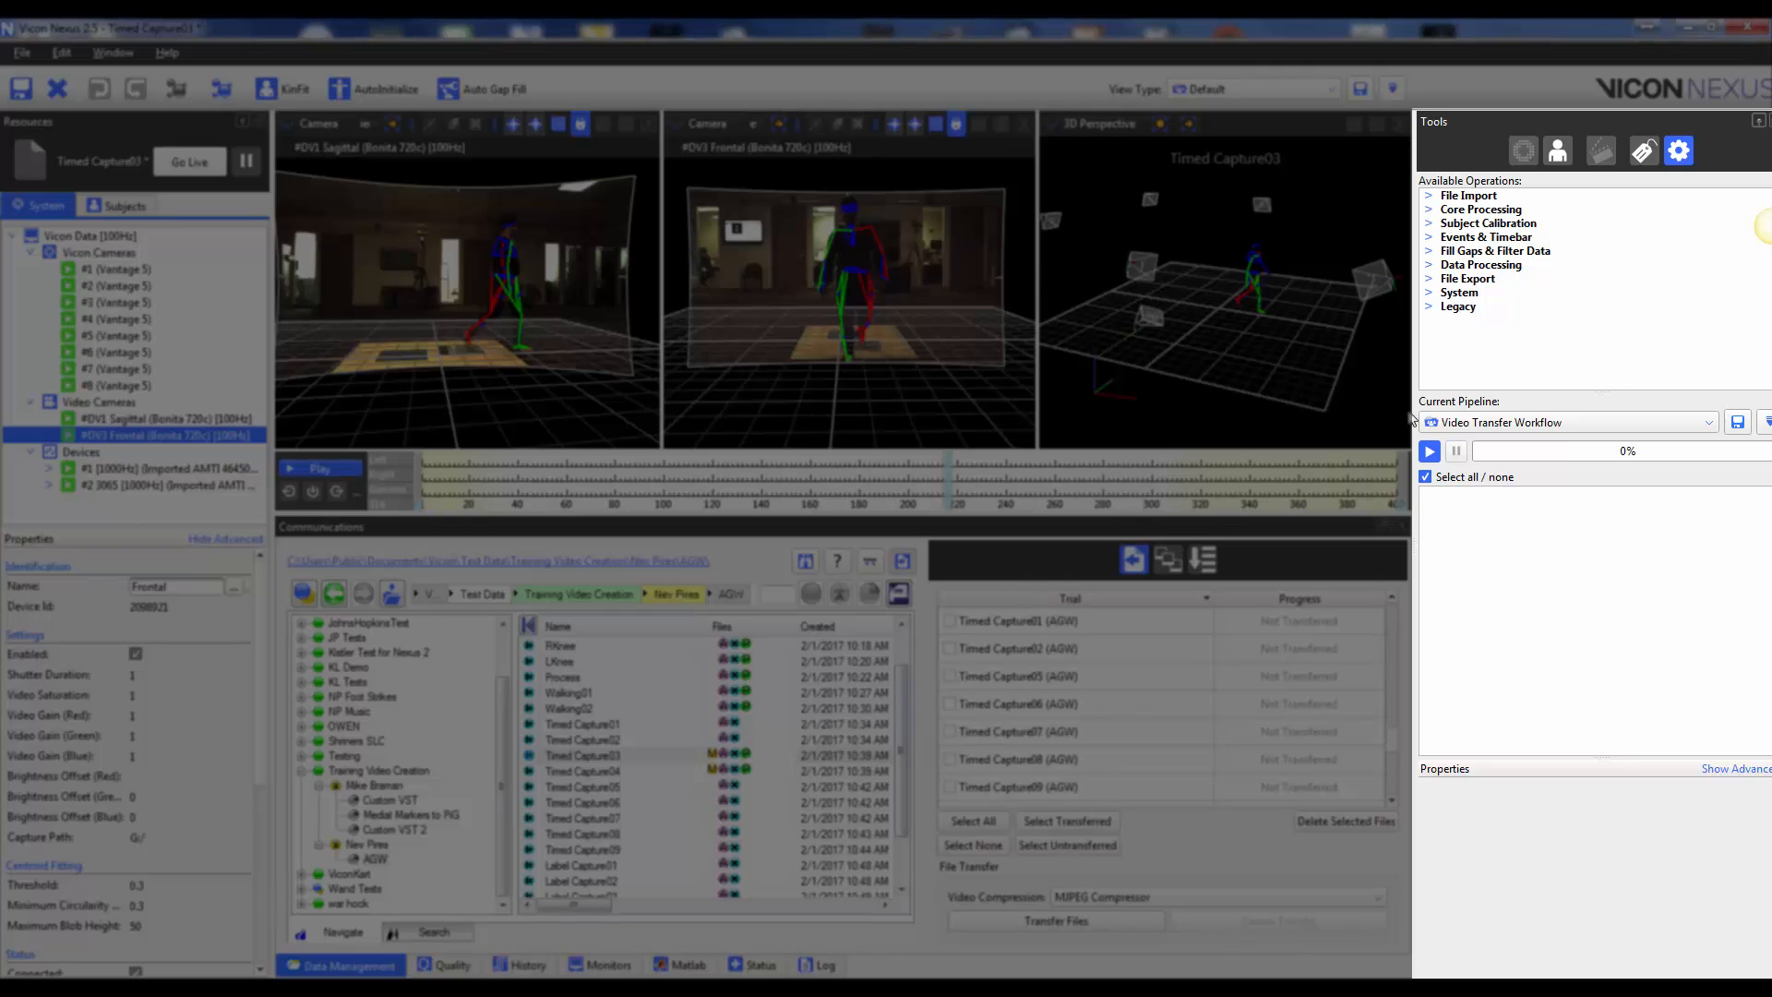
# Add Export 3D Overlay Video from File Export to the pipeline and show its settings.
pyautogui.click(1468, 278)
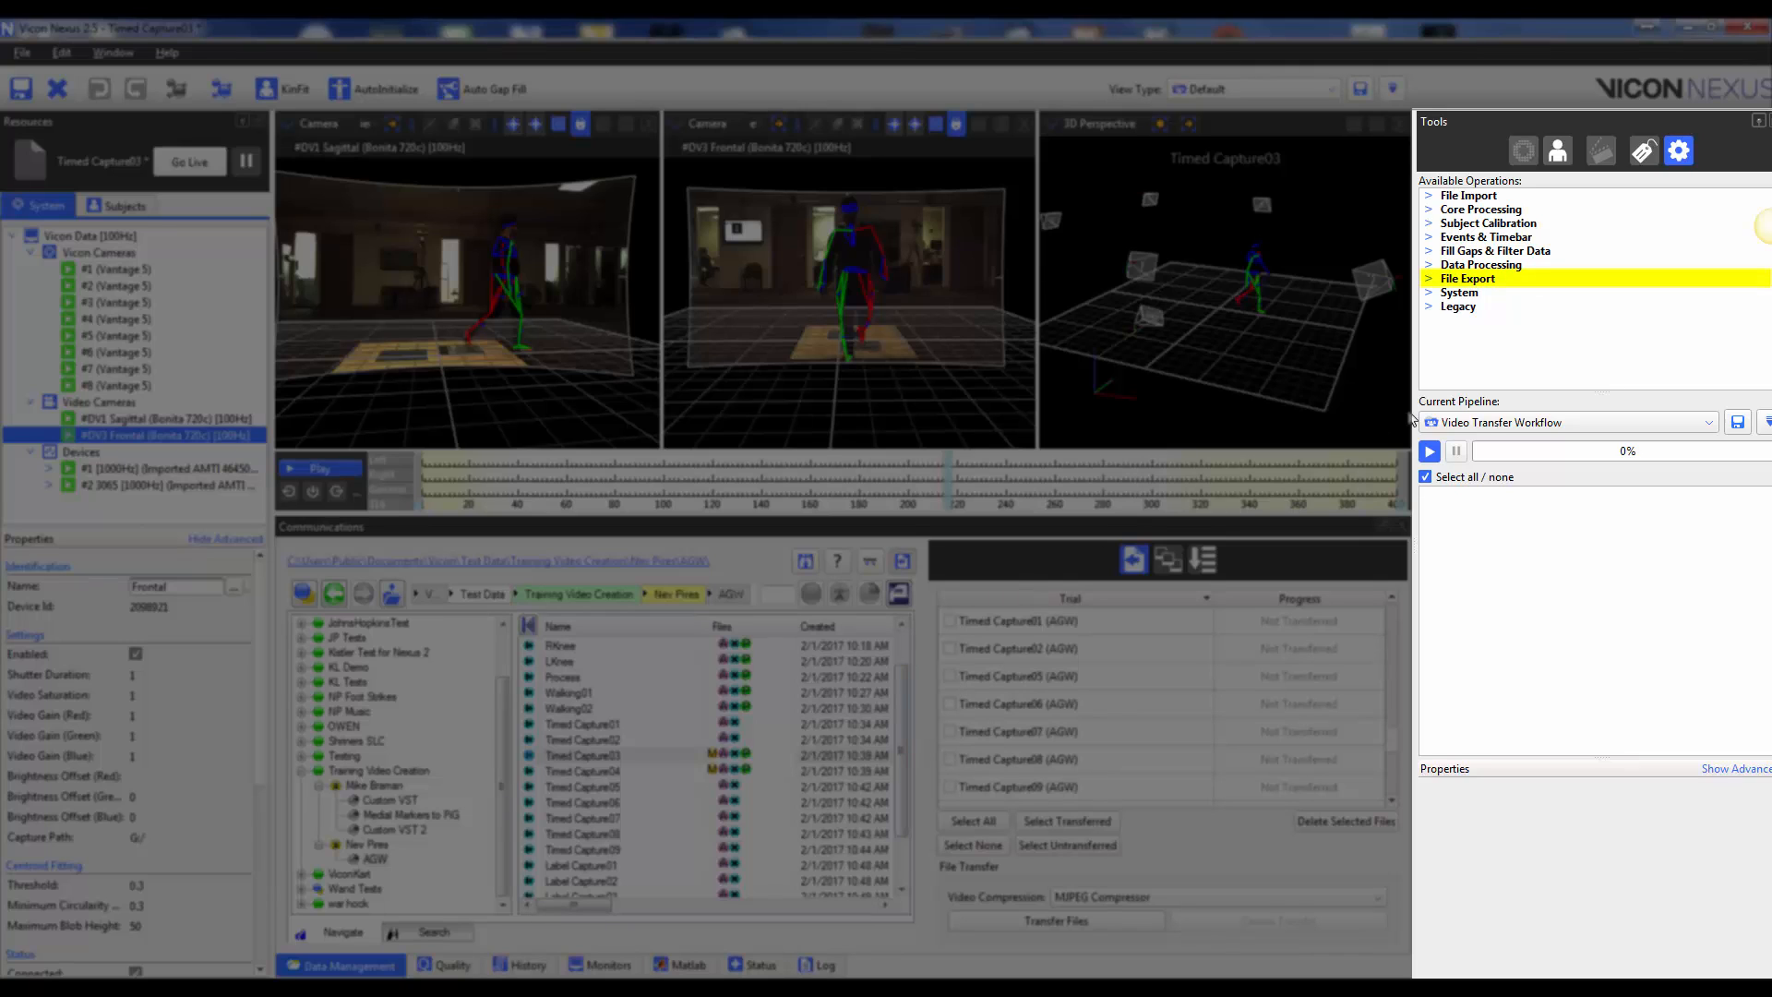
pyautogui.click(1429, 279)
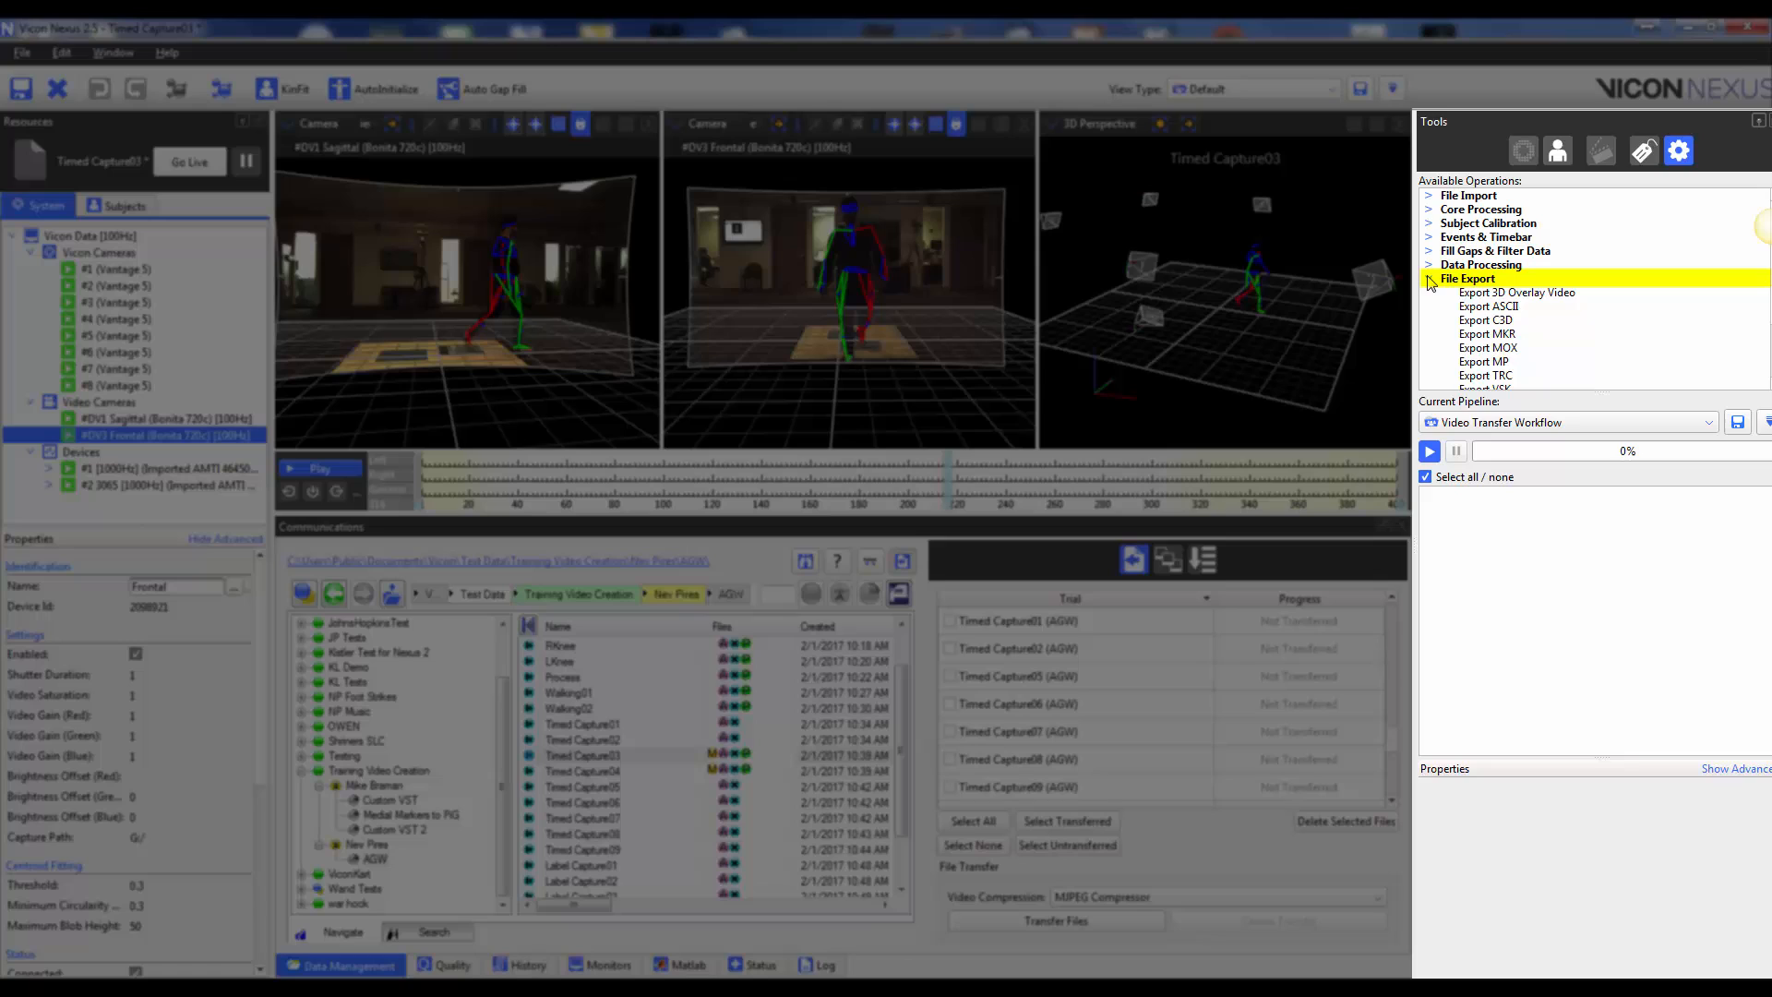
pyautogui.click(1515, 292)
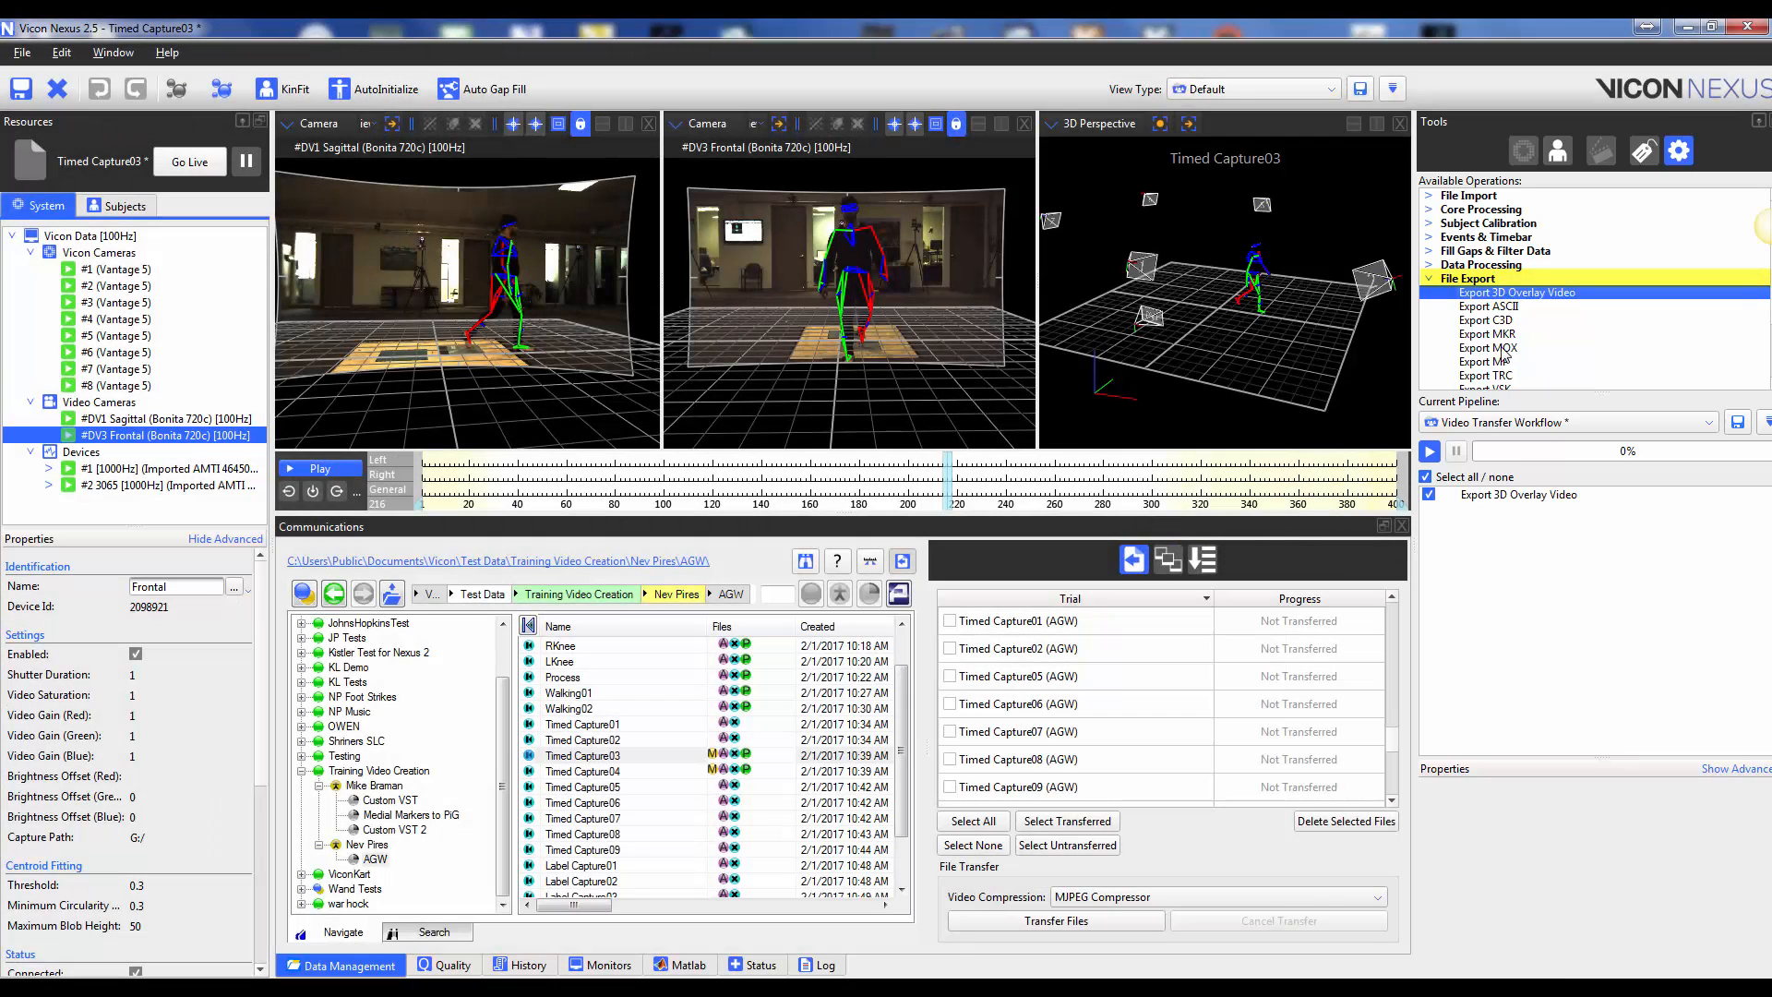
pyautogui.click(1517, 494)
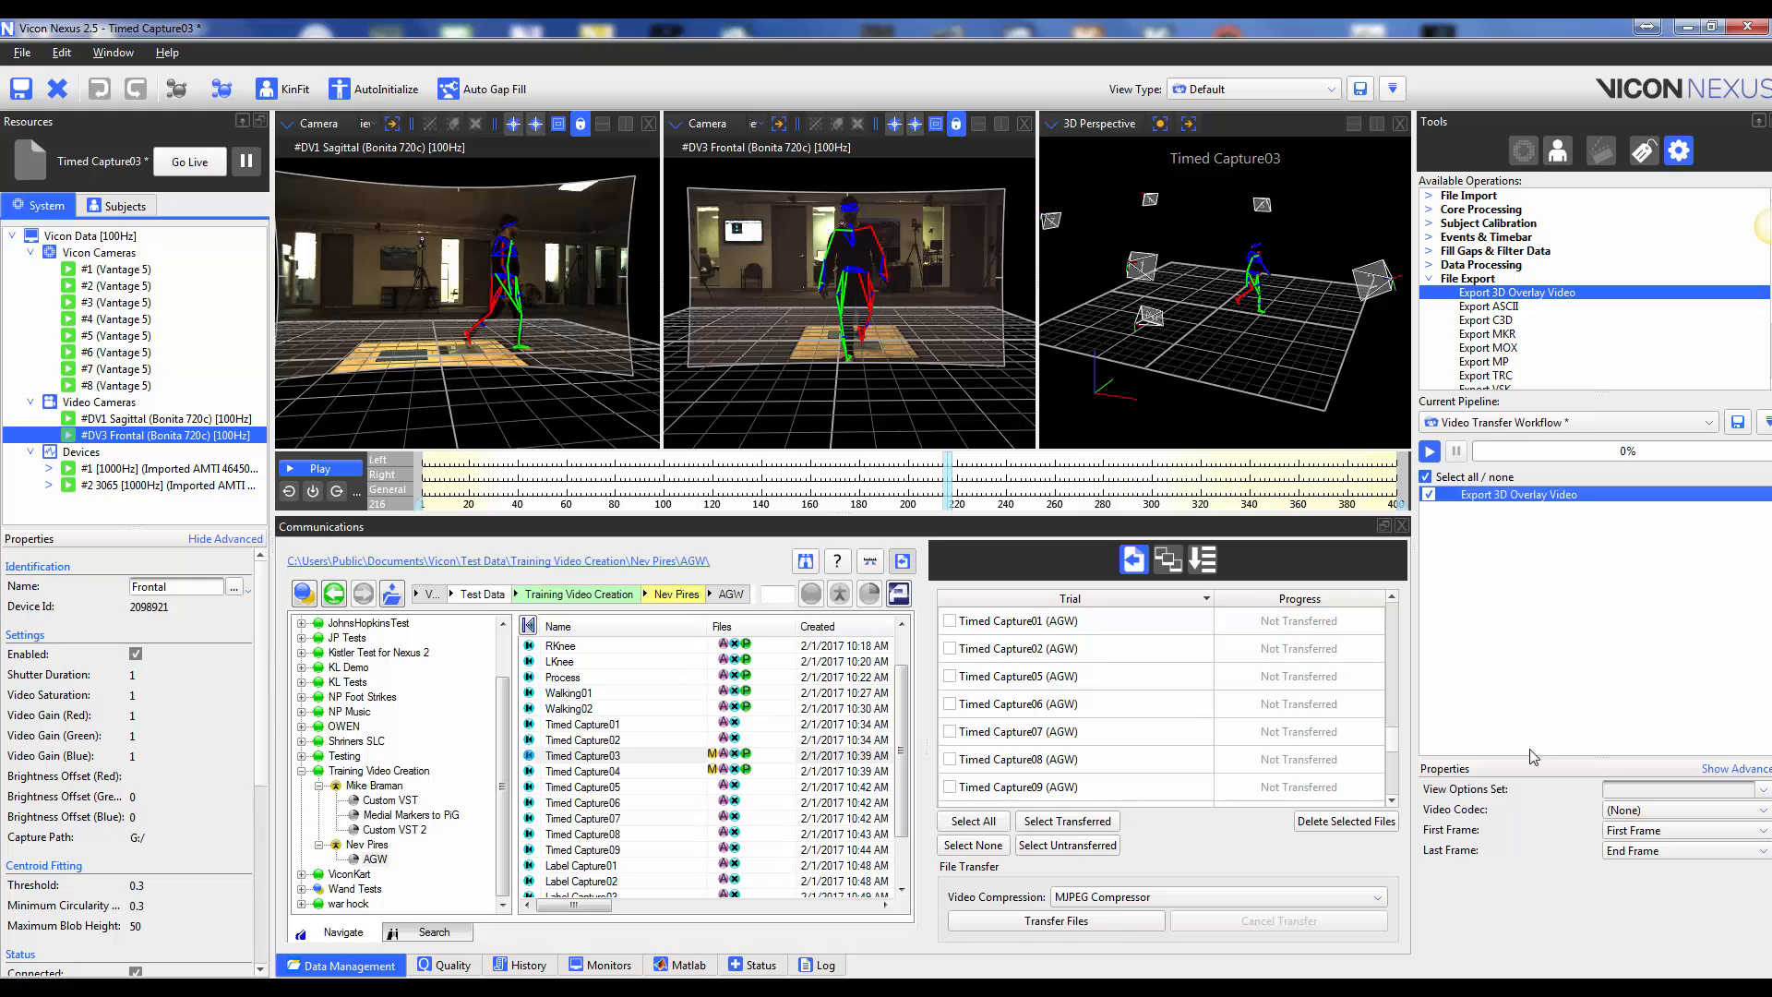
pyautogui.moveTo(1683, 788)
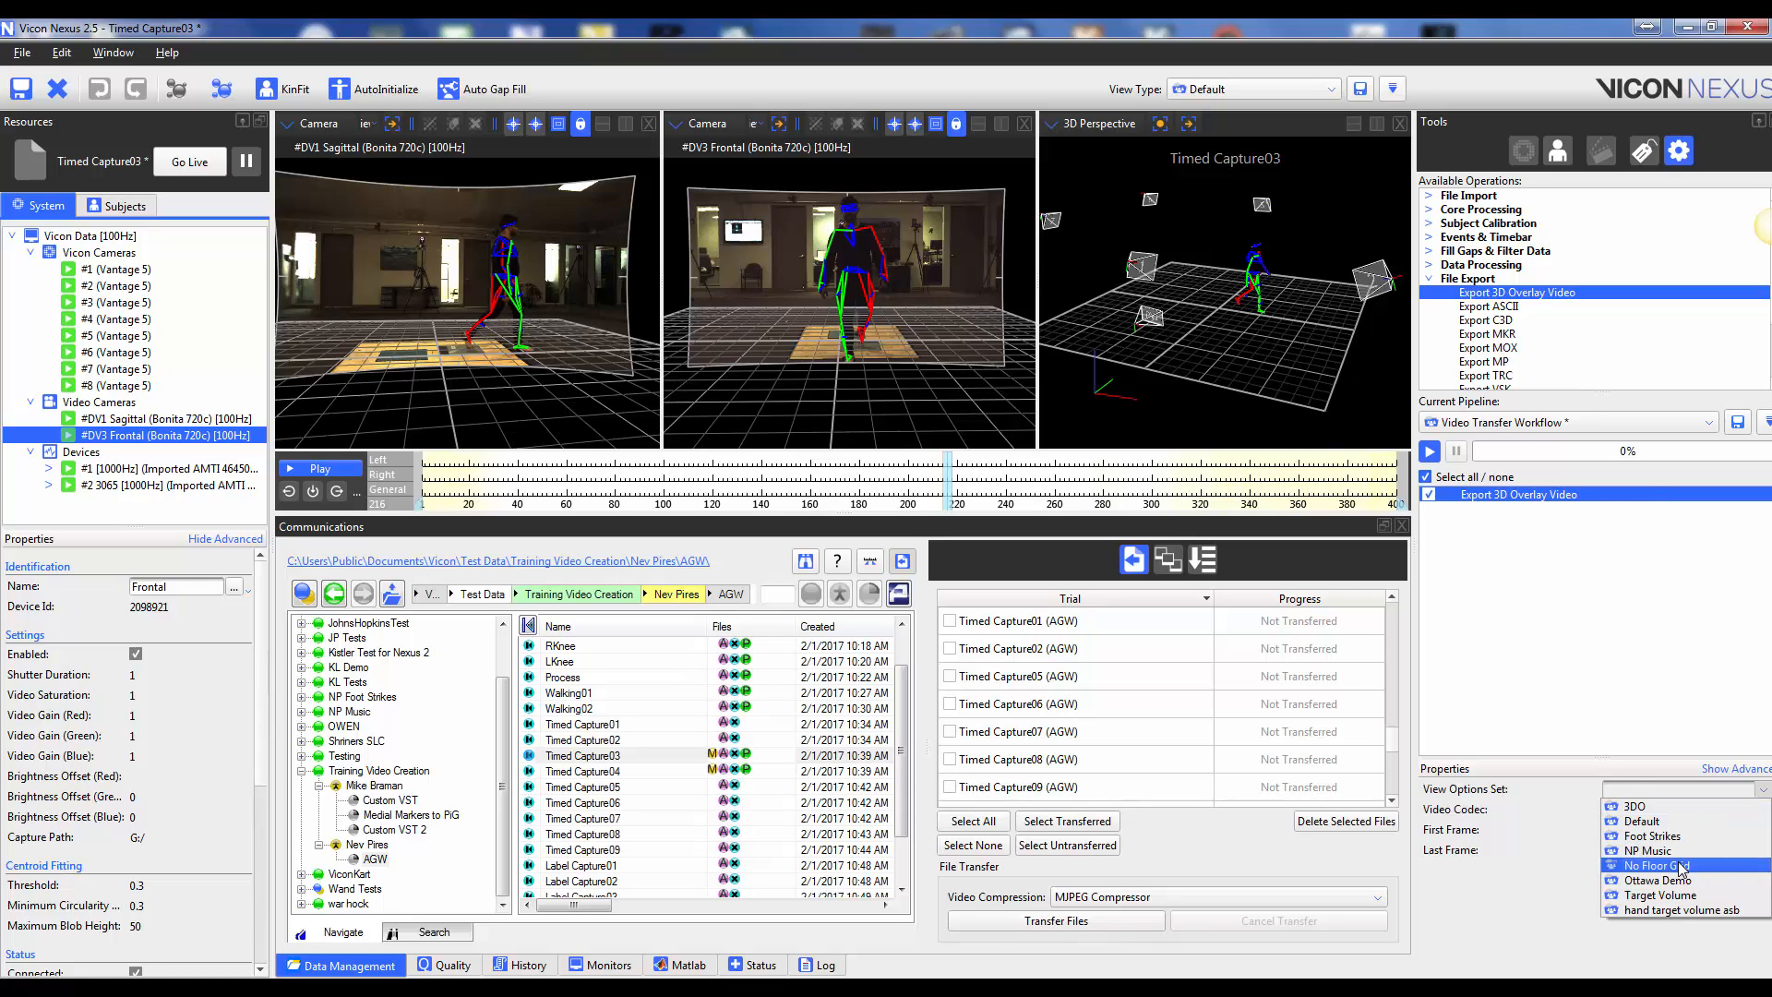
# Set View Options Set to No Floor Grid and run only the overlay export operation.
pyautogui.click(1657, 864)
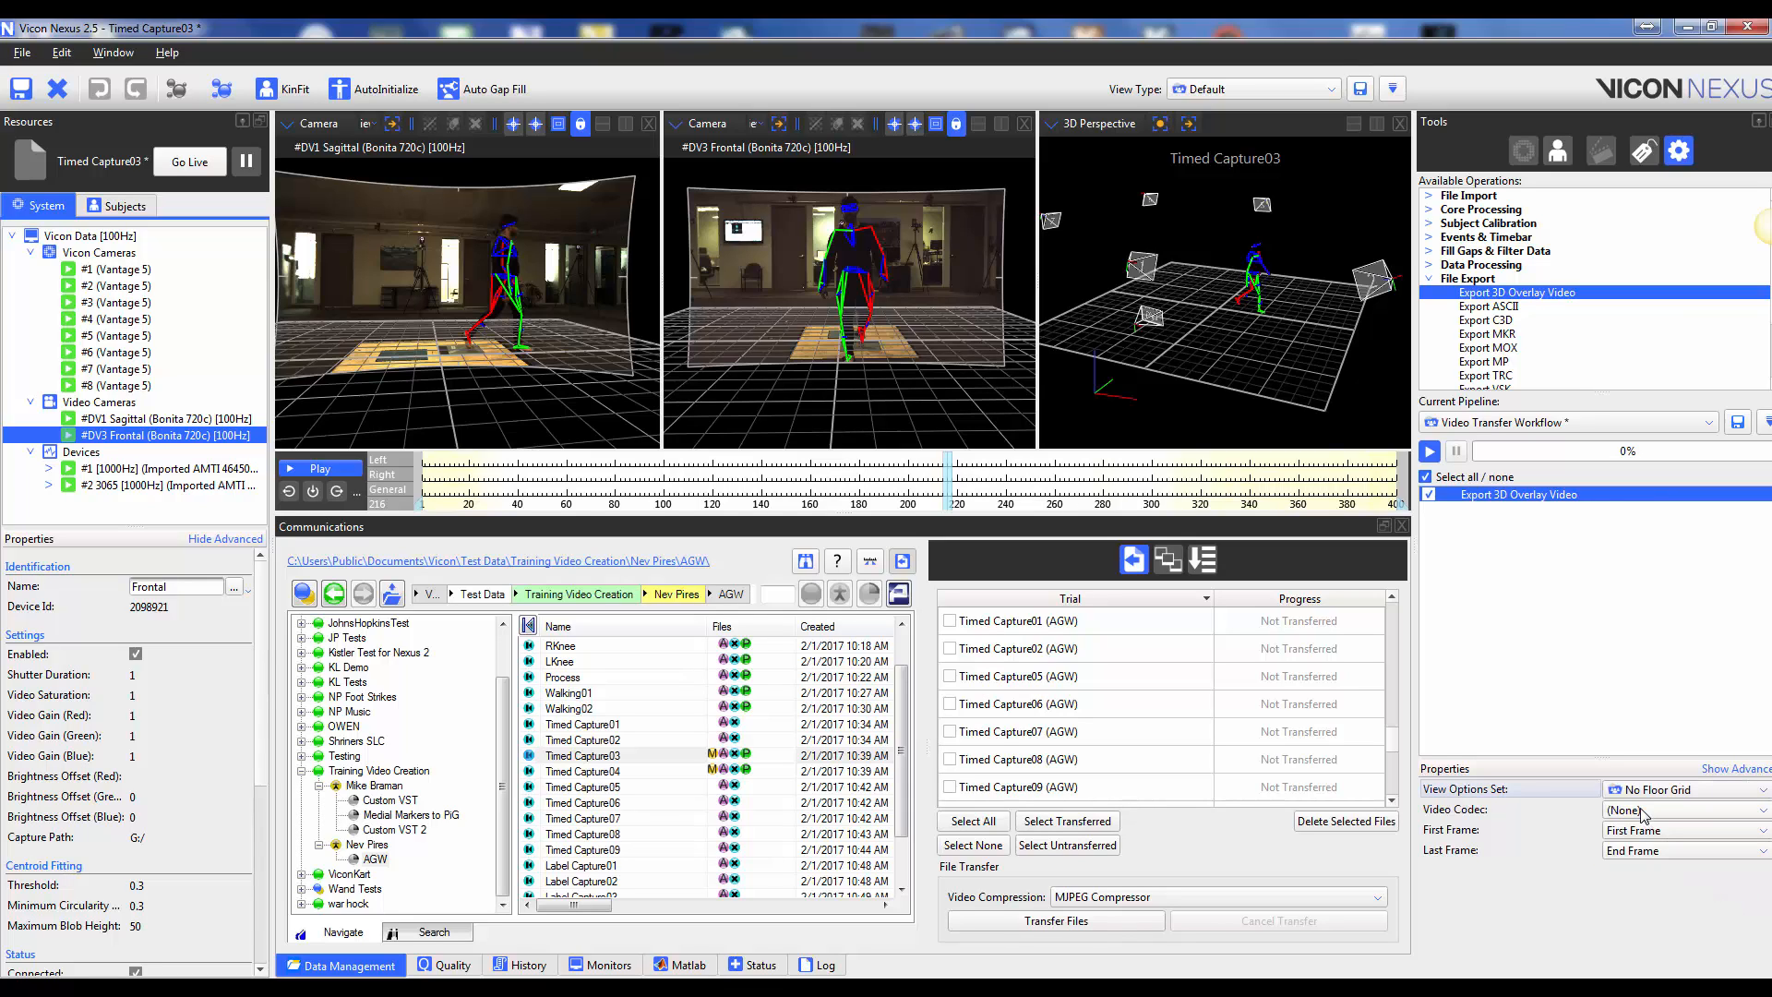
pyautogui.moveTo(1622, 810)
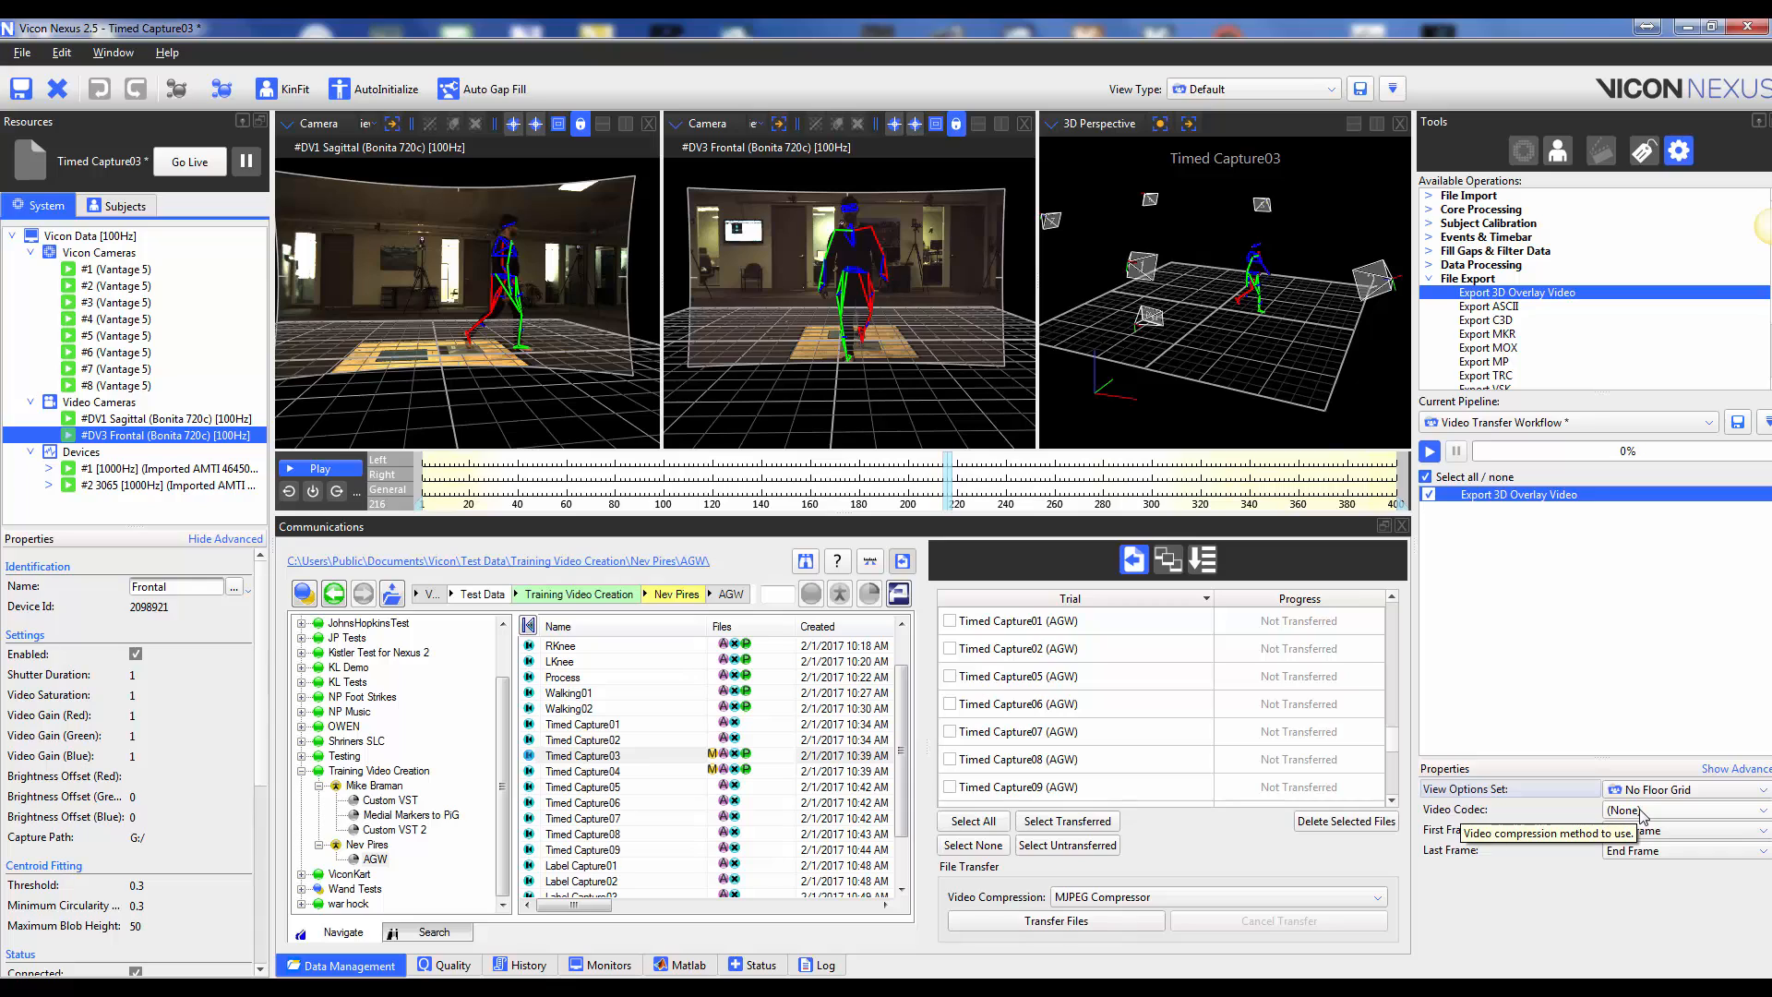
pyautogui.moveTo(1683, 829)
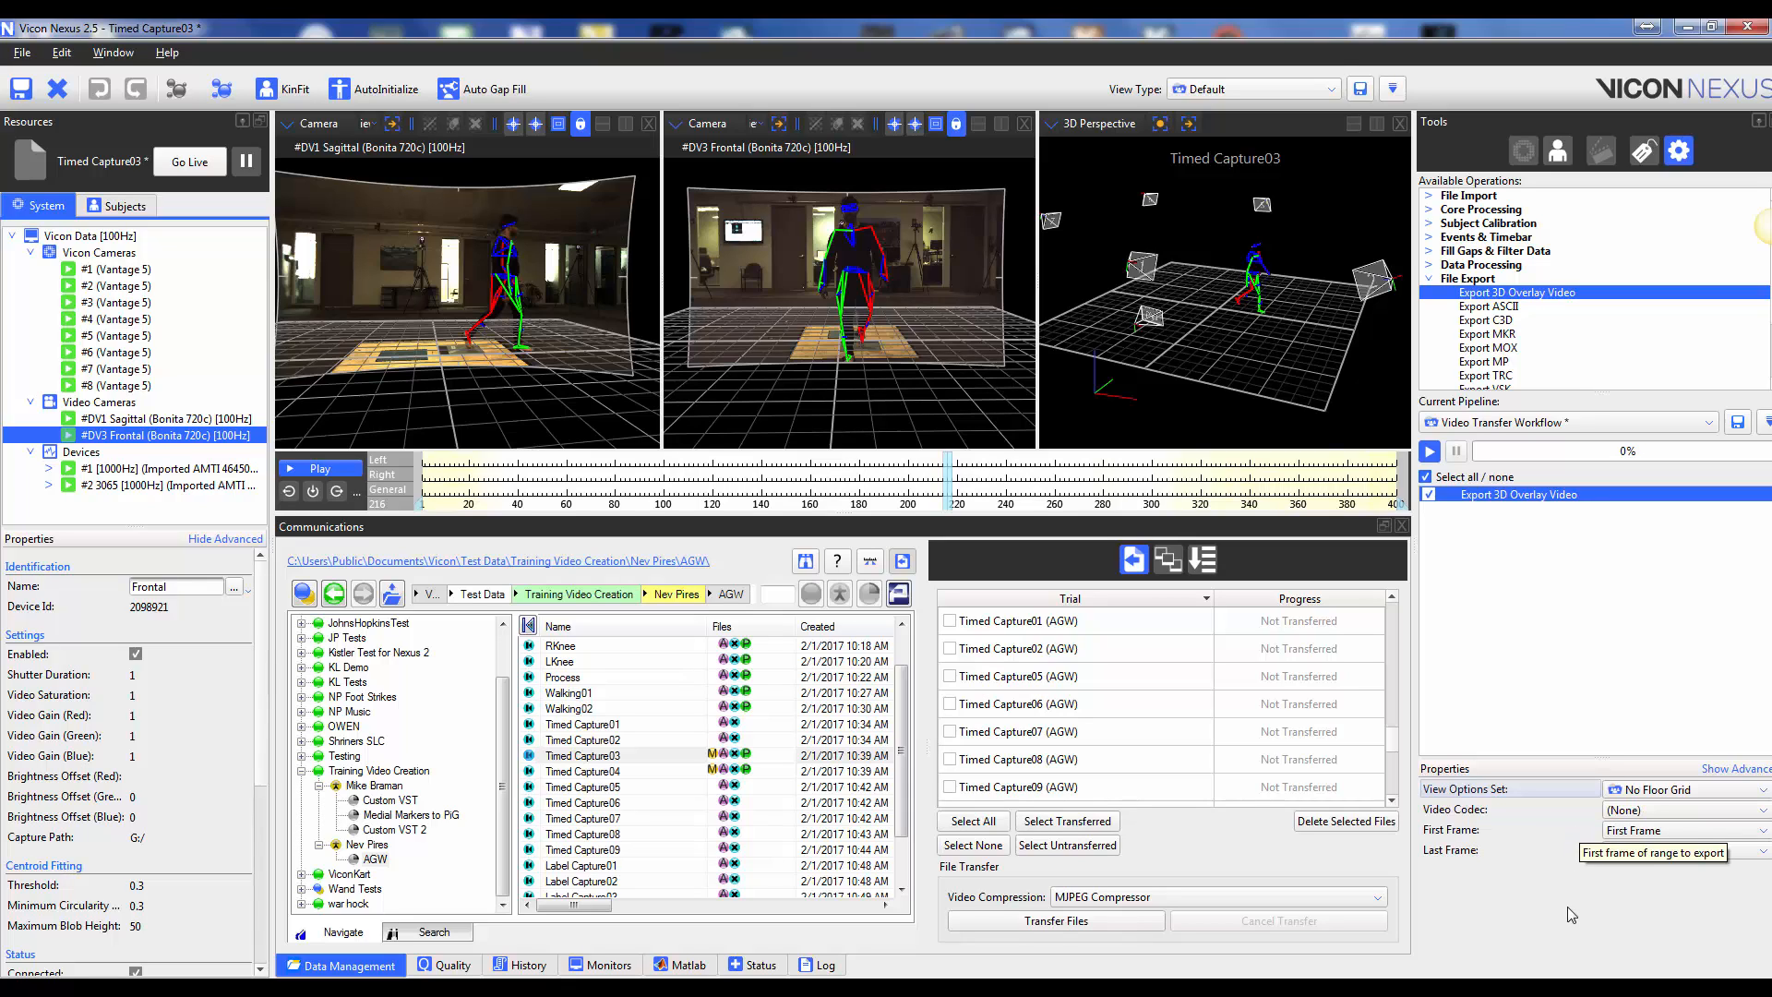
pyautogui.rightClick(1537, 494)
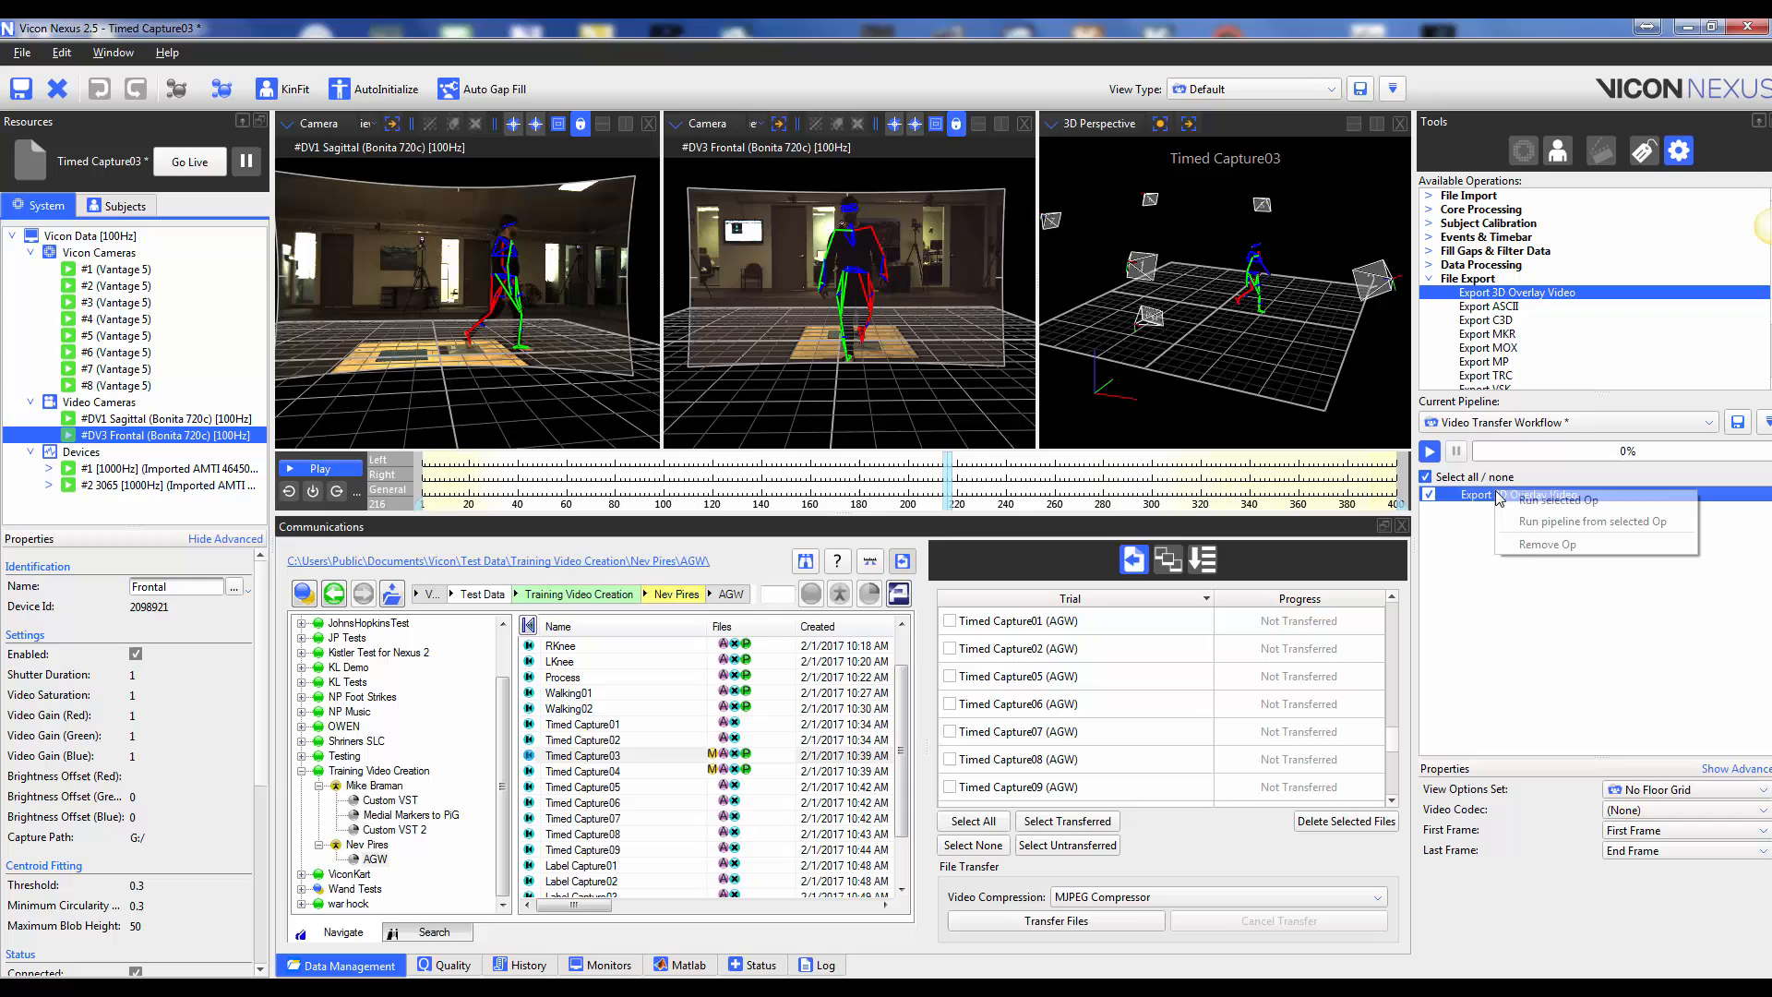
pyautogui.moveTo(1558, 500)
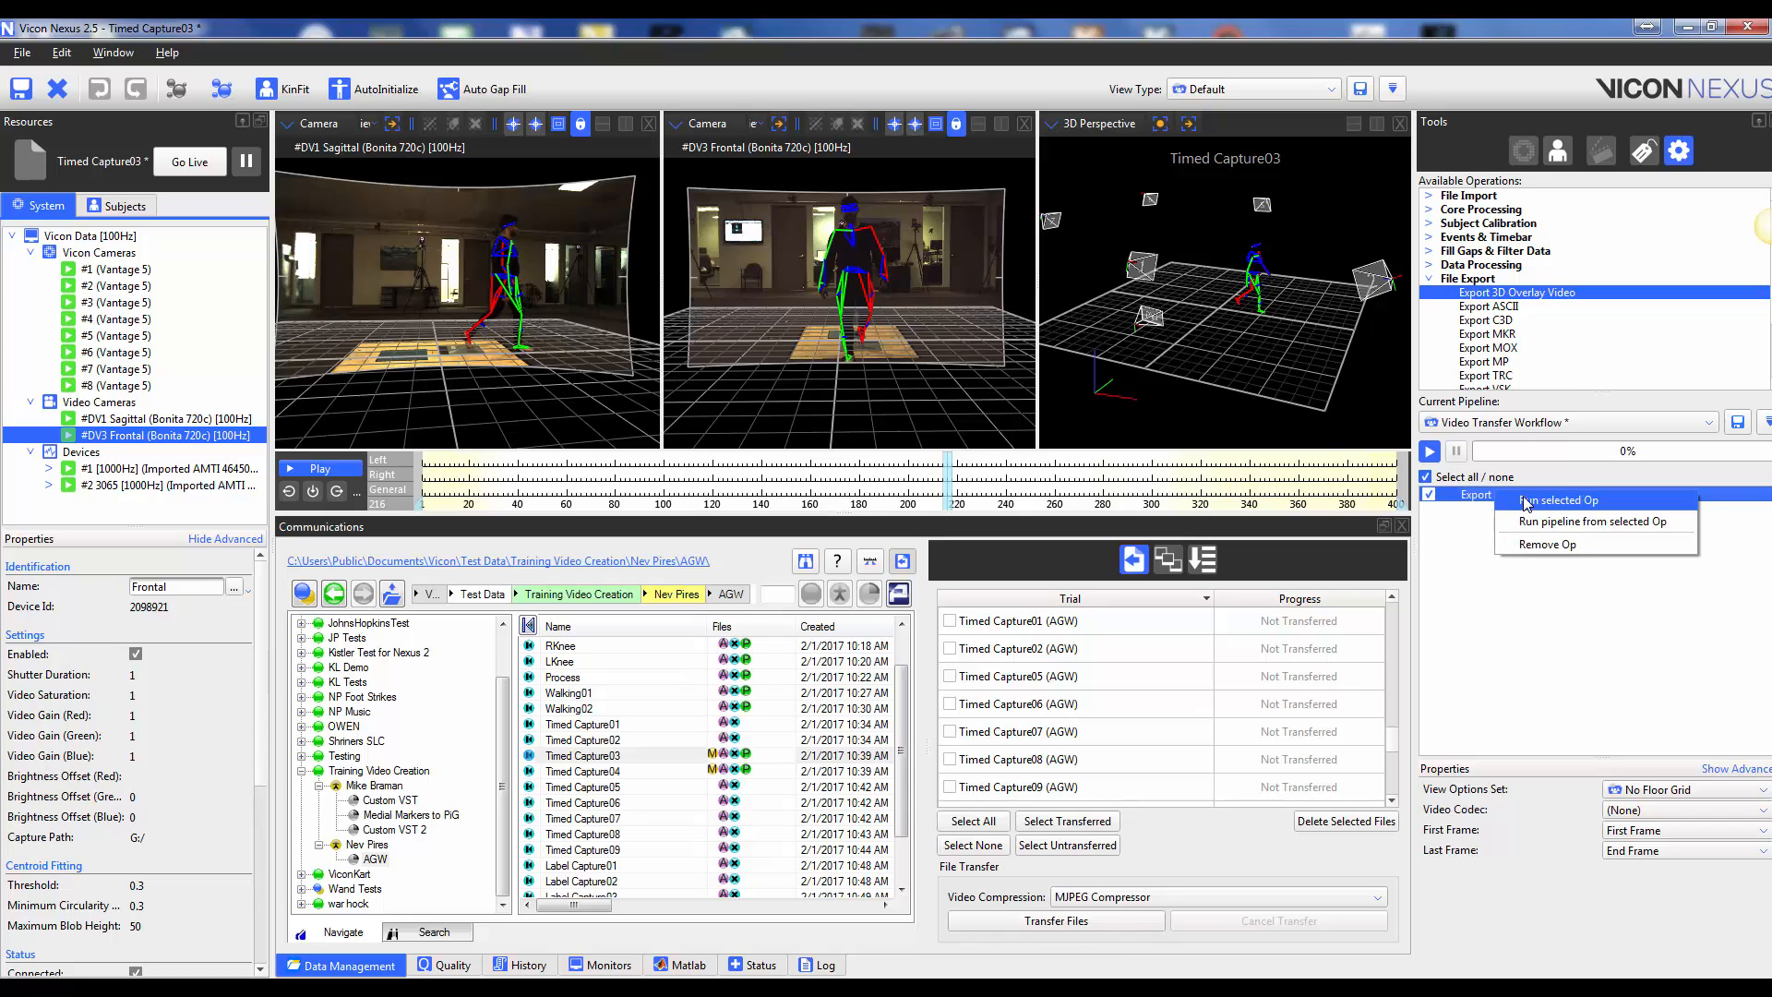
pyautogui.click(1558, 500)
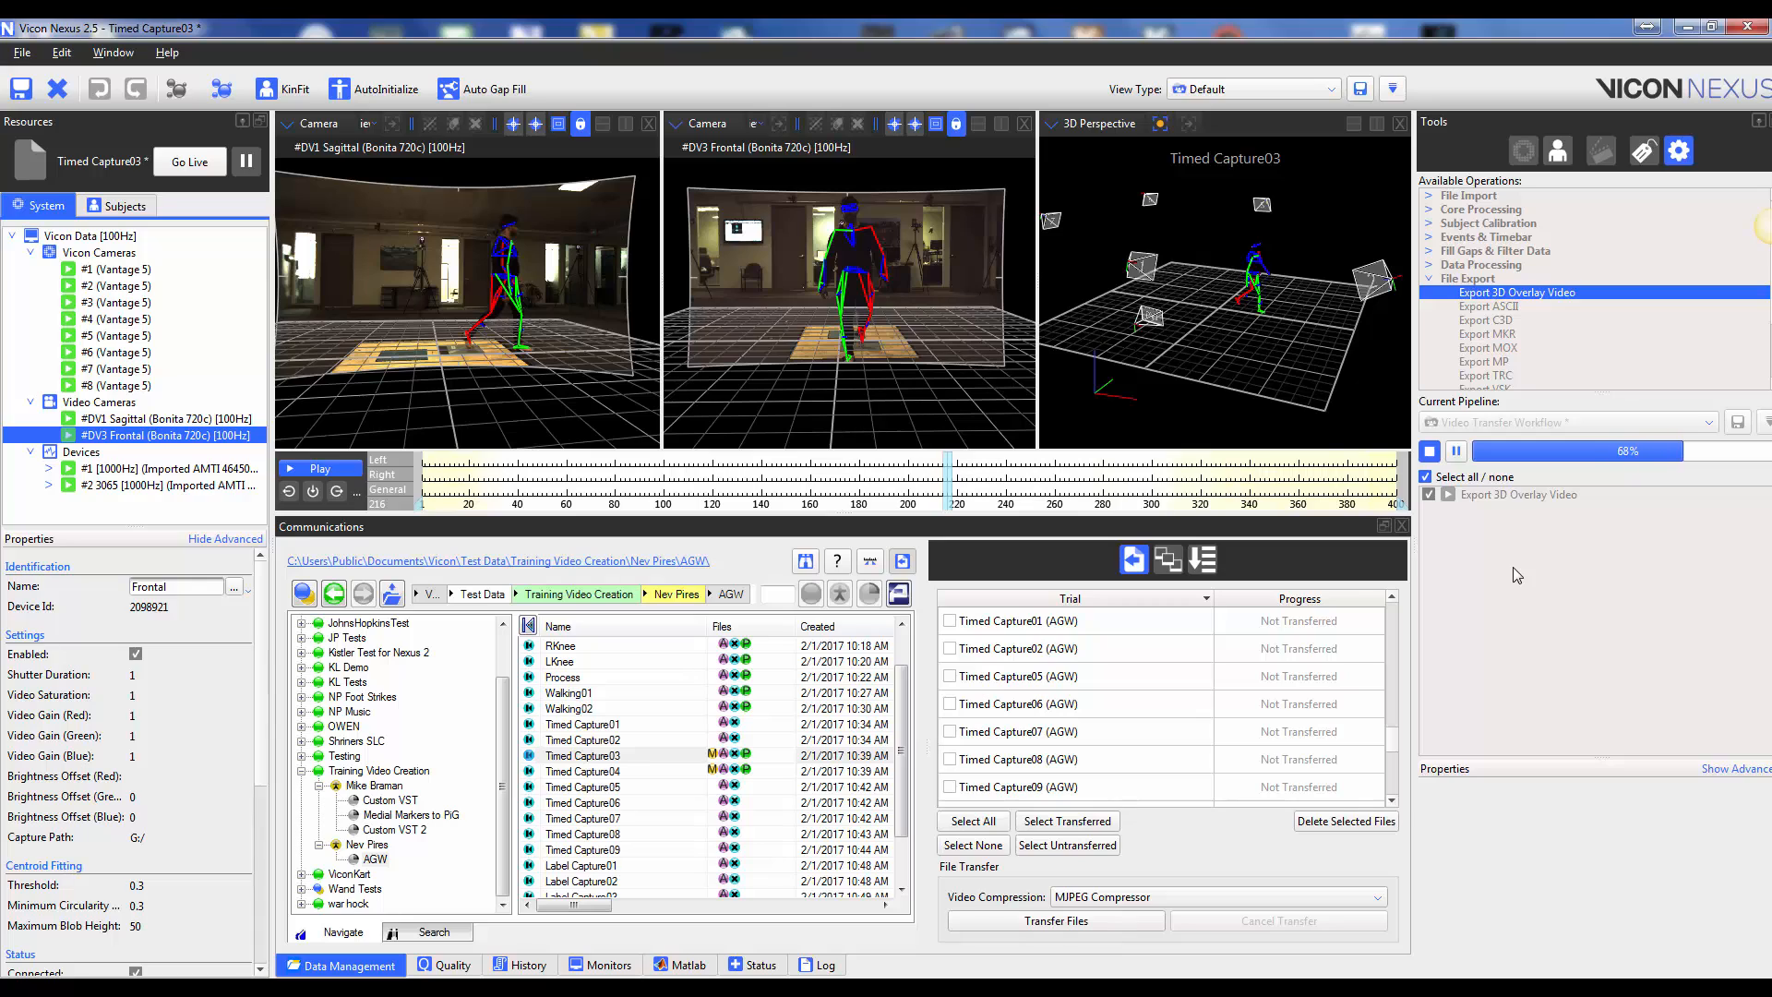
pyautogui.click(1428, 450)
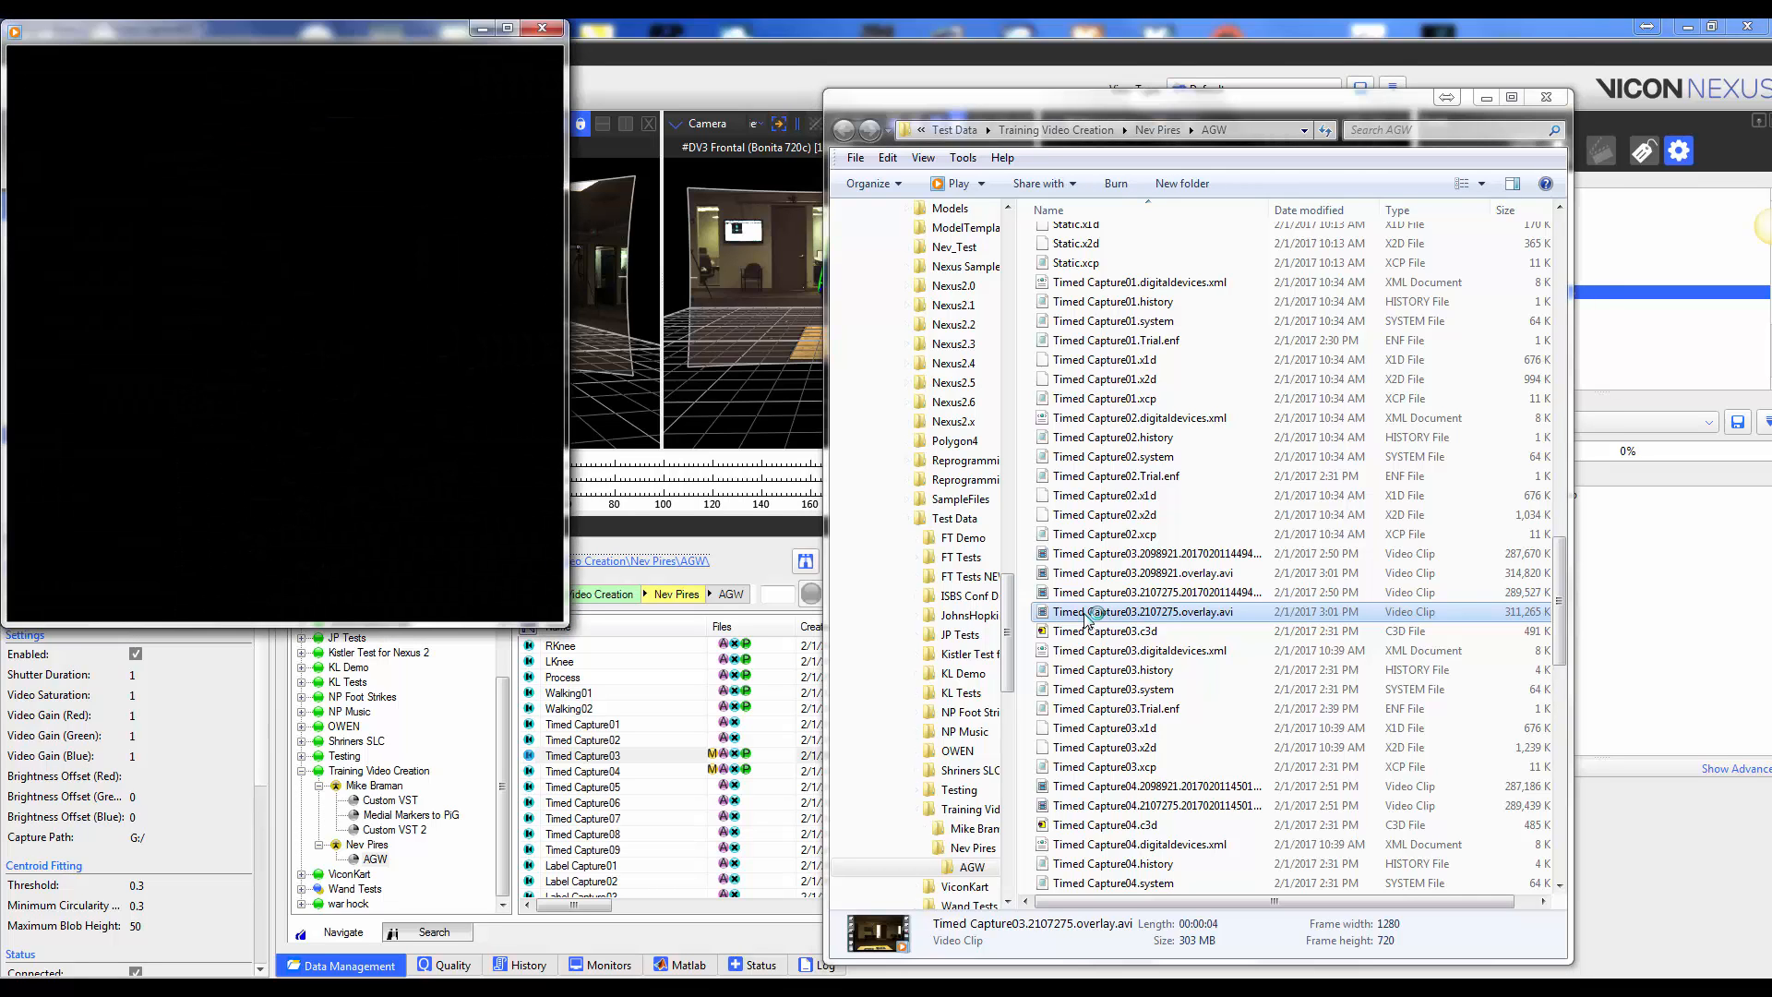
# Play the exported Timed Capture03 overlay .avi from the AGW folder.
pyautogui.doubleClick(1144, 611)
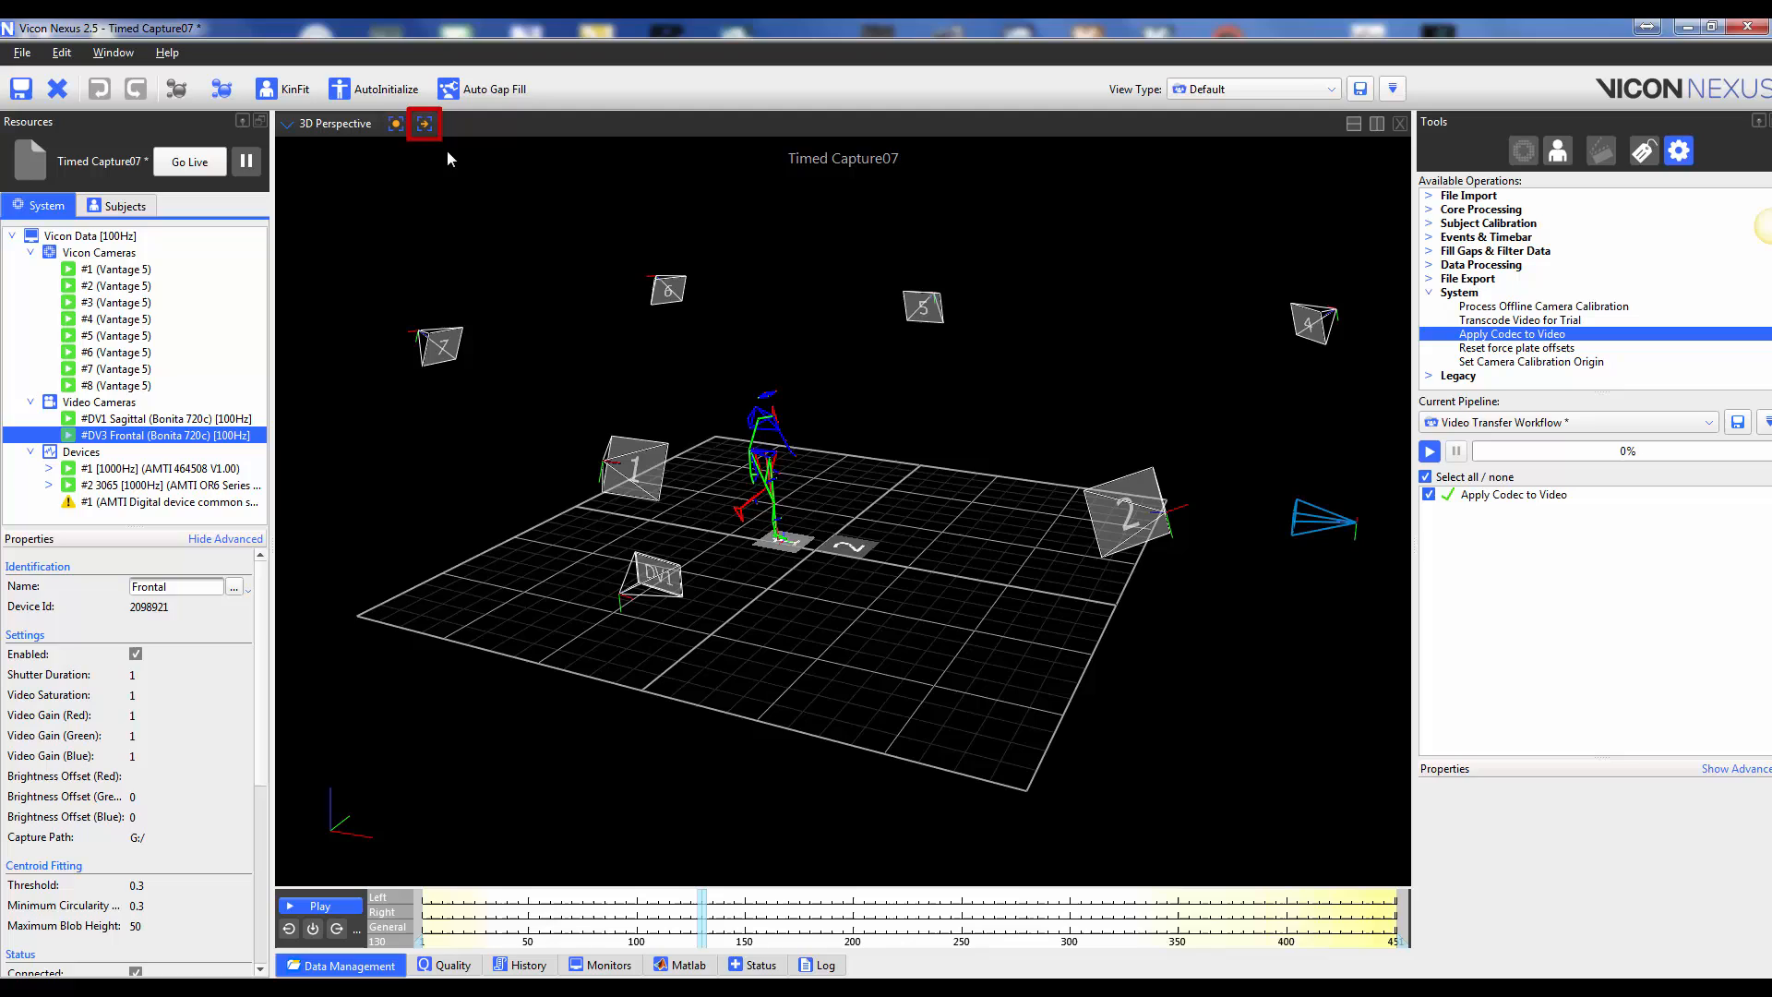
# Export Timed Capture07's 3D perspective view as a 600×400 workspace AVI with default settings.
pyautogui.click(423, 124)
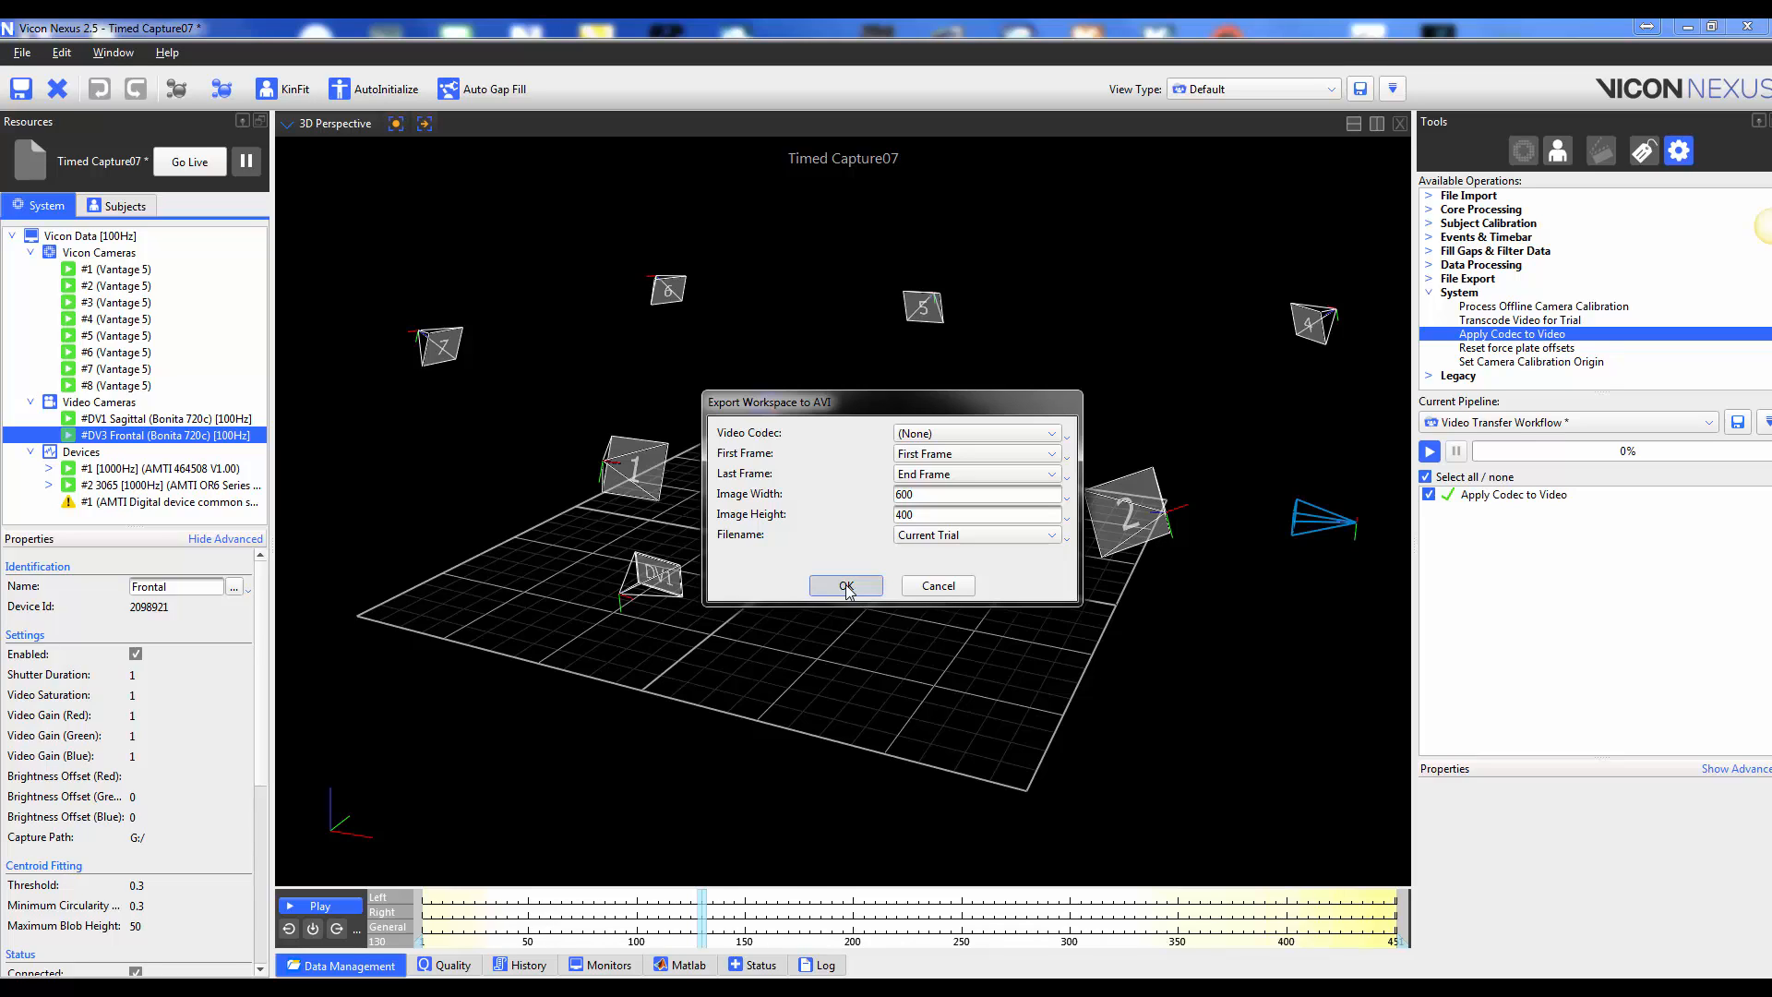
pyautogui.click(845, 585)
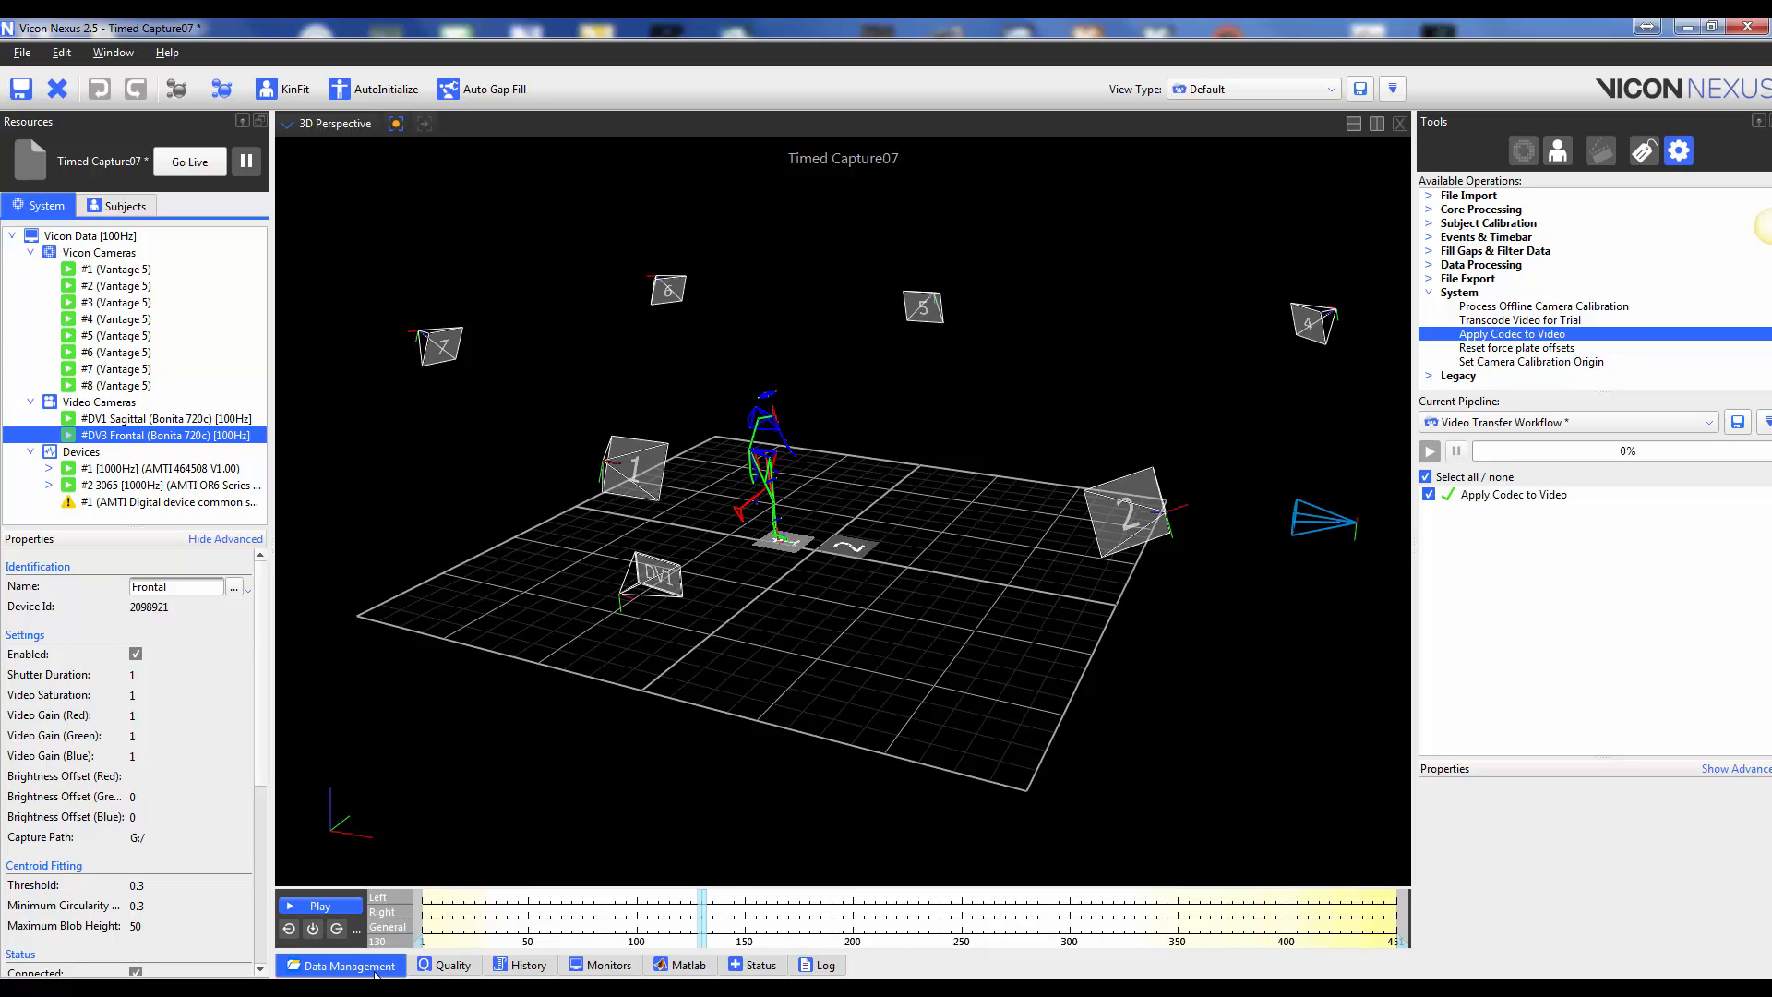
pyautogui.click(339, 963)
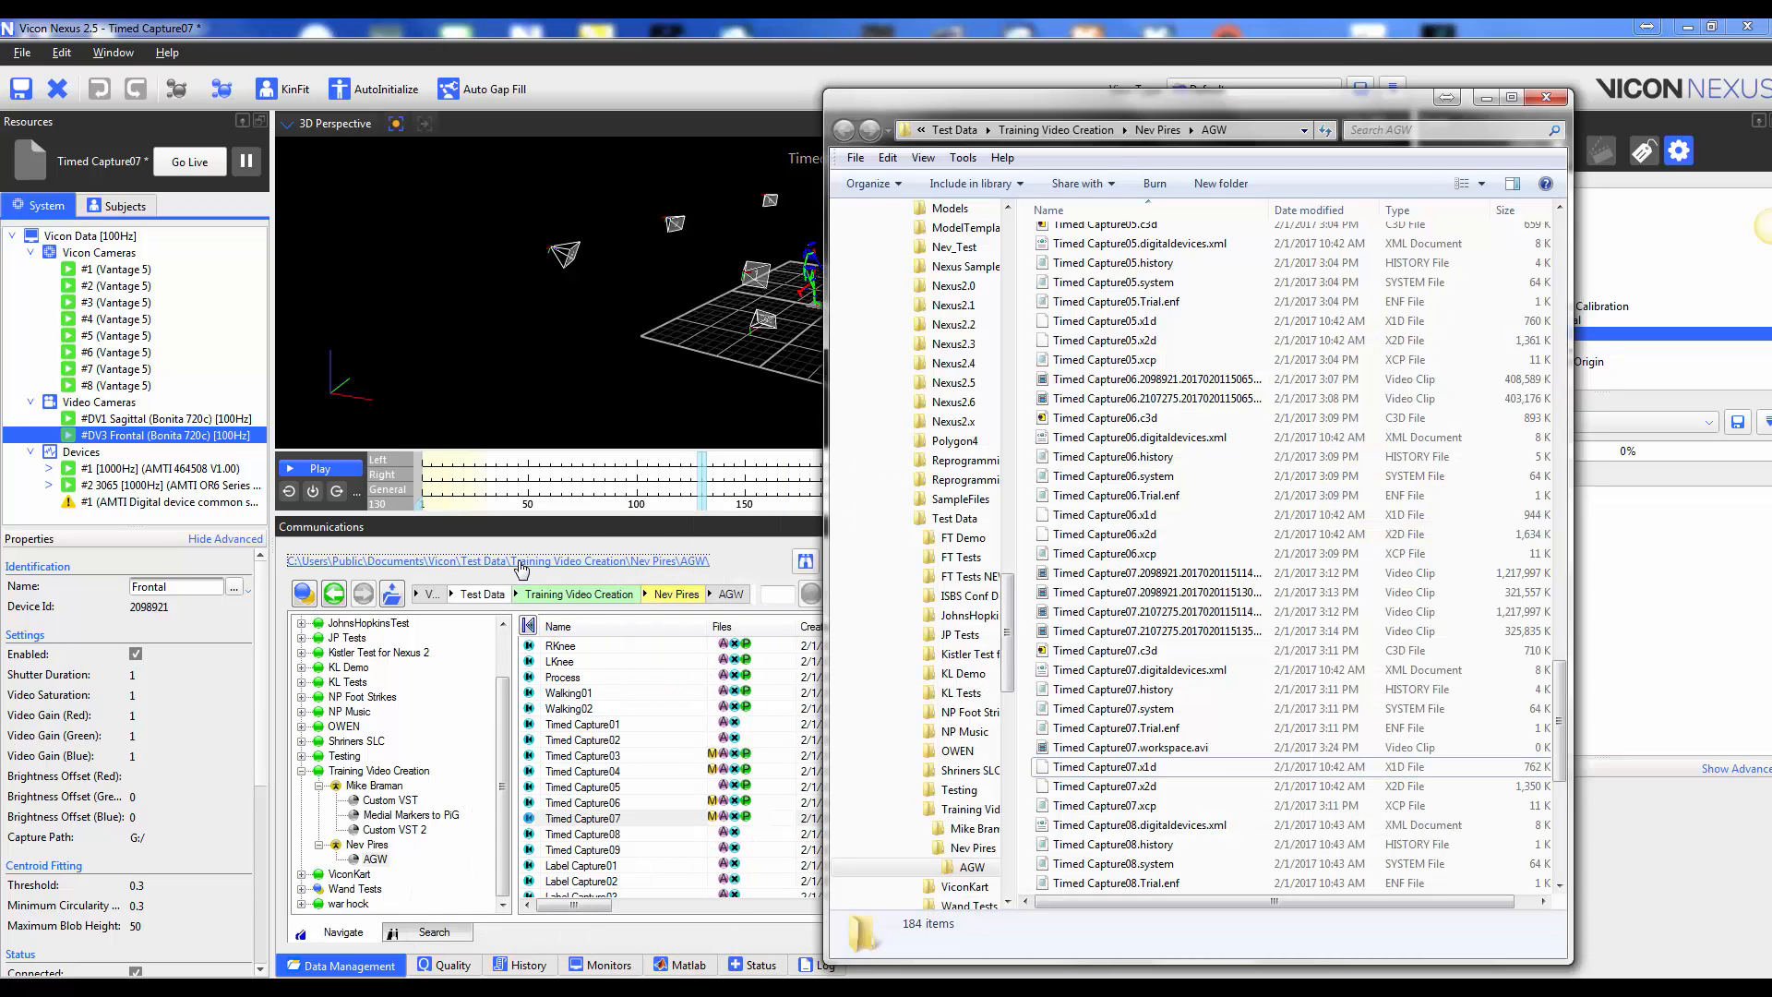
# Play Timed Capture07.workspace.avi from the AGW folder in Windows Media Player.
pyautogui.click(1129, 748)
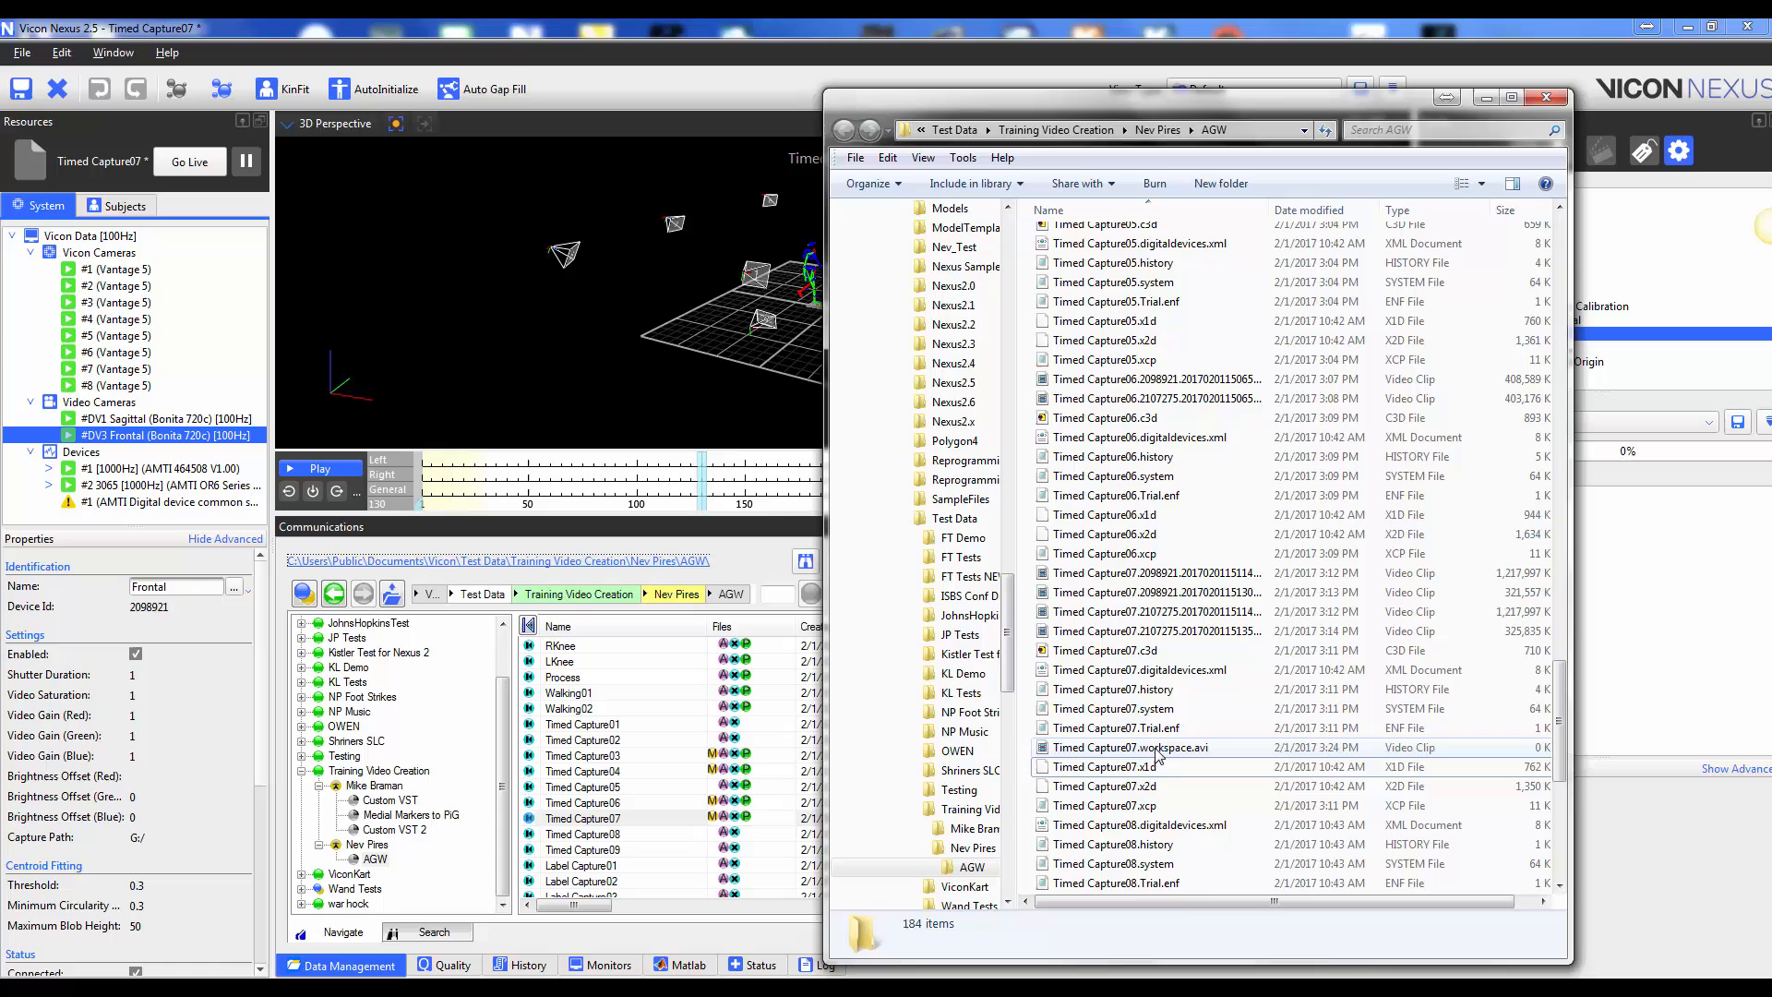
pyautogui.click(1131, 747)
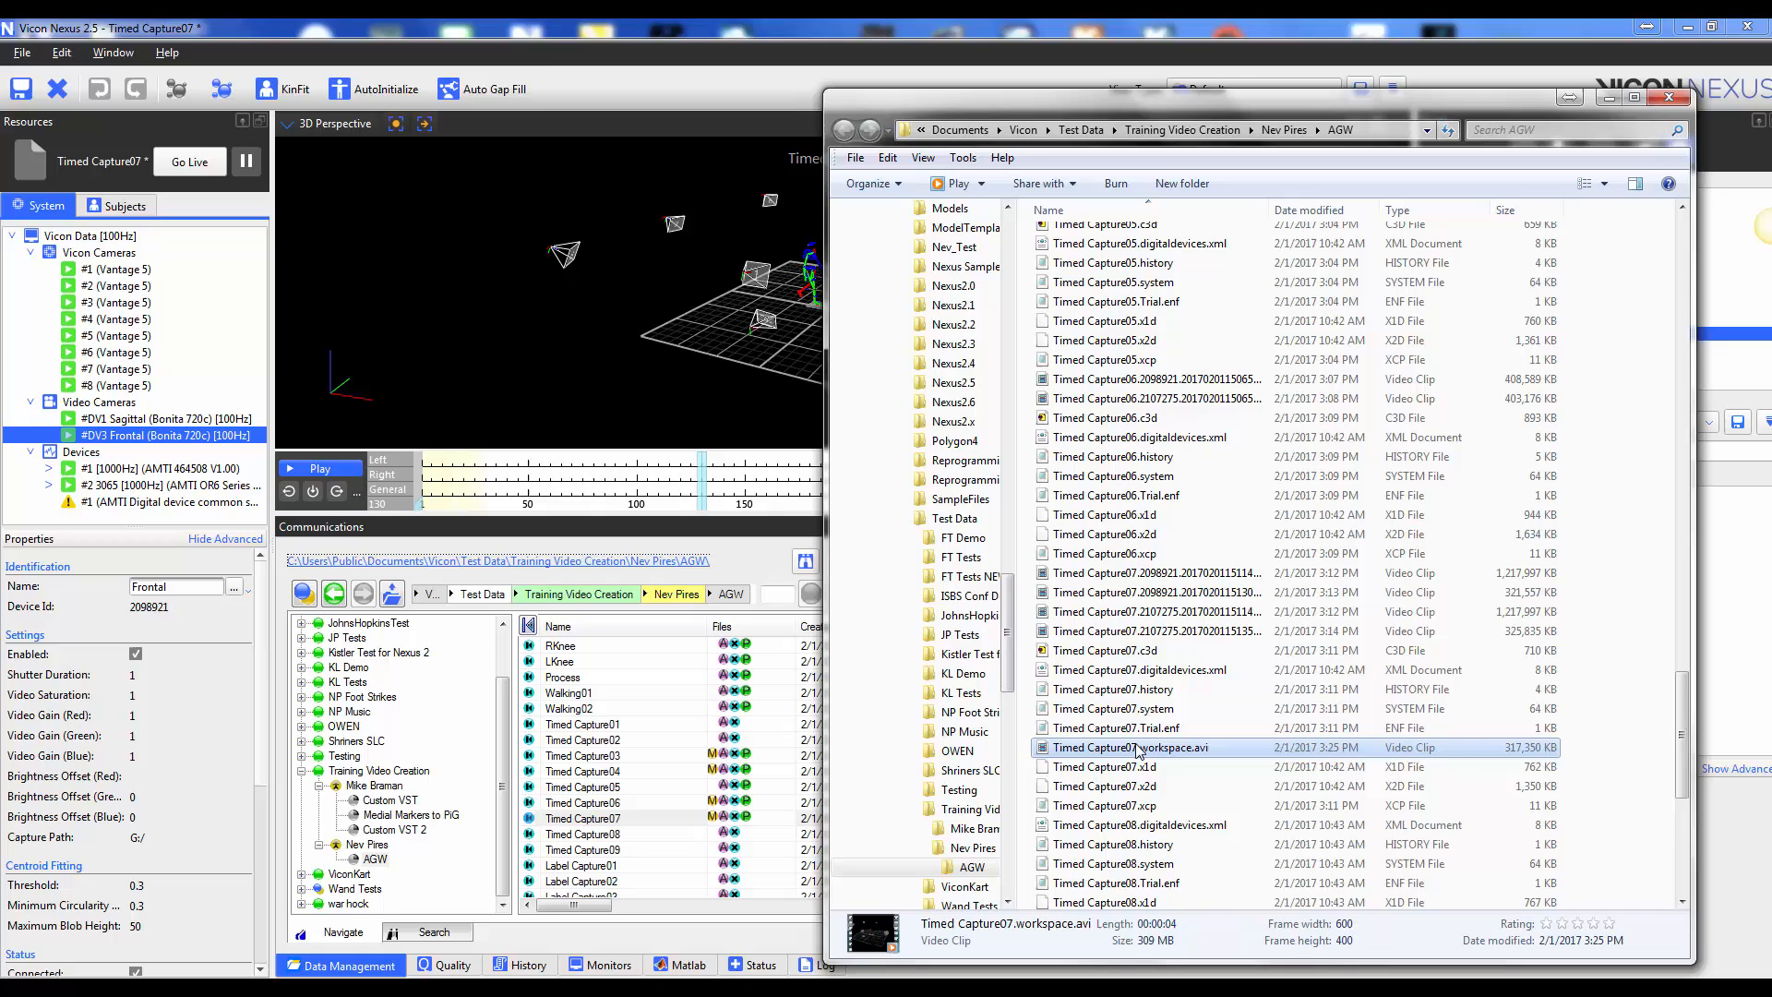
pyautogui.doubleClick(1130, 747)
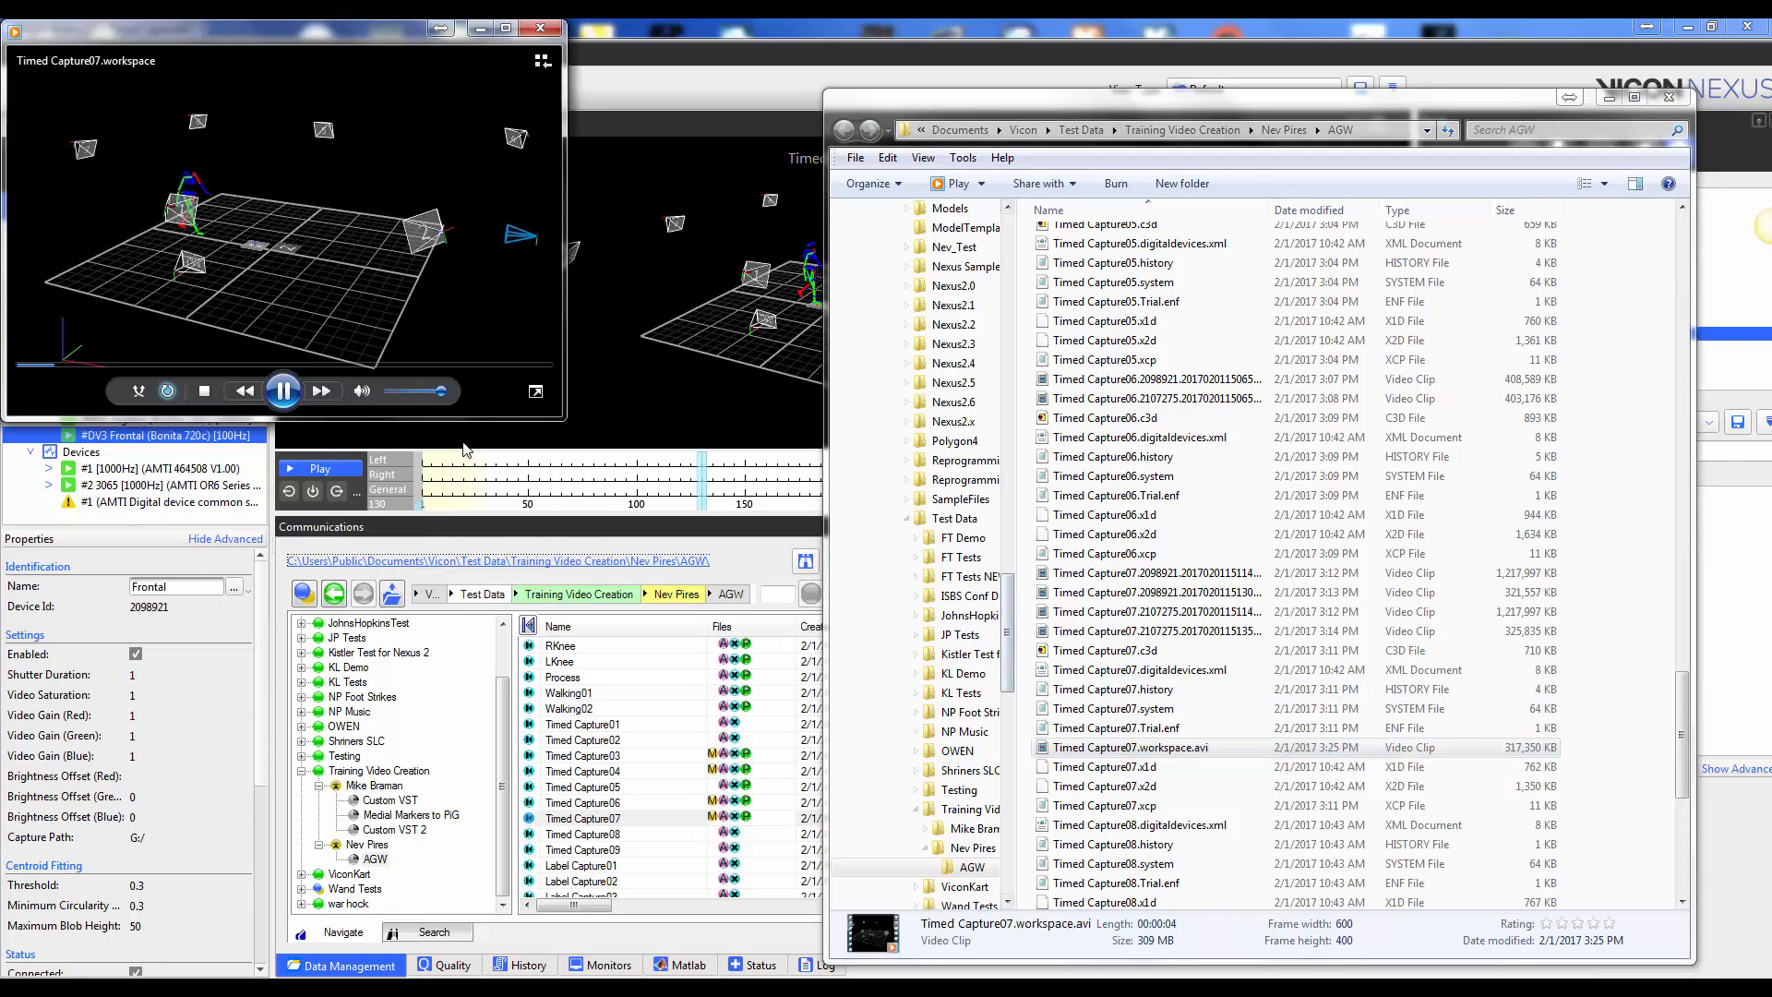